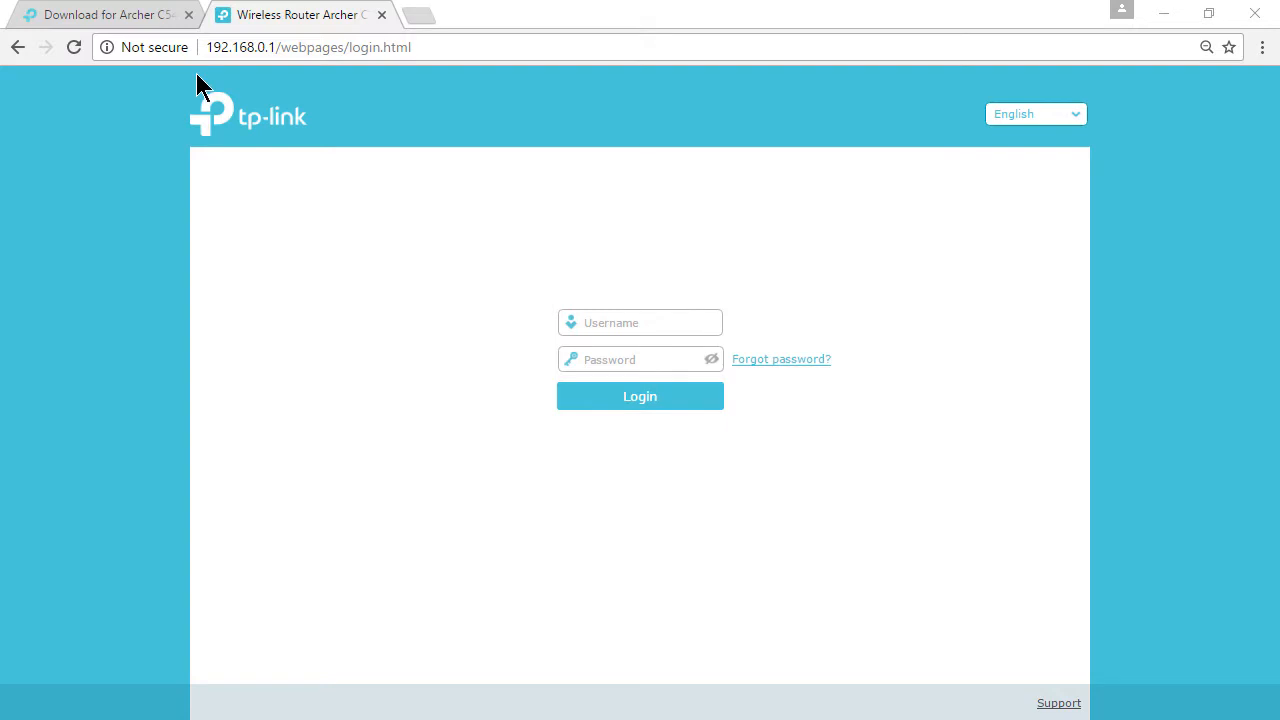
pyautogui.moveTo(208, 56)
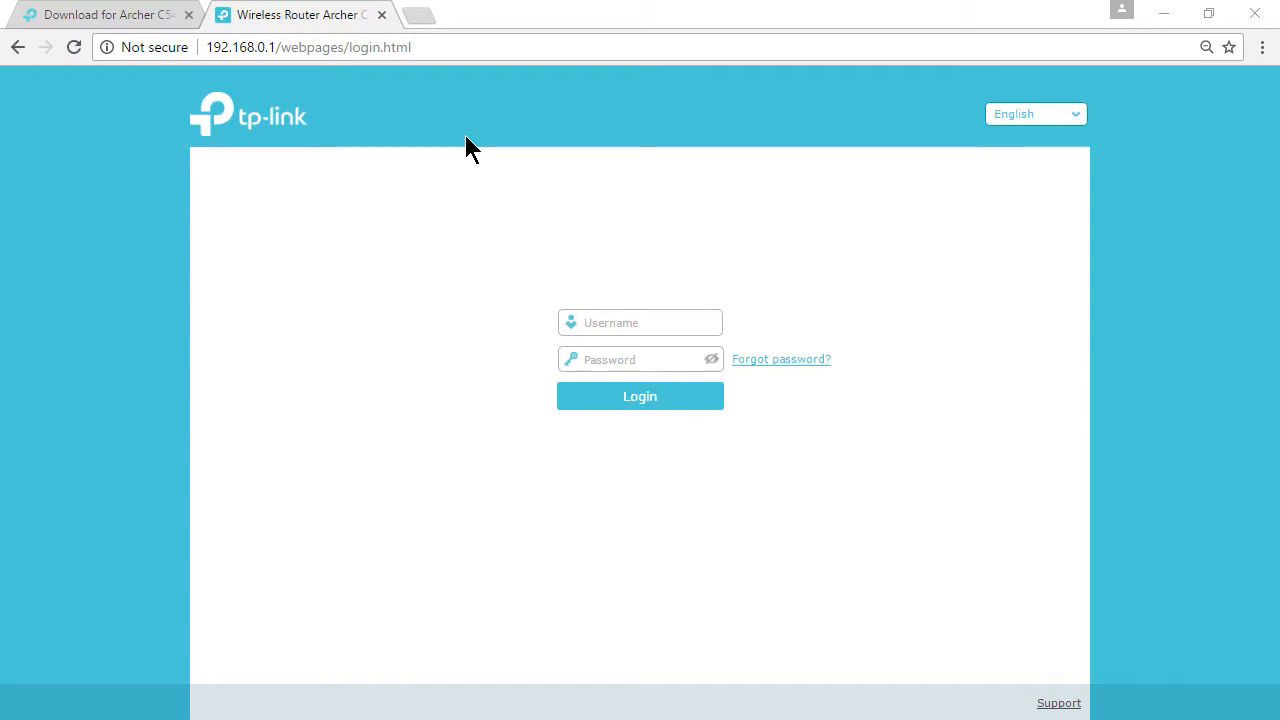
# Step: Log in to the Archer C5400 with the saved 'sys' username and password
pyautogui.click(640, 322)
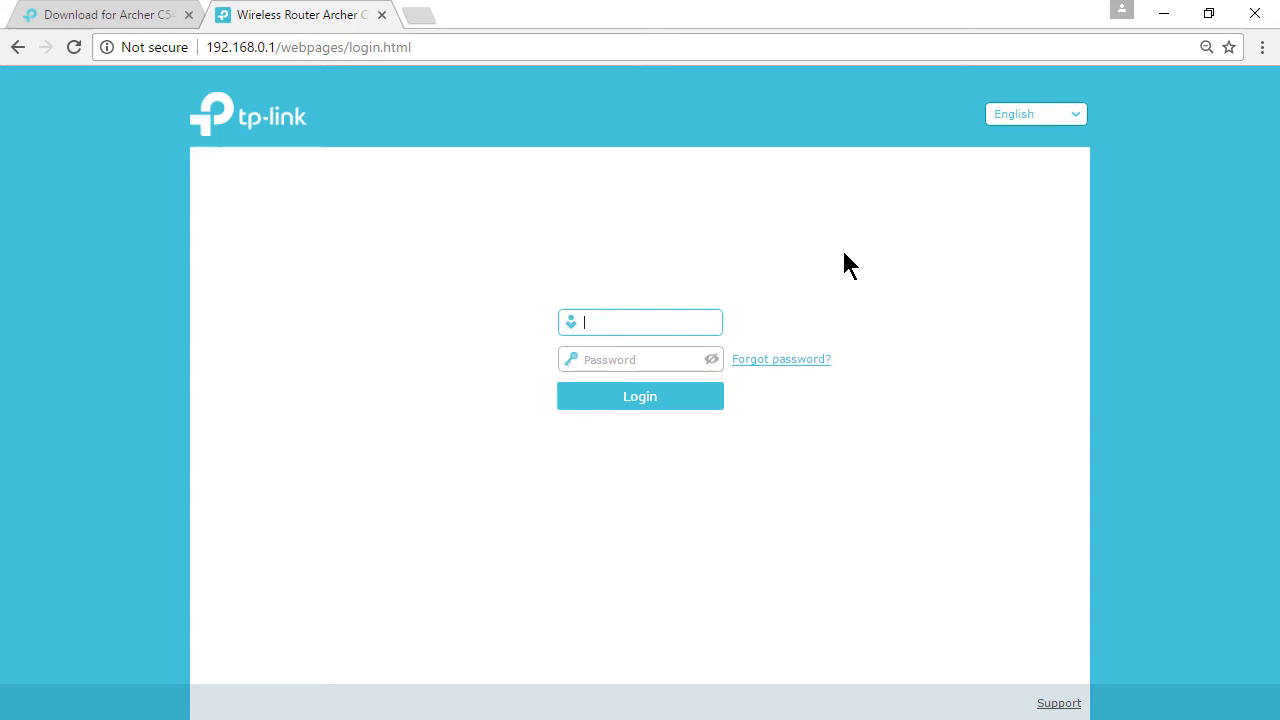
pyautogui.write('sys')
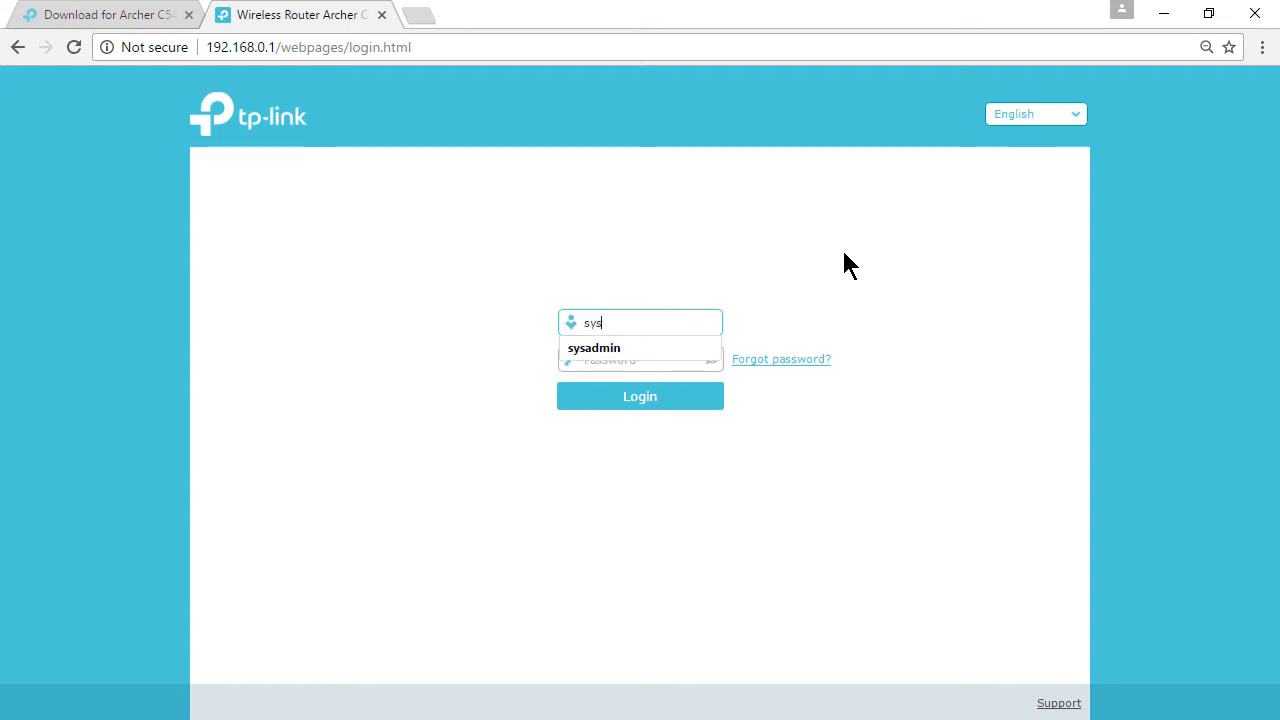
pyautogui.click(594, 348)
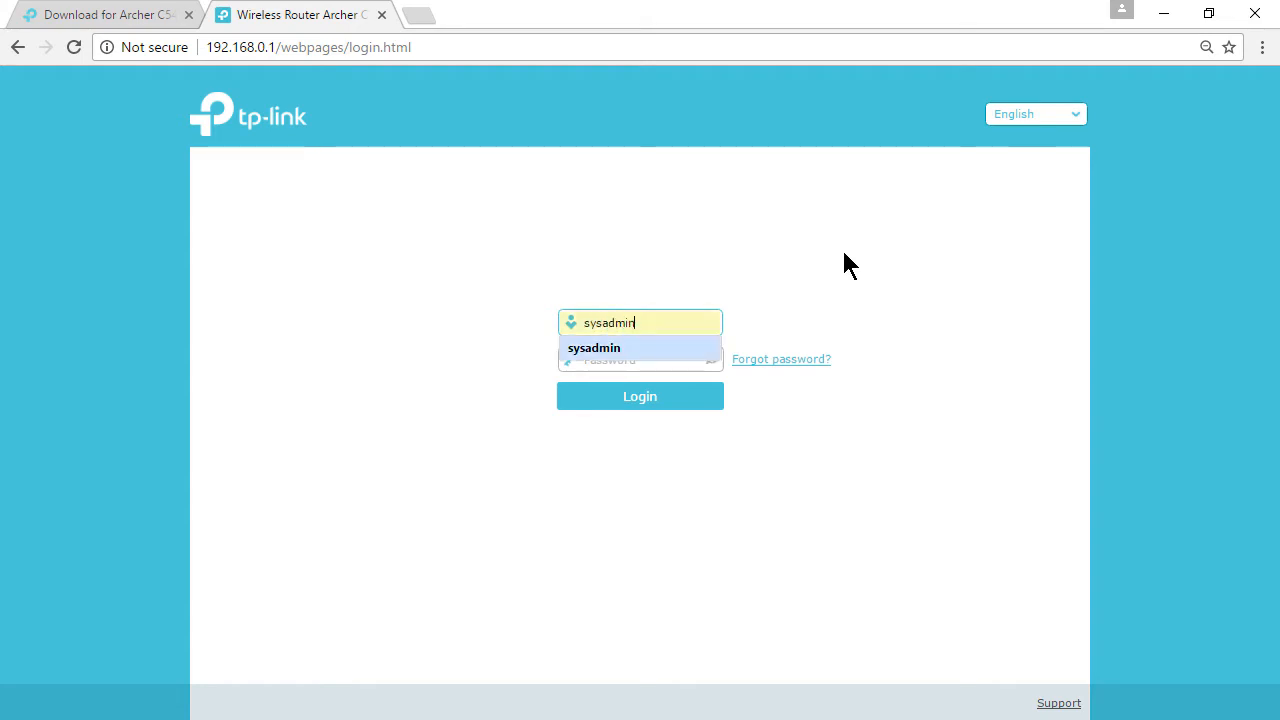
pyautogui.write('••••')
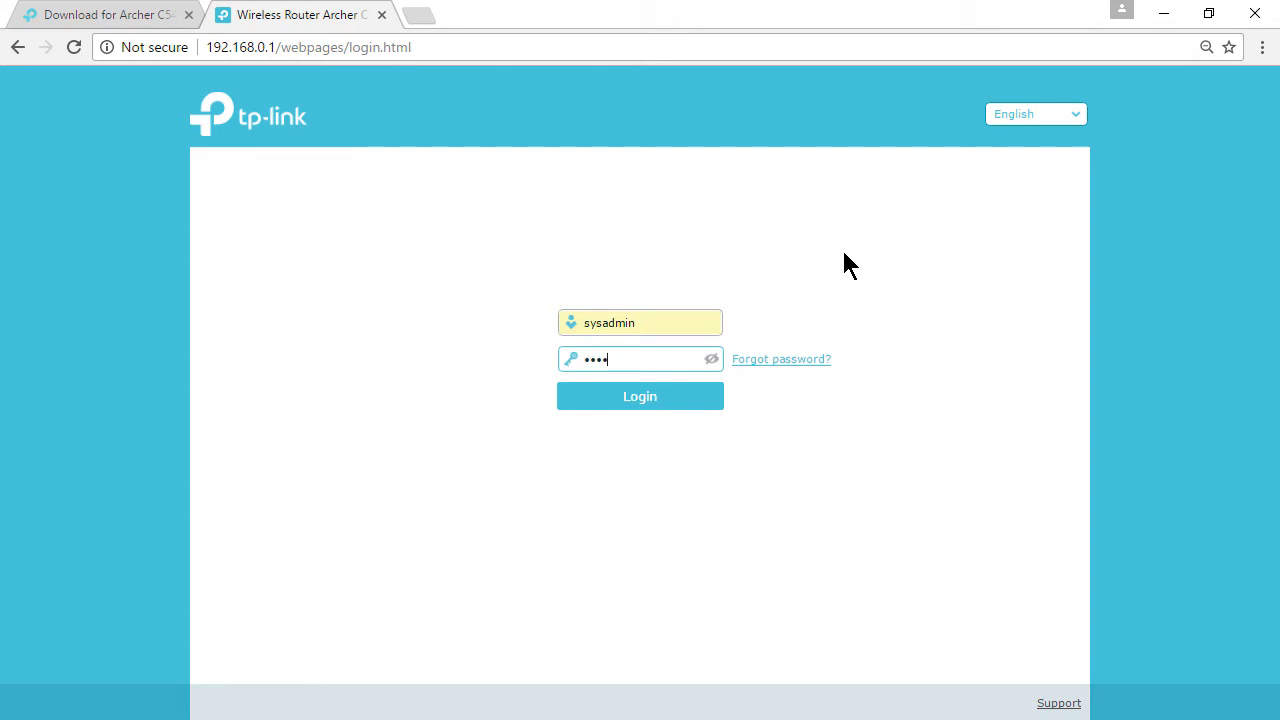
pyautogui.write('password')
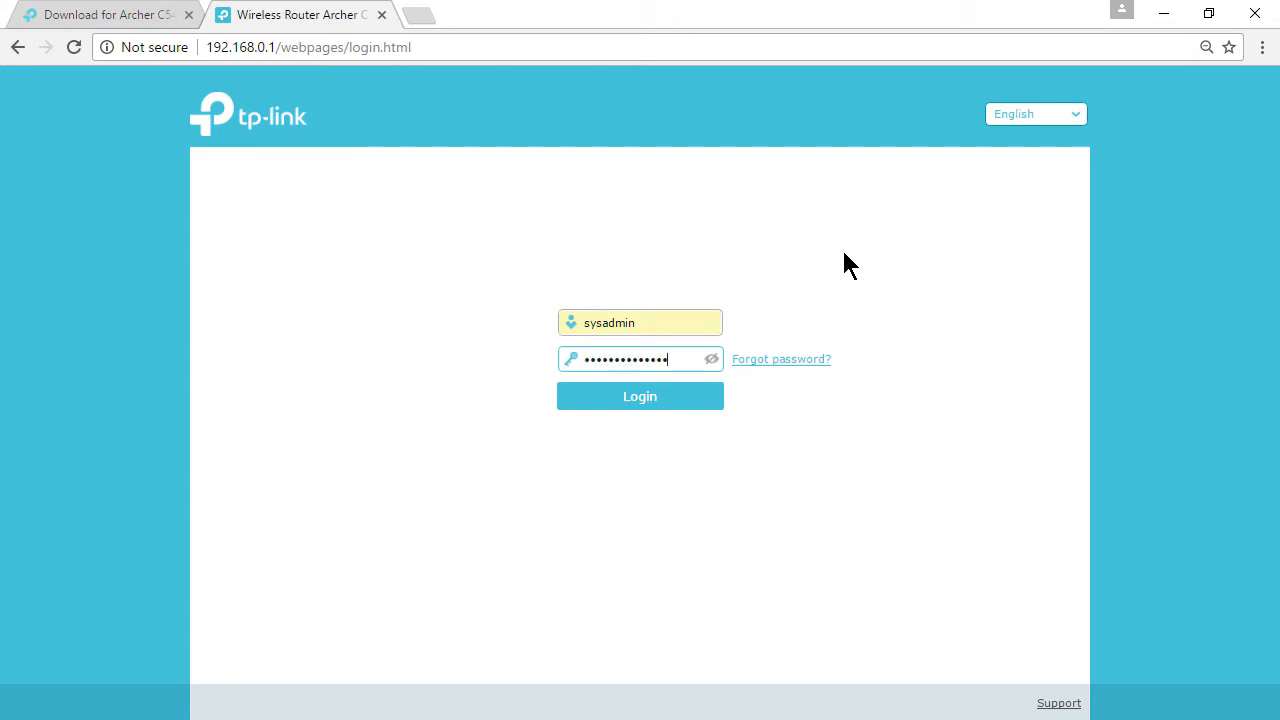
pyautogui.click(639, 396)
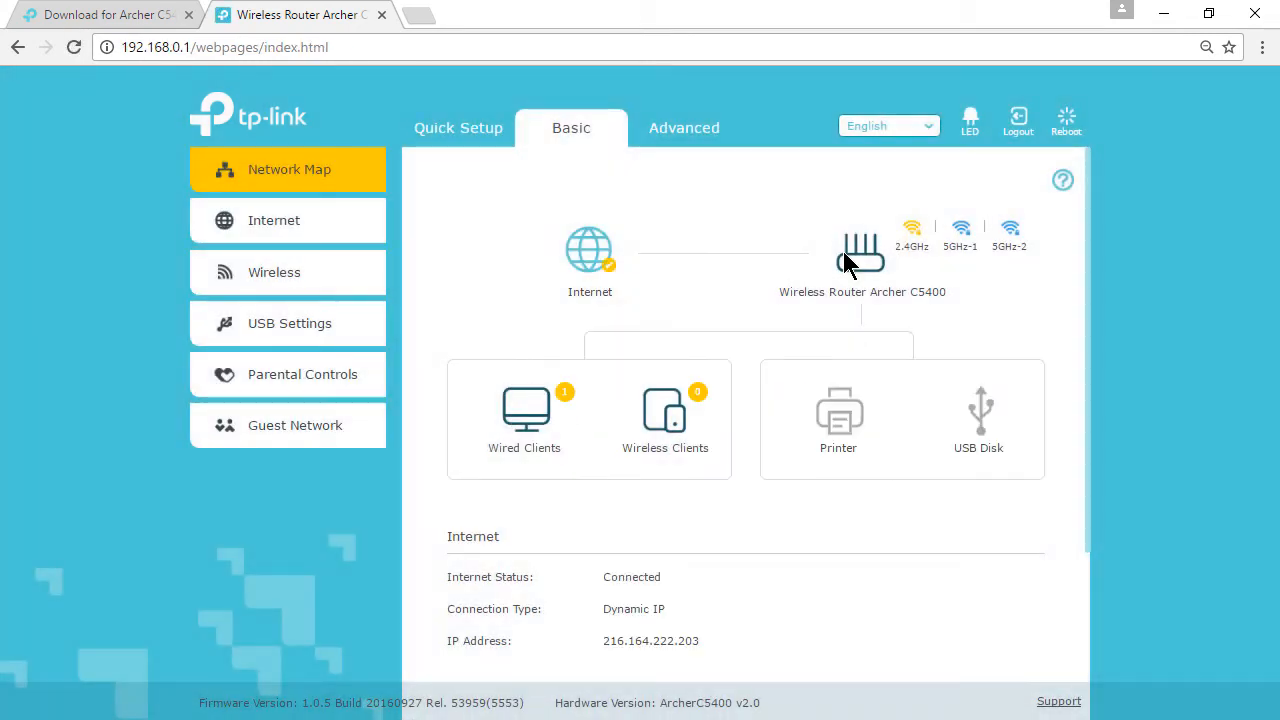
pyautogui.moveTo(775, 267)
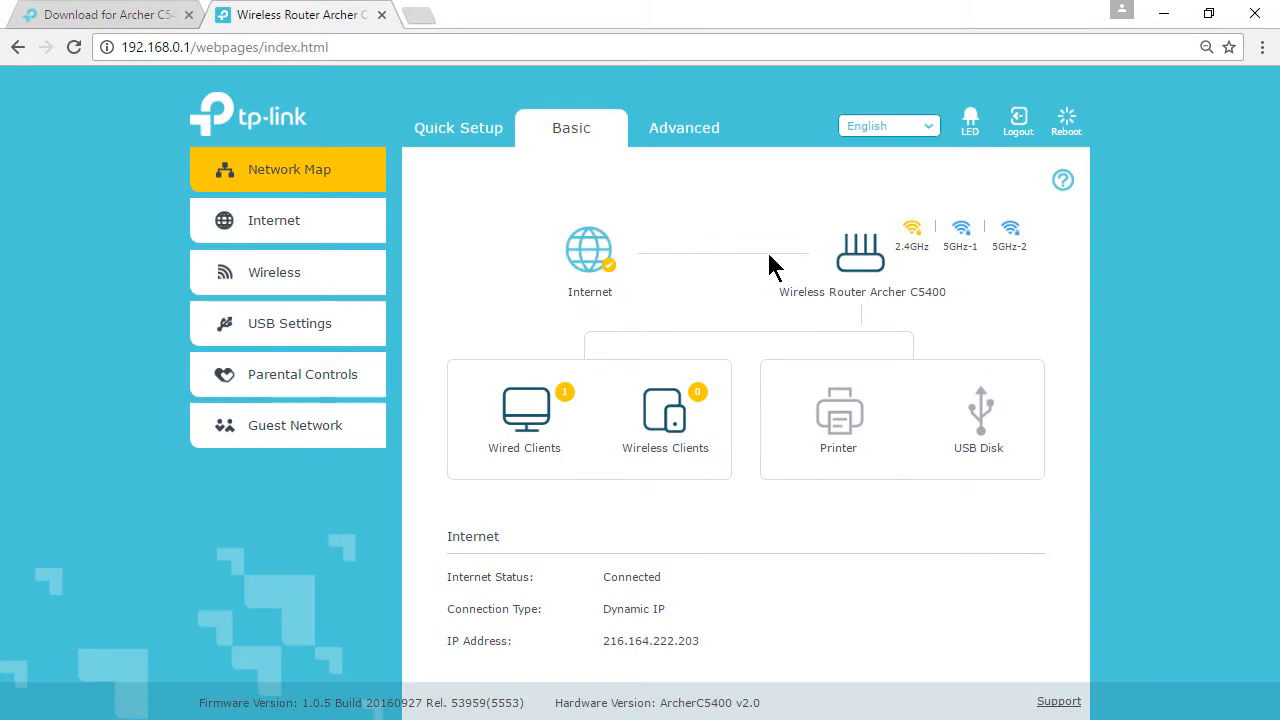
pyautogui.moveTo(908, 248)
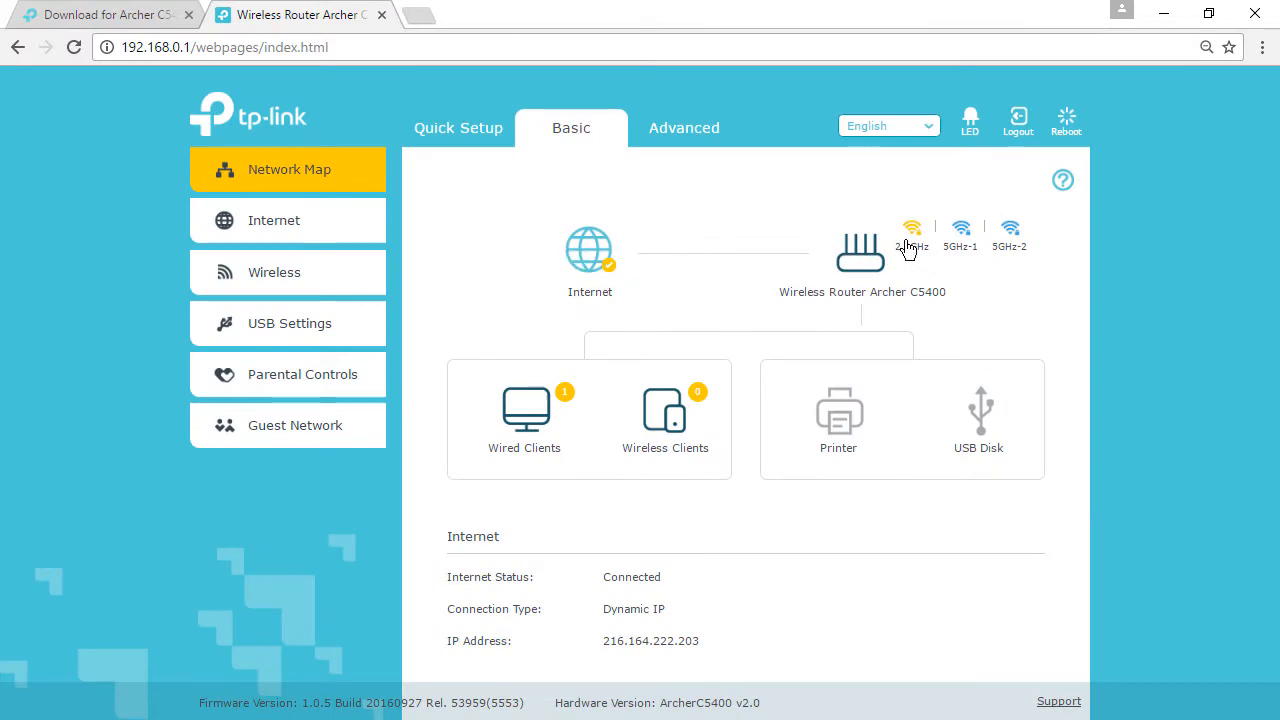
pyautogui.moveTo(553, 436)
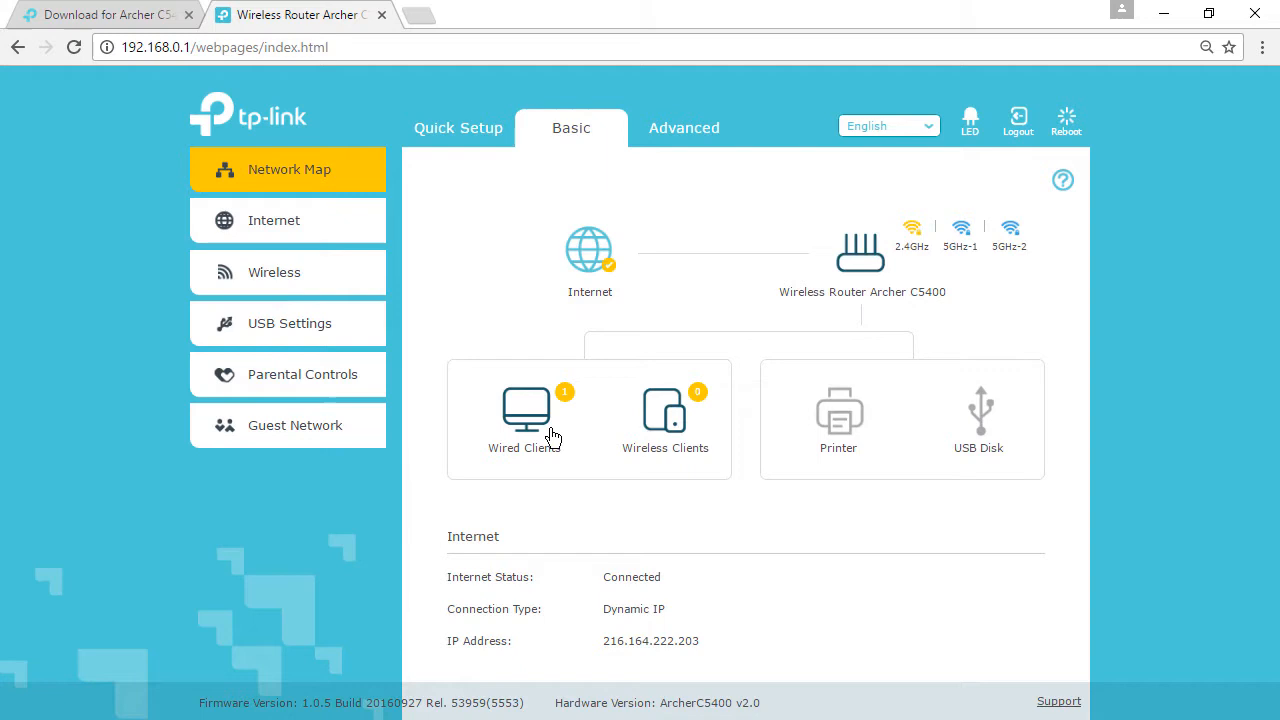
pyautogui.moveTo(568, 413)
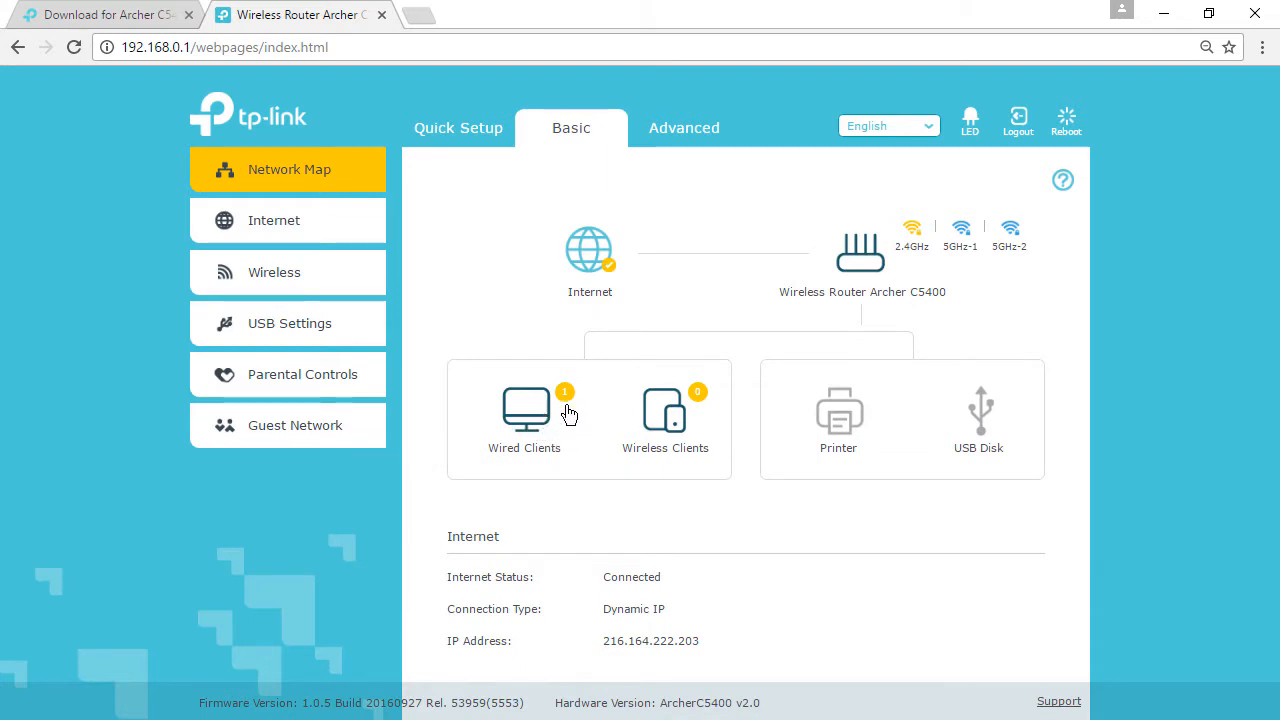
pyautogui.moveTo(540, 322)
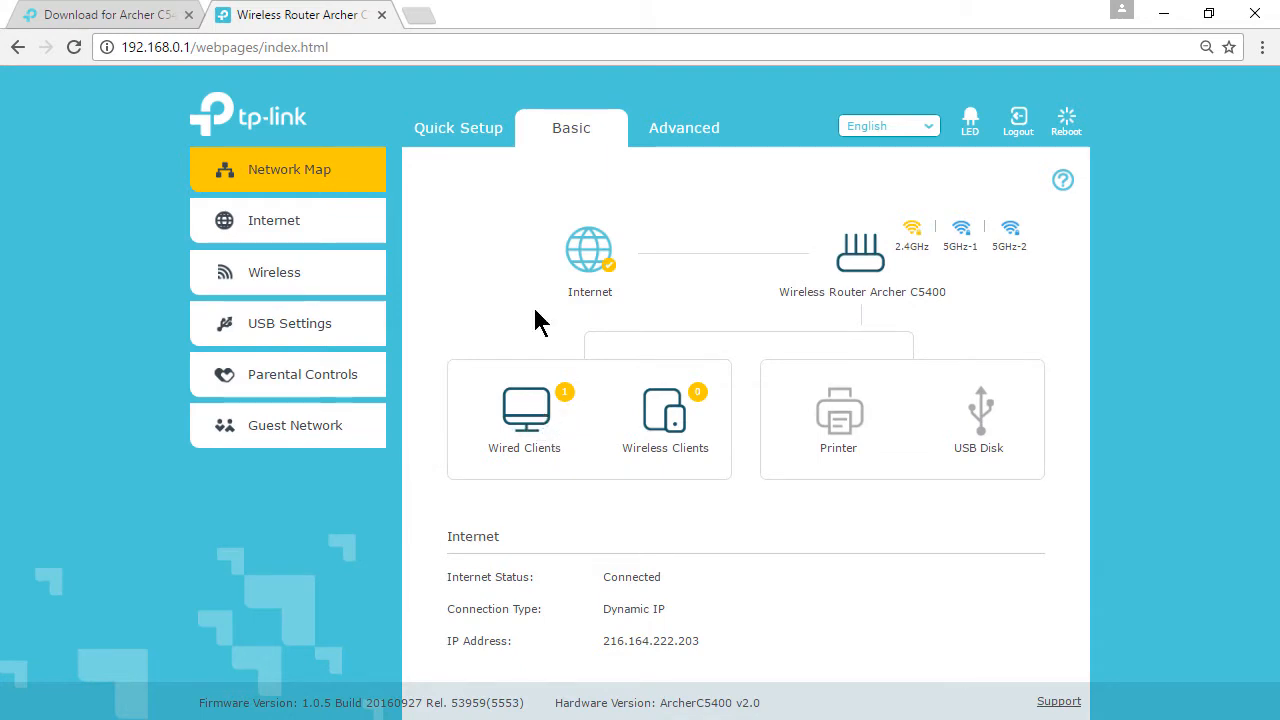
pyautogui.moveTo(500, 210)
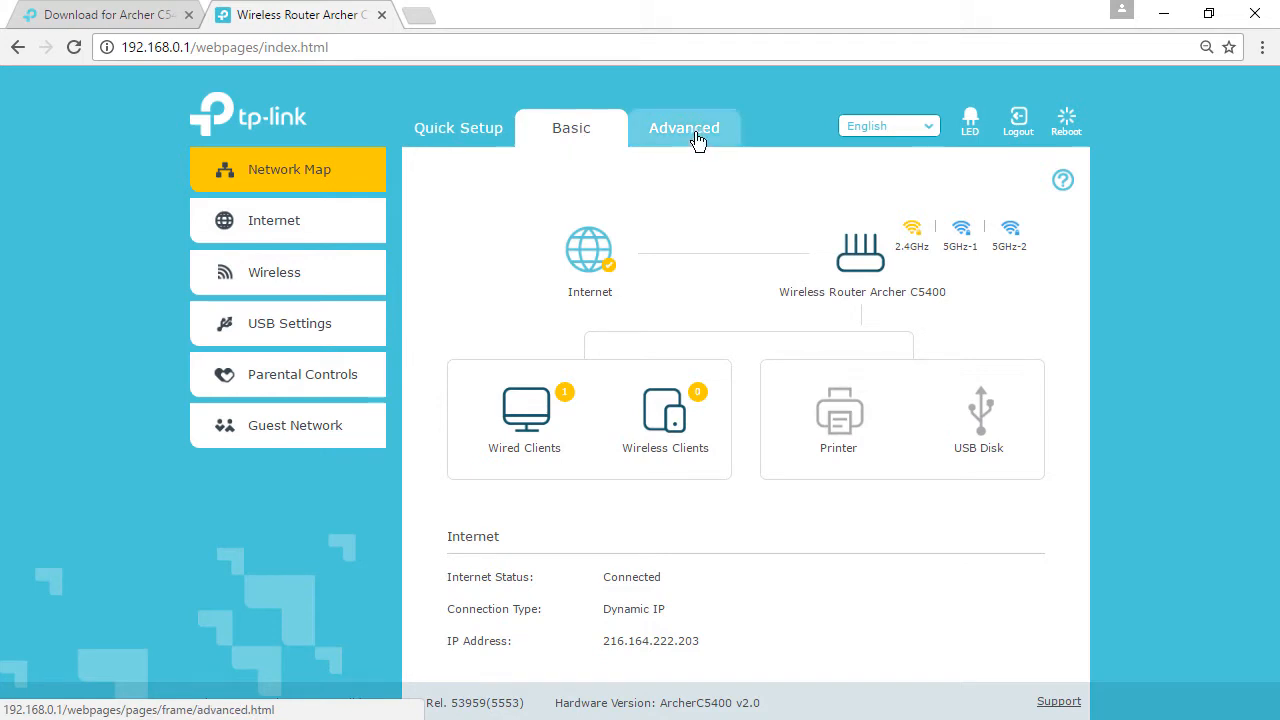
# Step: Go to Advanced > Network > LAN and select the router's IP Address field
pyautogui.click(684, 127)
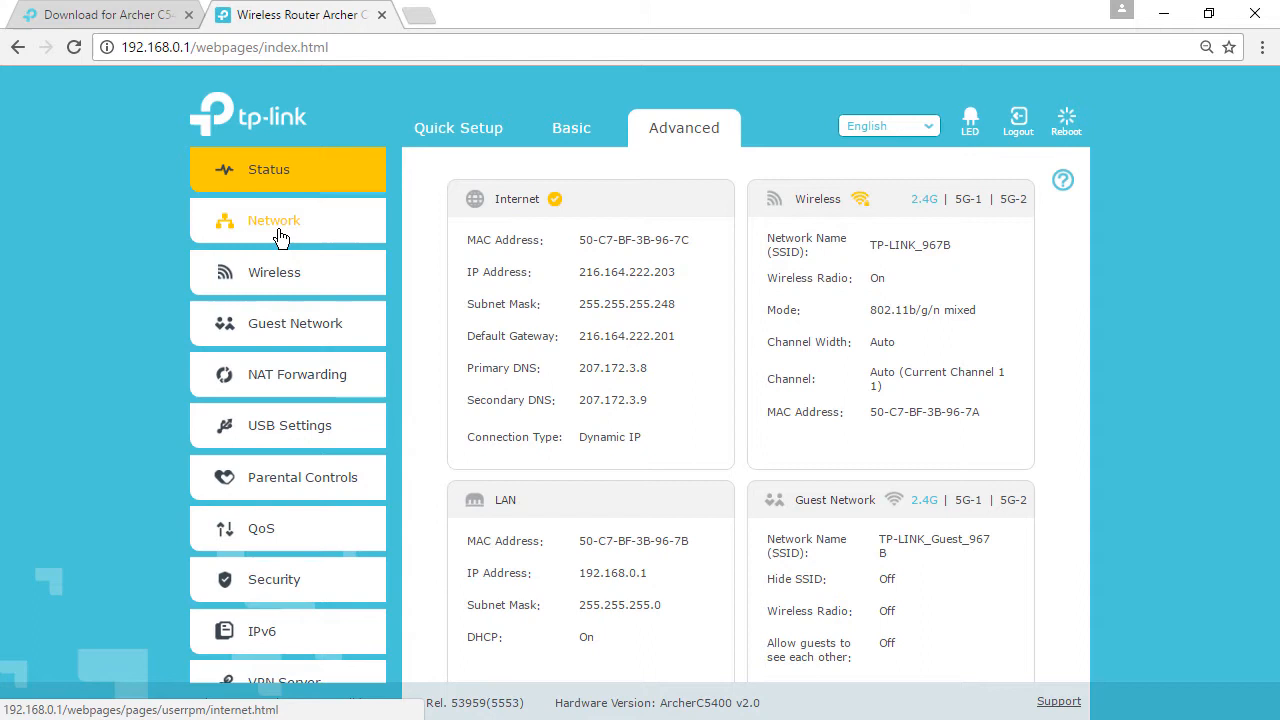
pyautogui.click(274, 220)
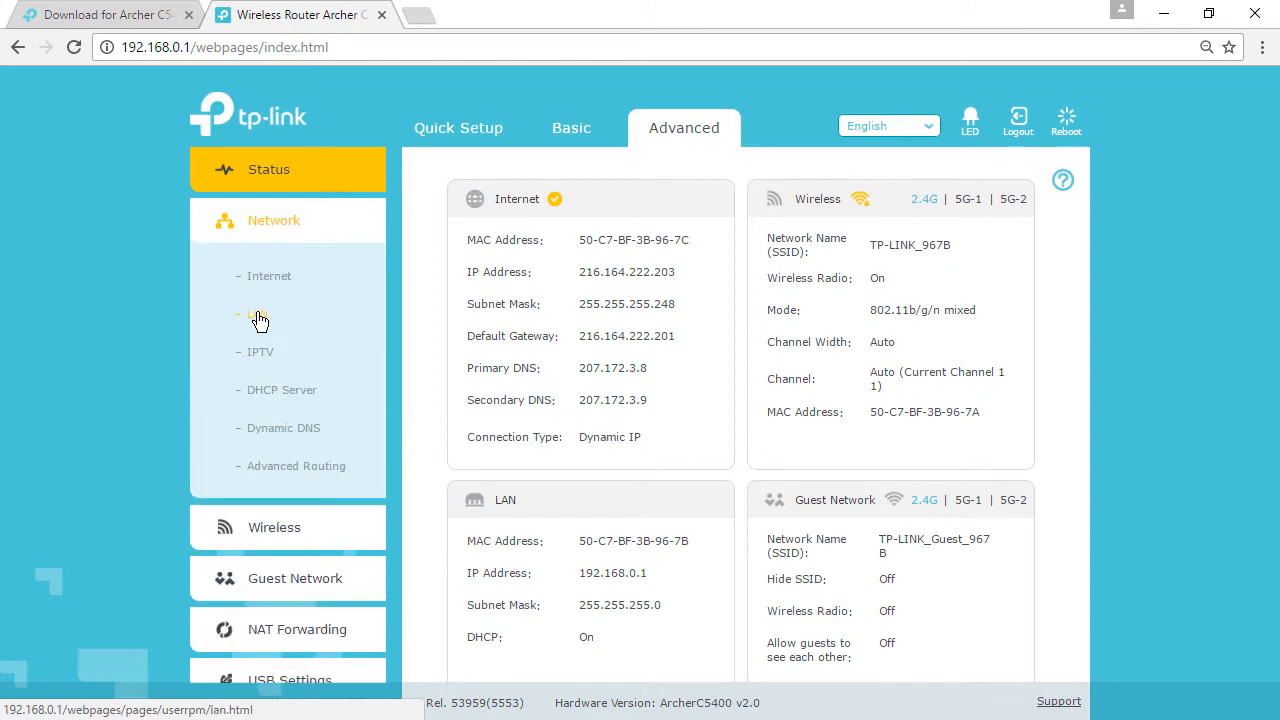
pyautogui.click(257, 314)
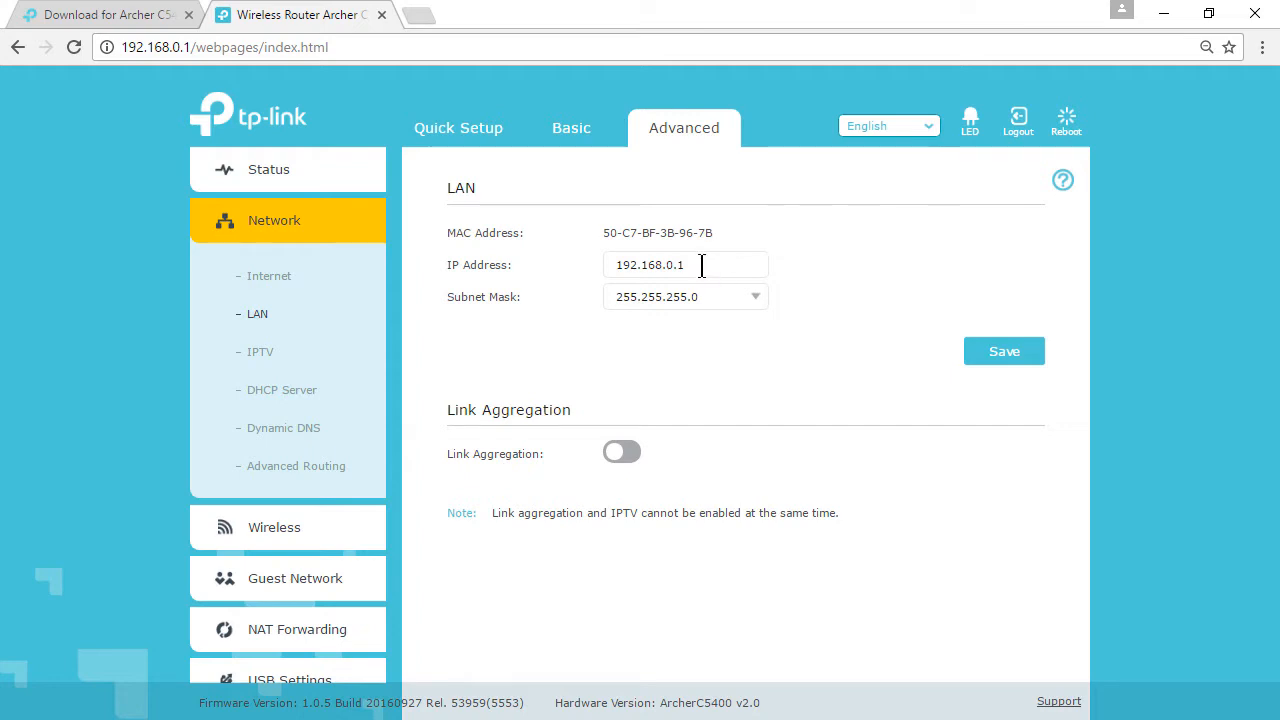
pyautogui.click(685, 264)
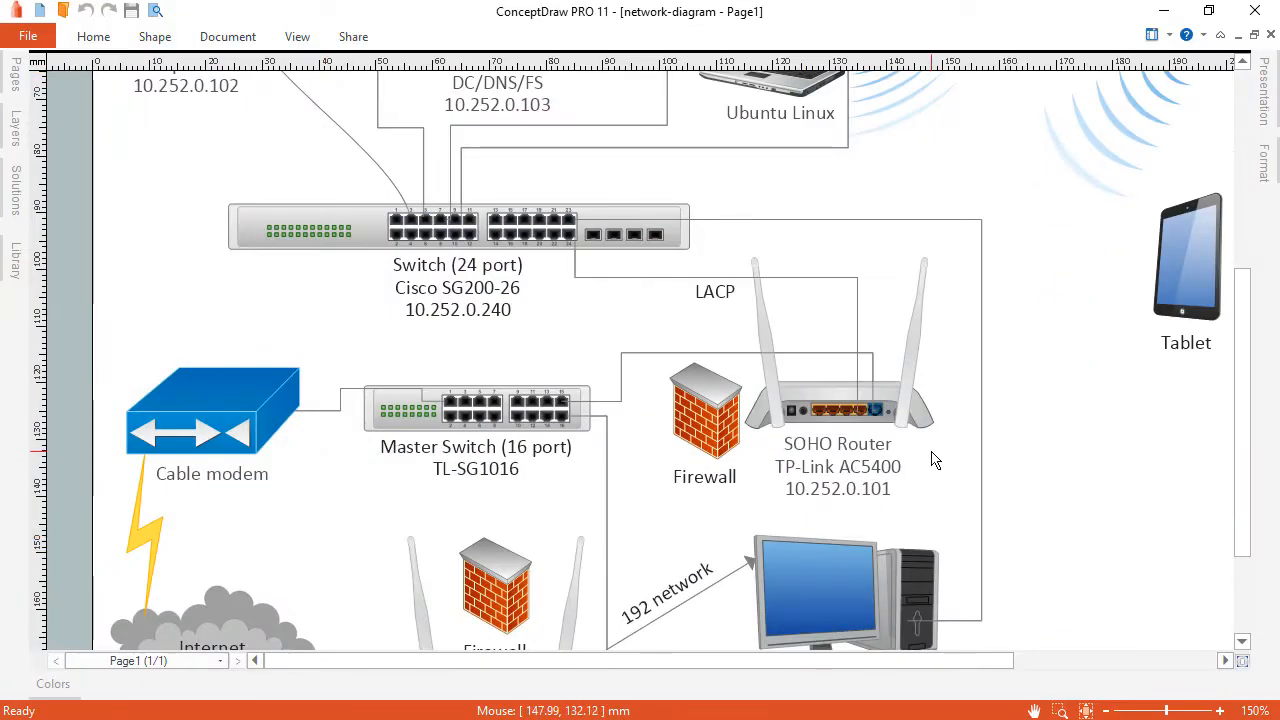
pyautogui.moveTo(793, 512)
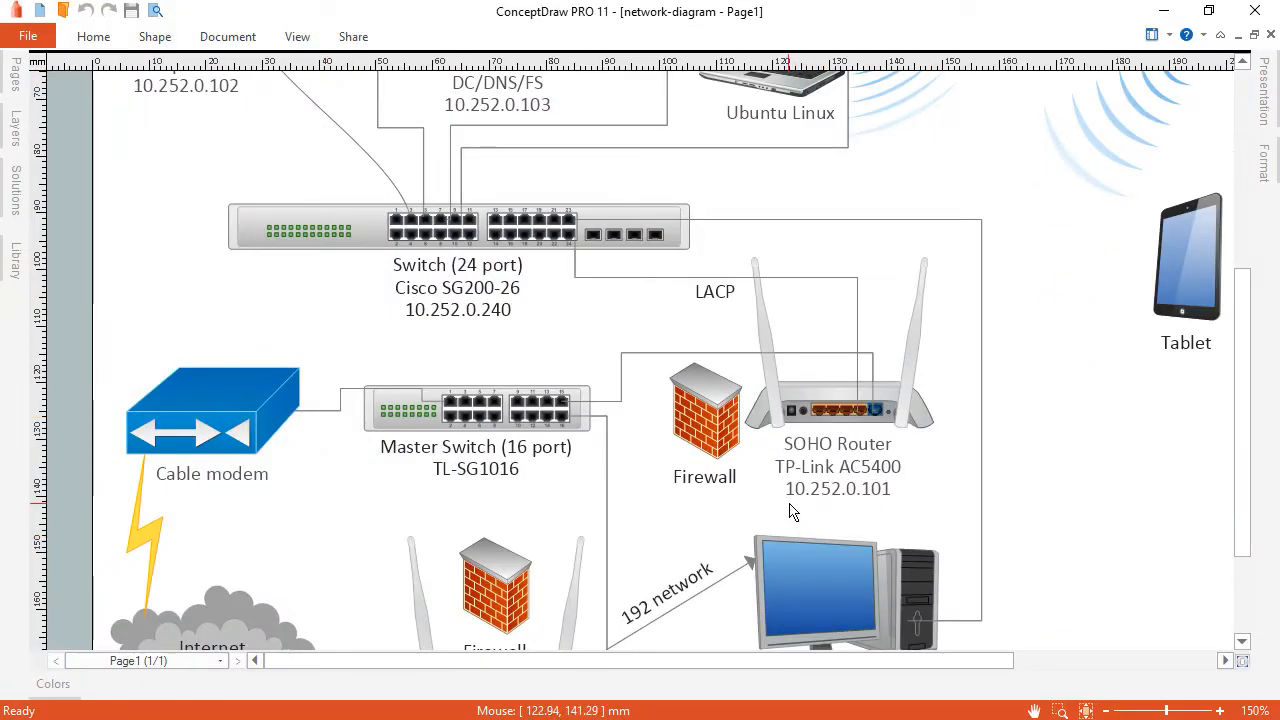
pyautogui.moveTo(907, 513)
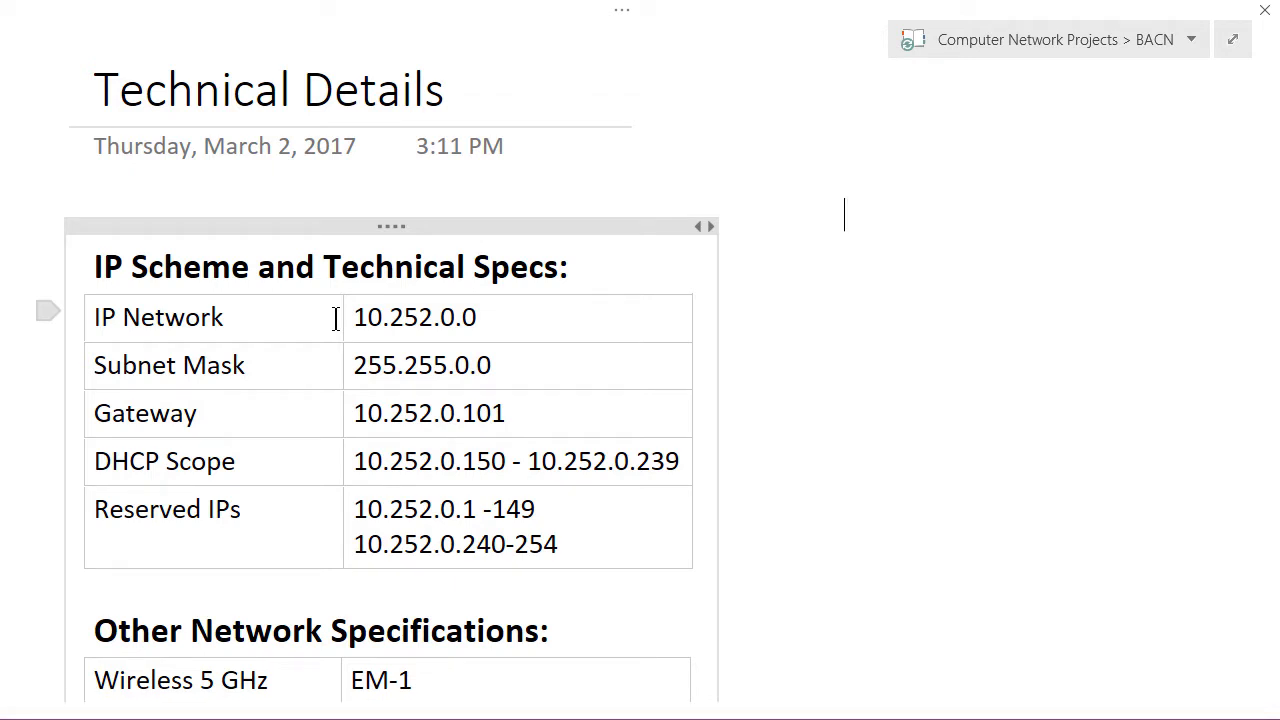
# Step: Pick out the IP Network entry and the 255.255.0.0 subnet mask in OneNote's table
pyautogui.doubleClick(429, 413)
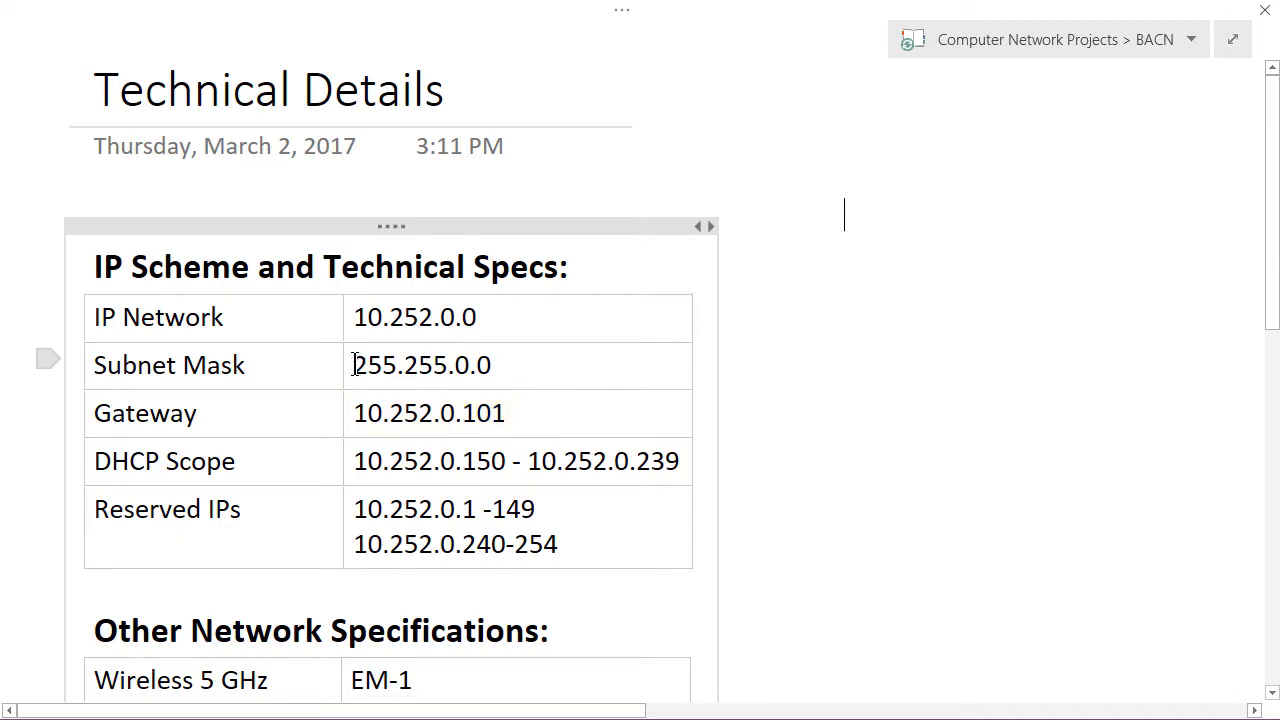
pyautogui.doubleClick(420, 365)
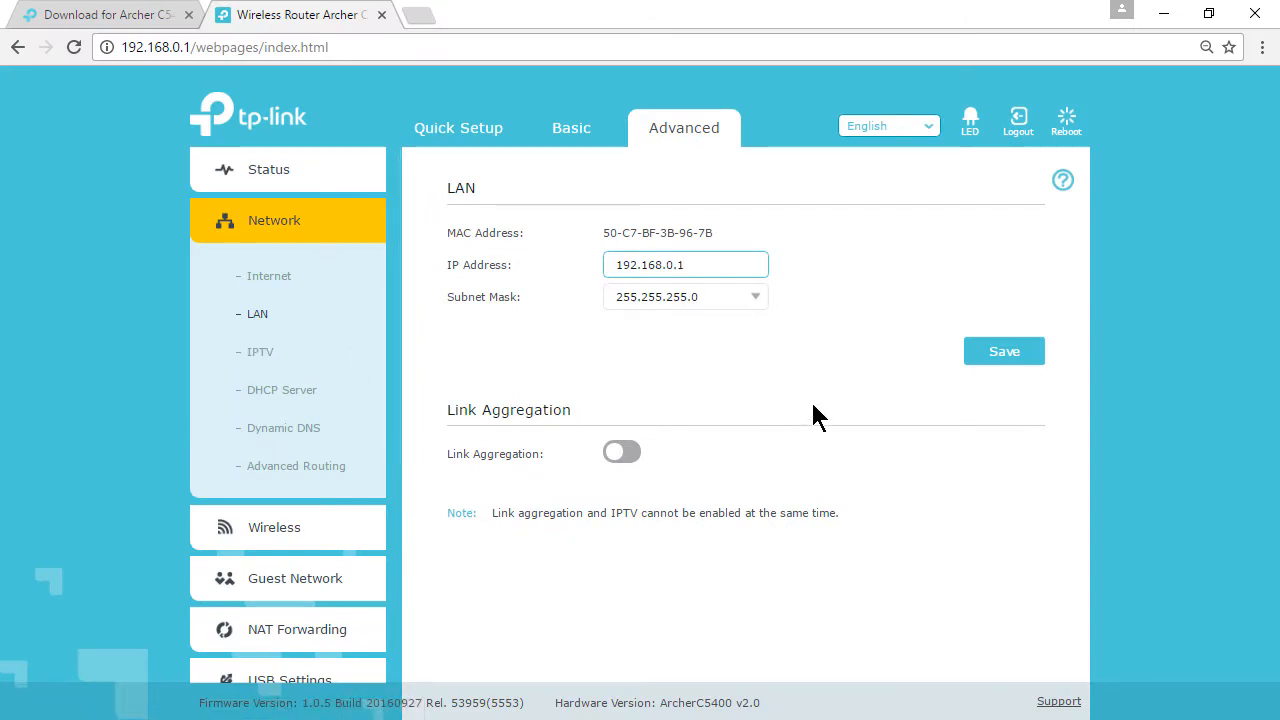
# Step: Set the router LAN IP to 10.252.0.101 with mask 255.255.0.0 and save
pyautogui.write('10.252.0.')
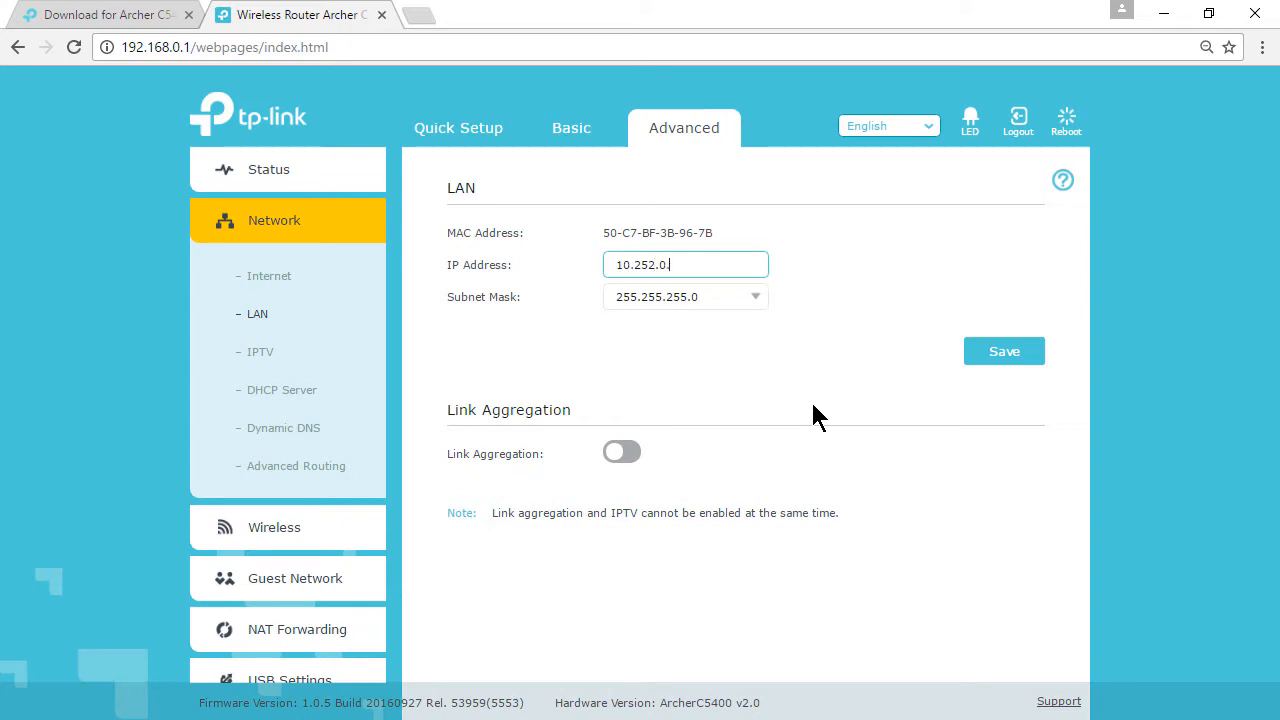
pyautogui.write('101')
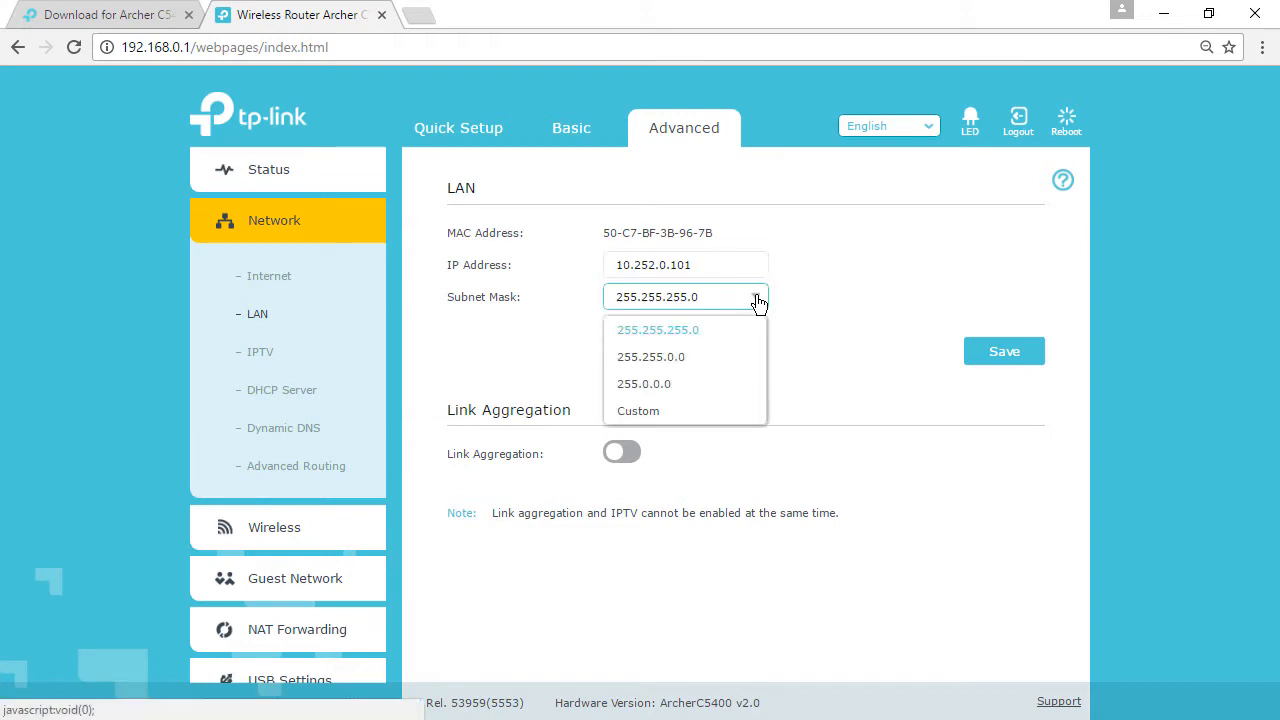
pyautogui.click(651, 356)
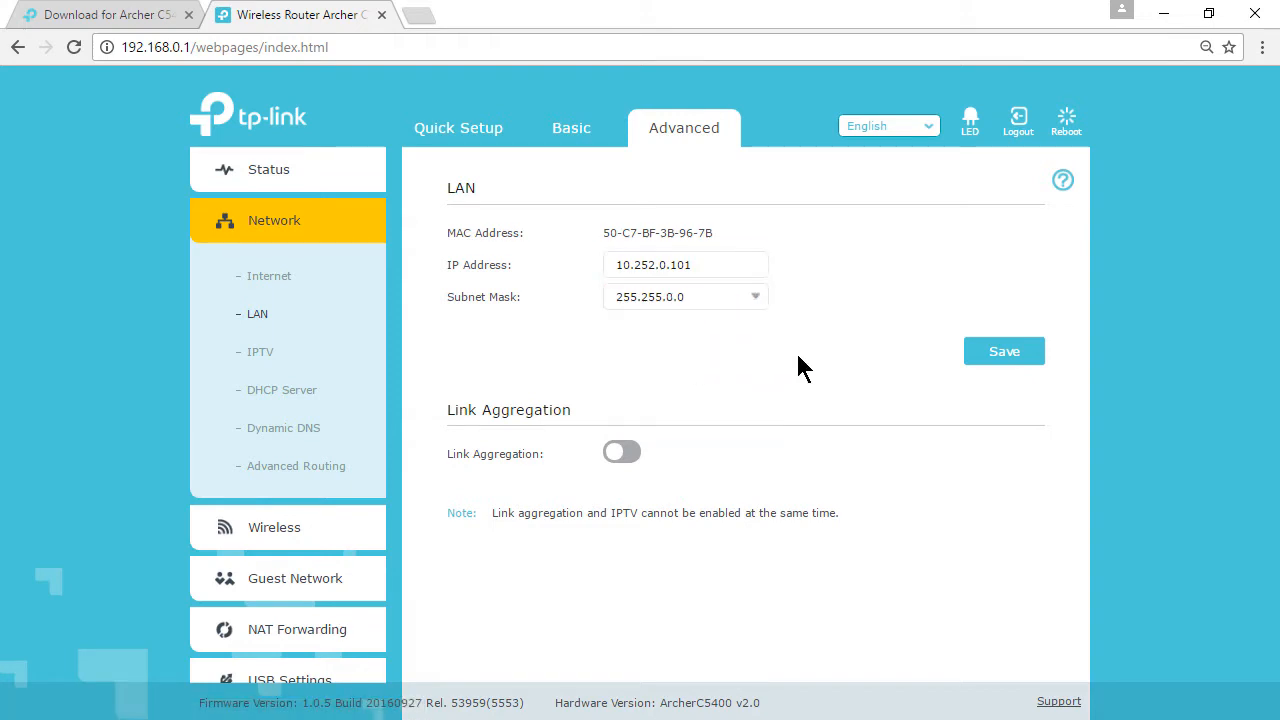
pyautogui.moveTo(910, 383)
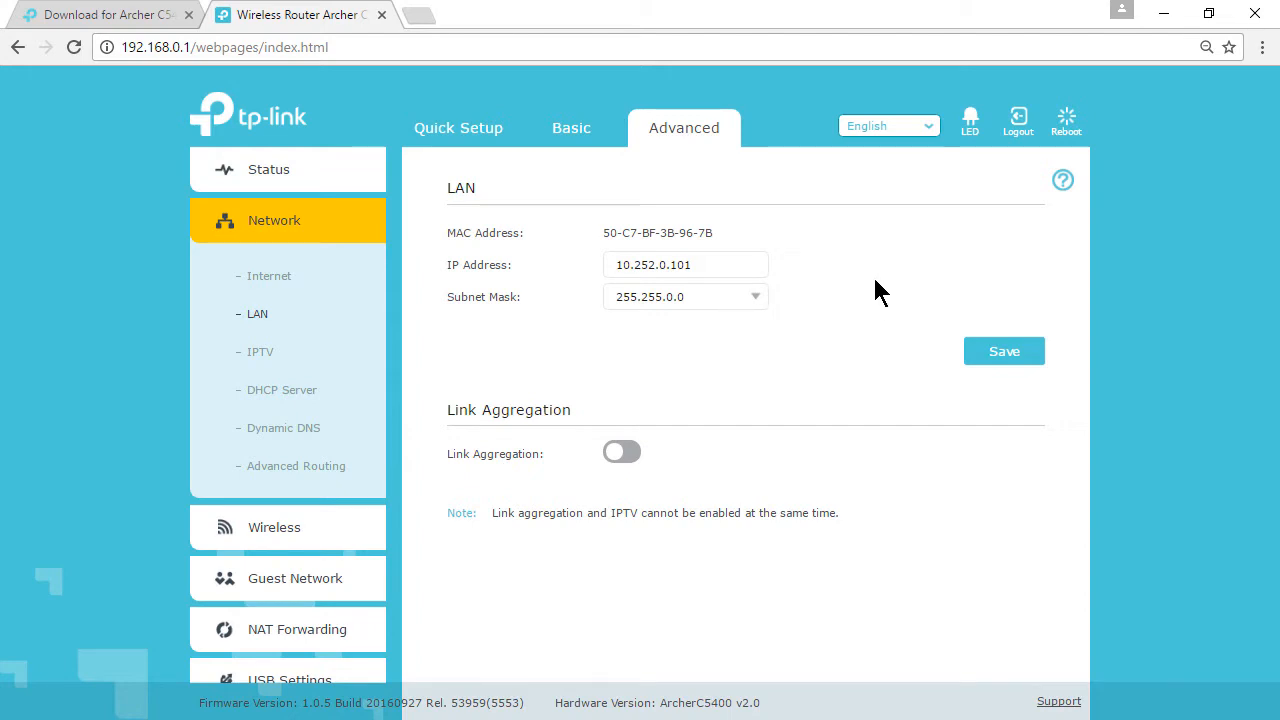
pyautogui.moveTo(113, 99)
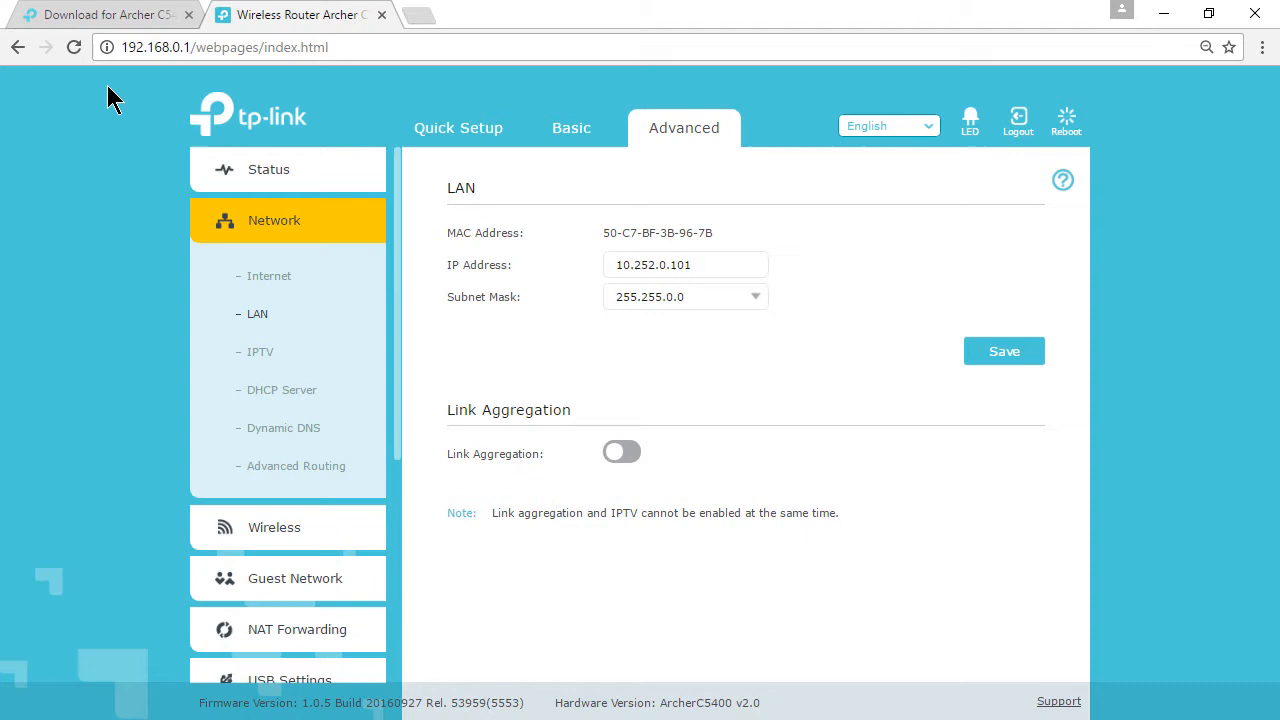
pyautogui.moveTo(135, 168)
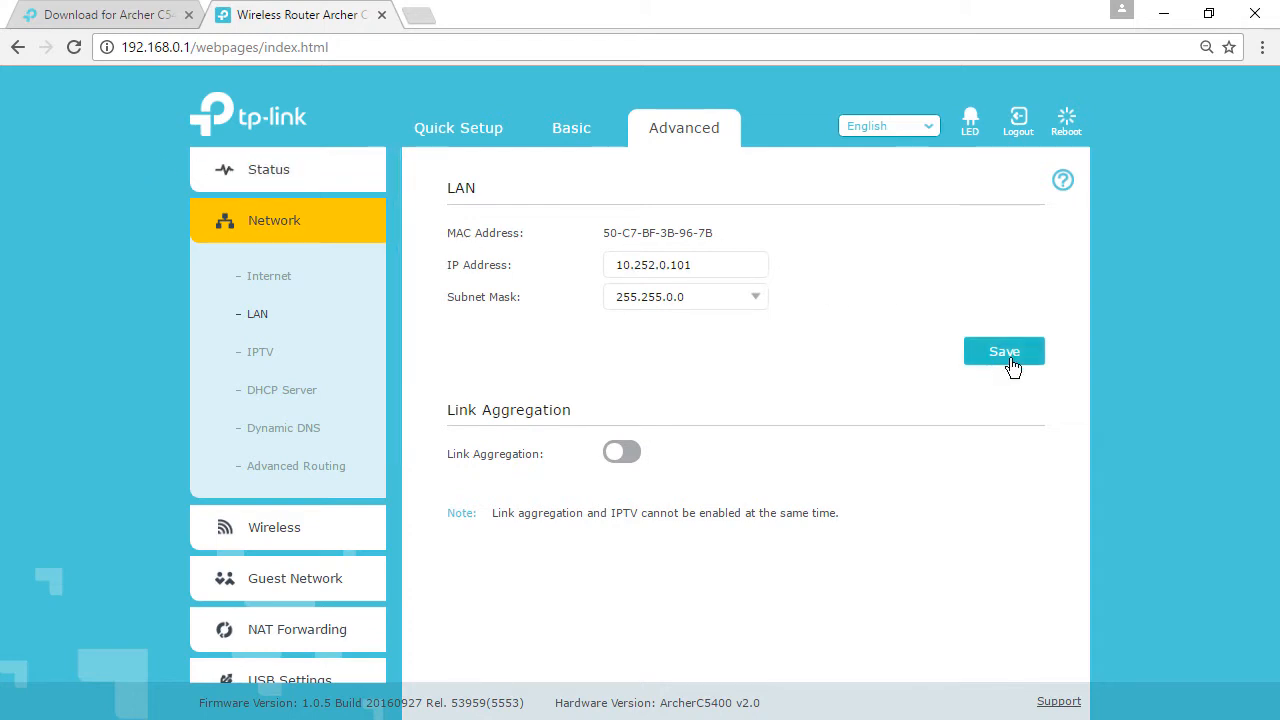
pyautogui.click(1004, 351)
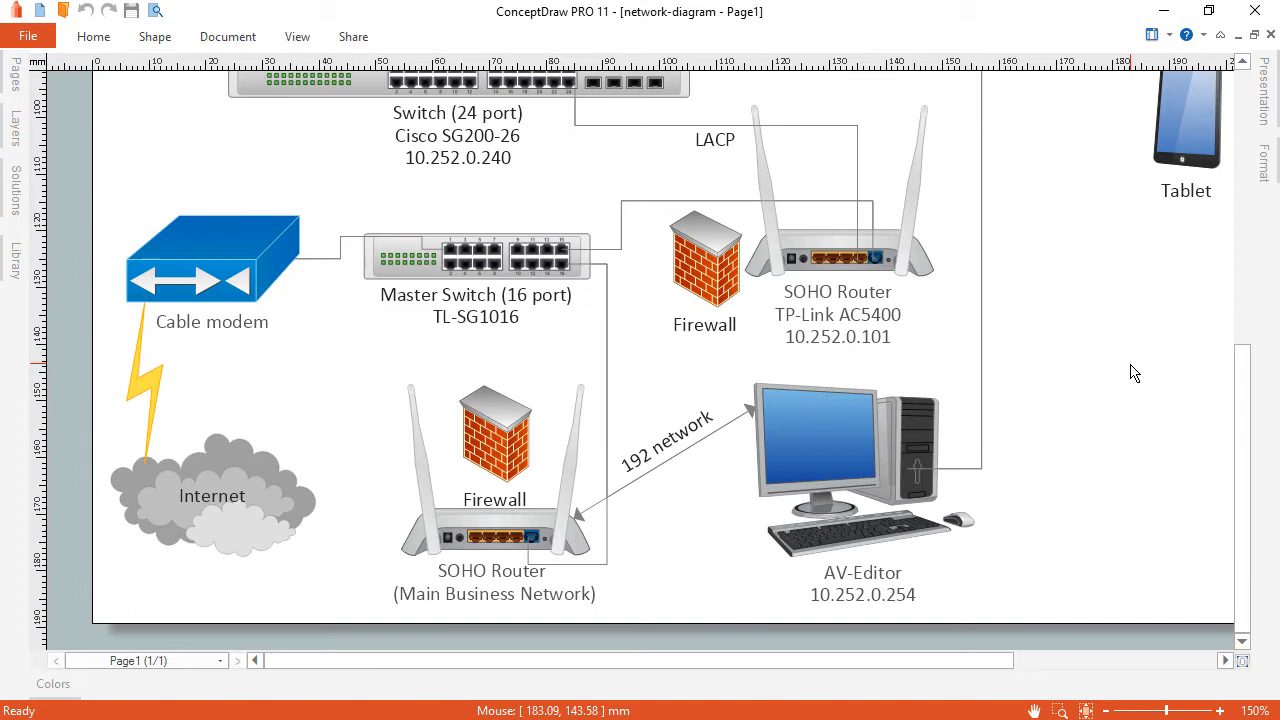
pyautogui.moveTo(842, 529)
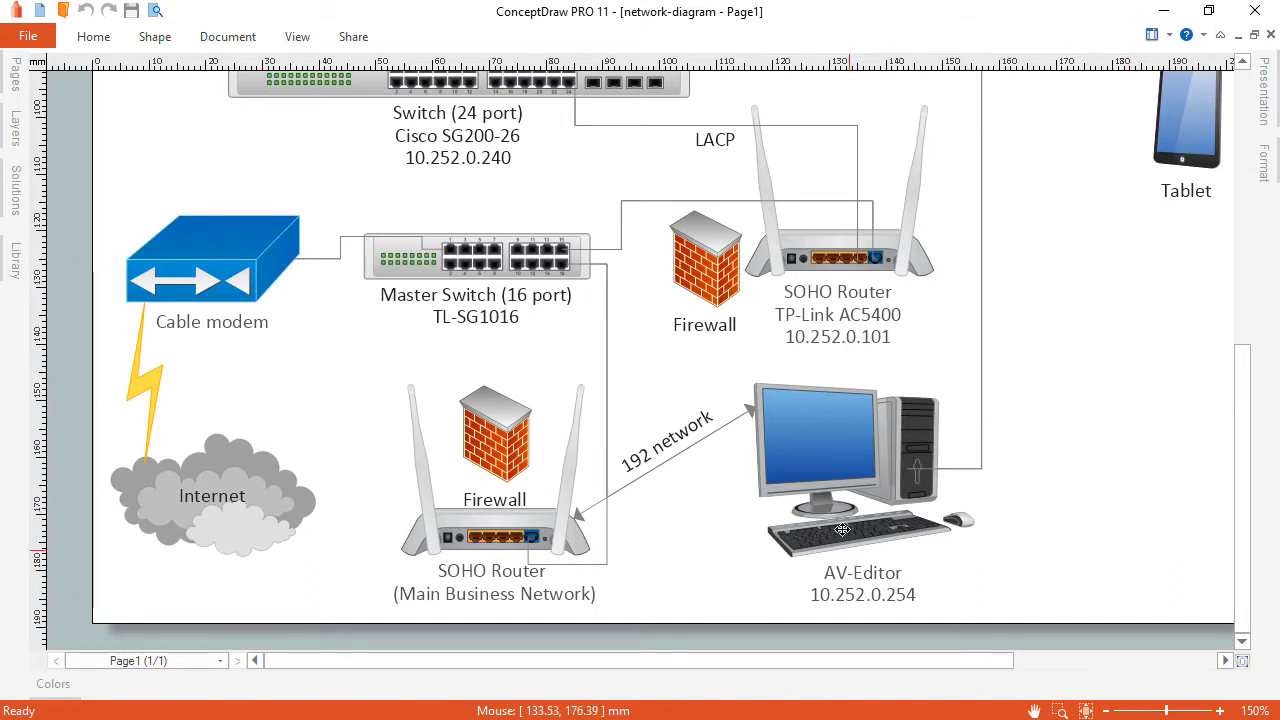
pyautogui.moveTo(867, 473)
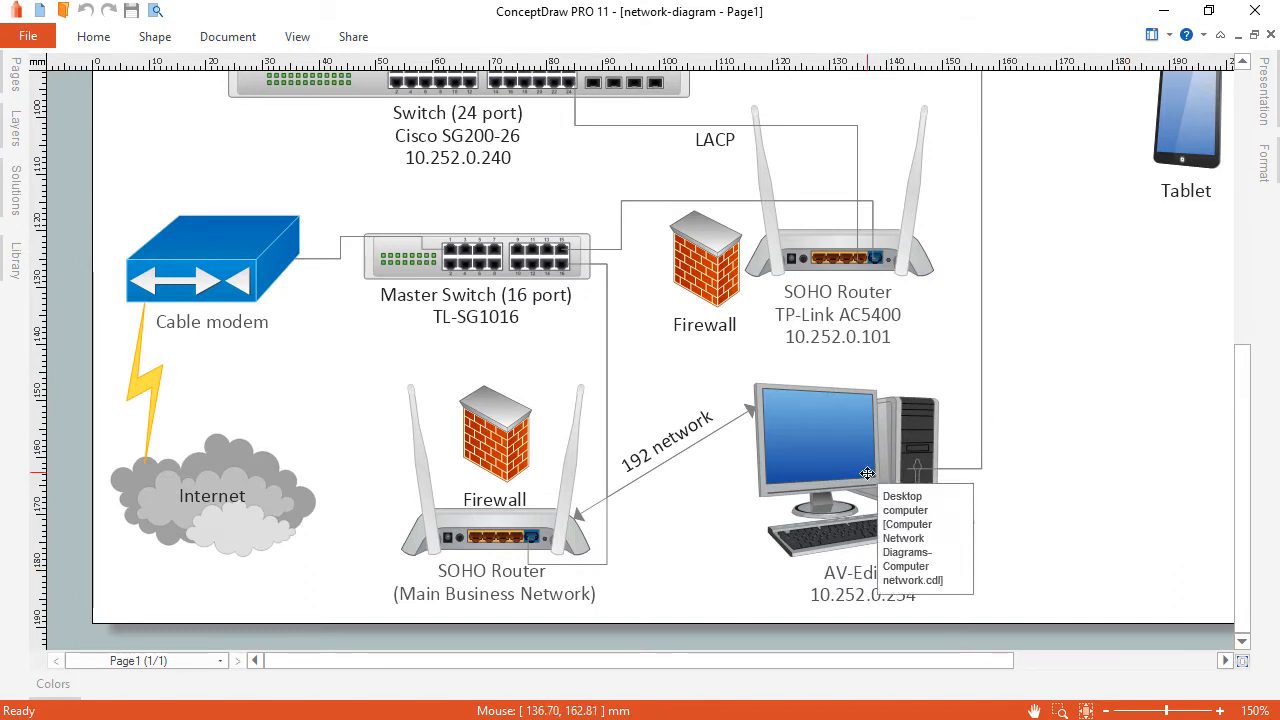
pyautogui.moveTo(815, 632)
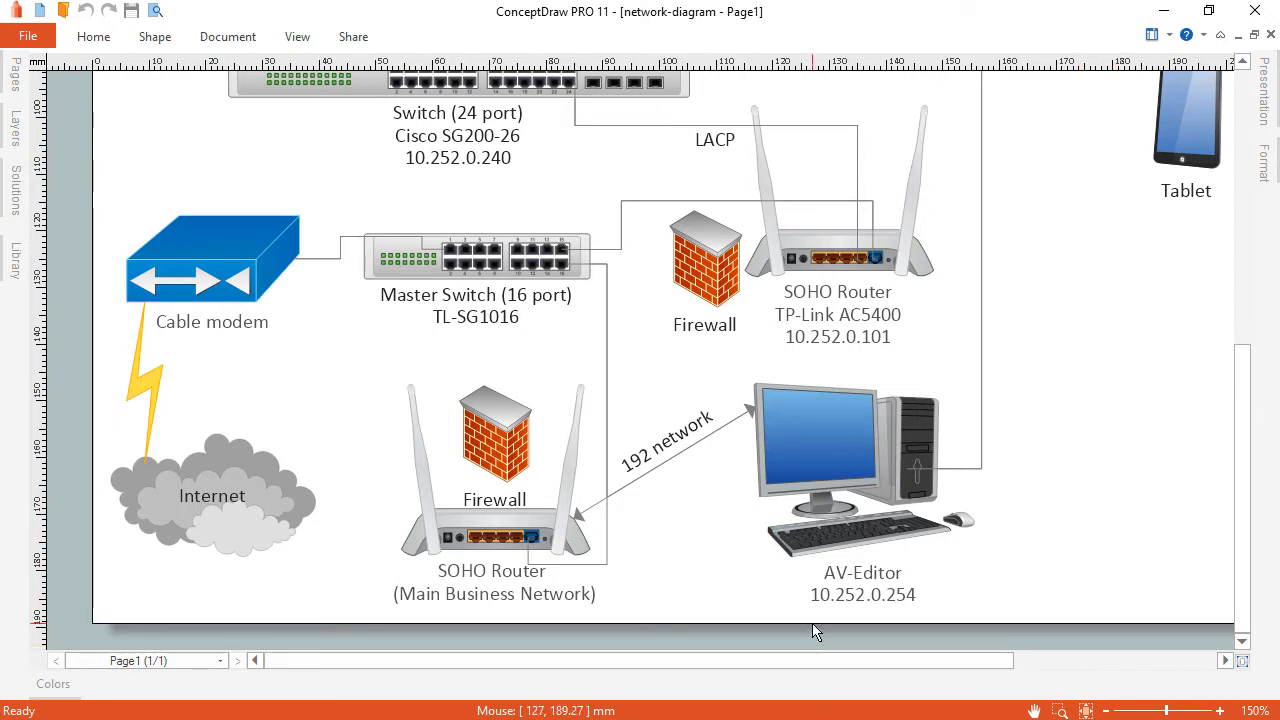
pyautogui.moveTo(888, 619)
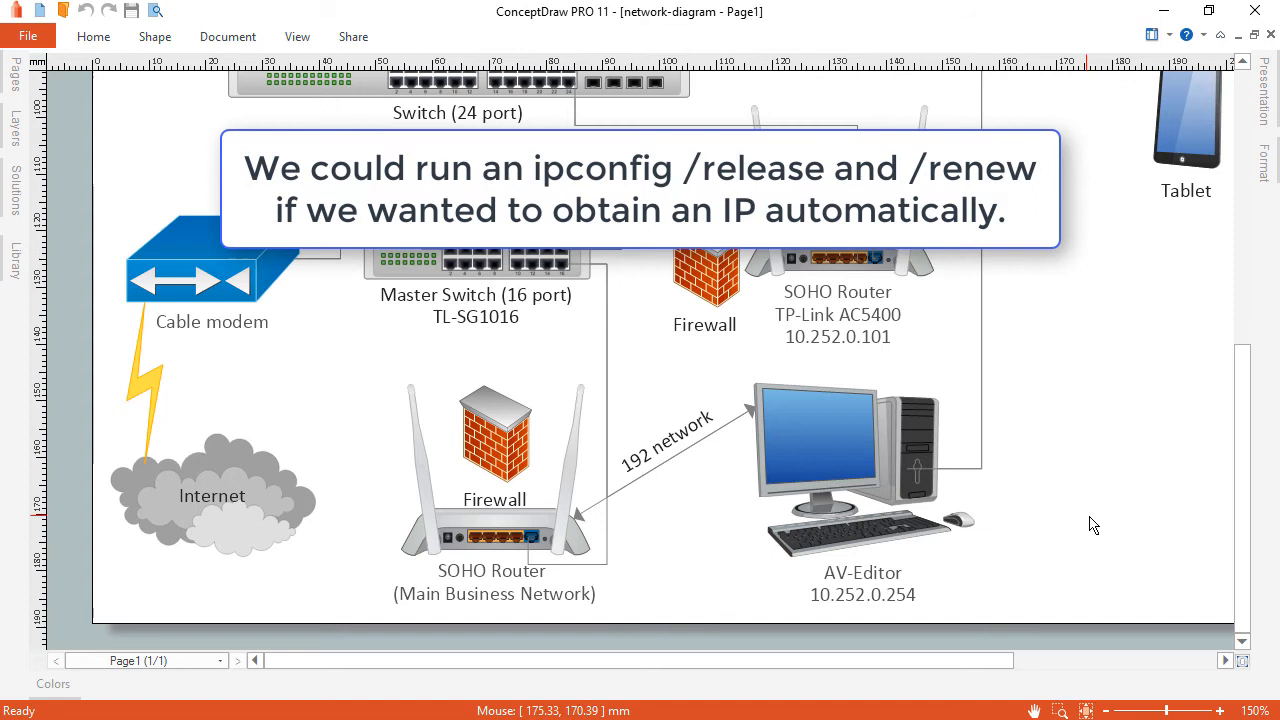
pyautogui.moveTo(1100, 524)
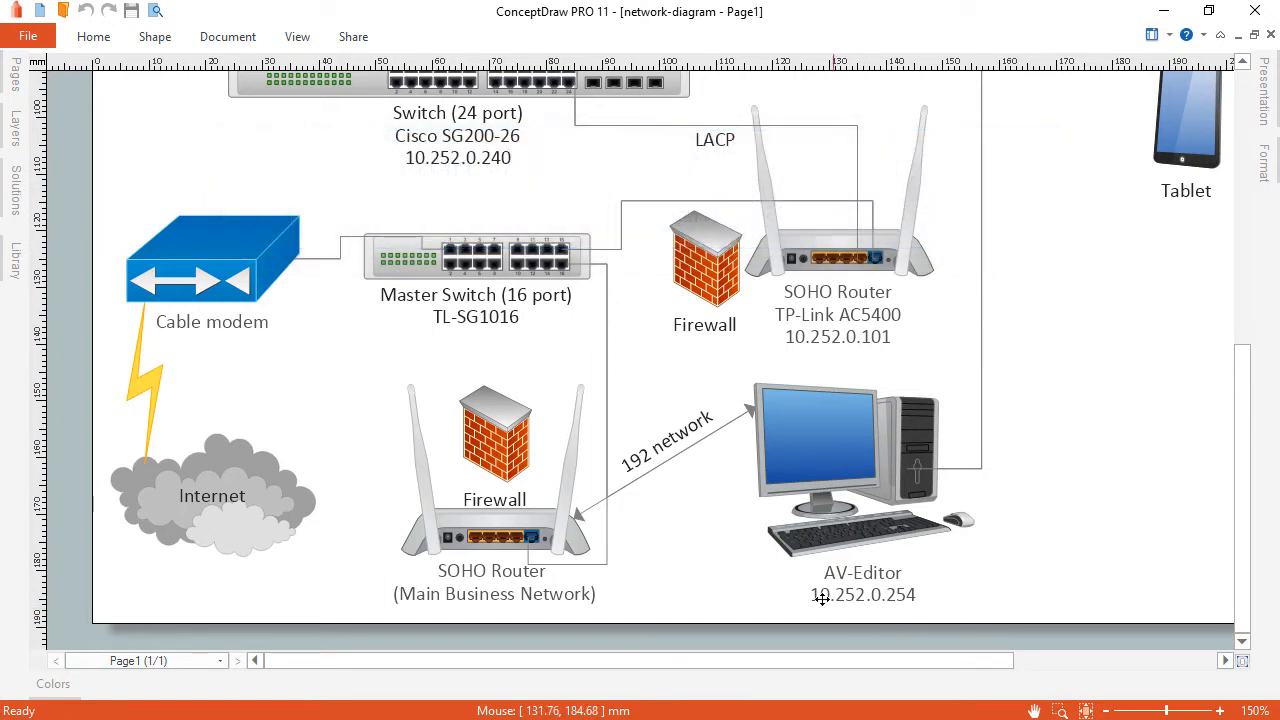
pyautogui.moveTo(941, 618)
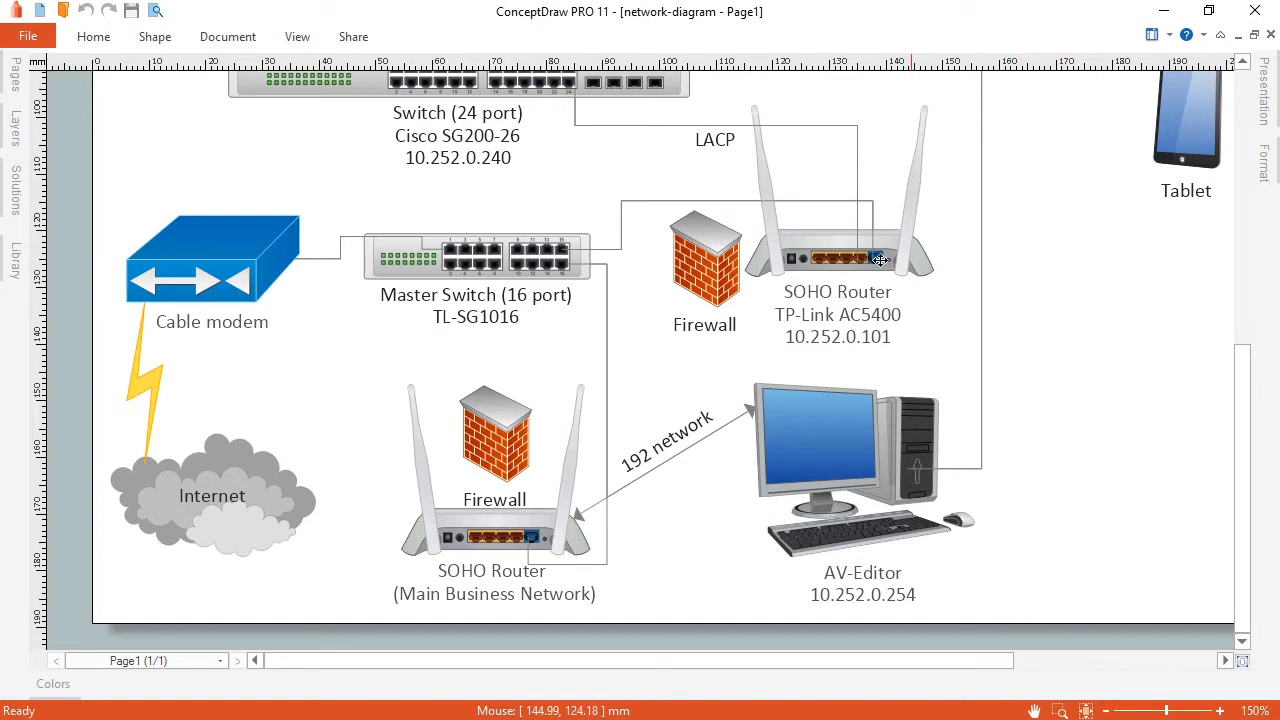
pyautogui.moveTo(925, 615)
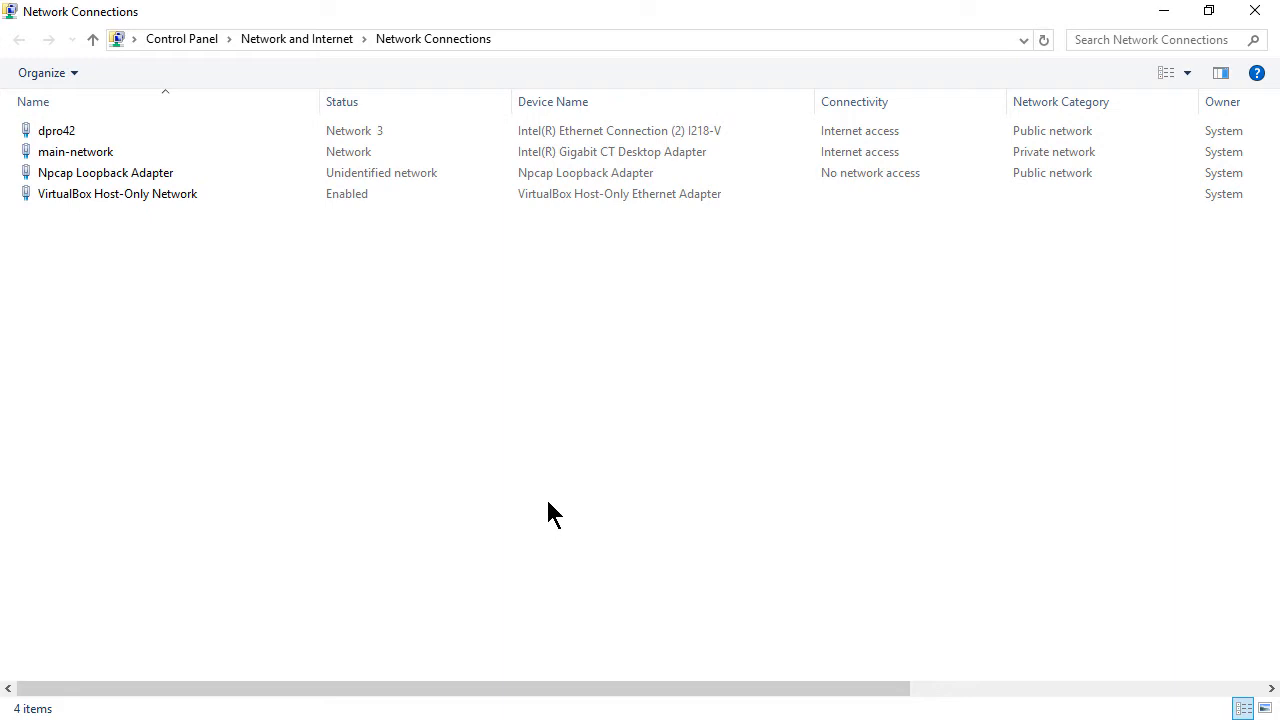
# Step: Select the main-network adapter, then the dpro42 adapter
pyautogui.click(75, 151)
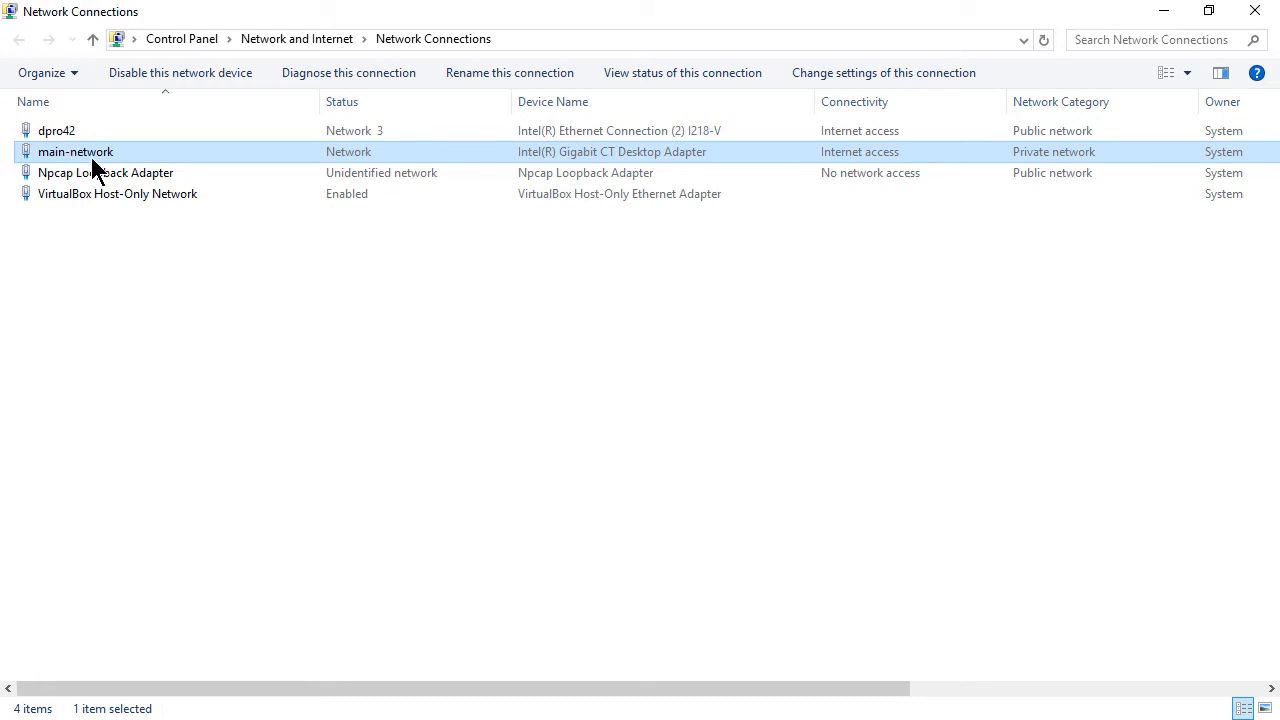
pyautogui.click(56, 130)
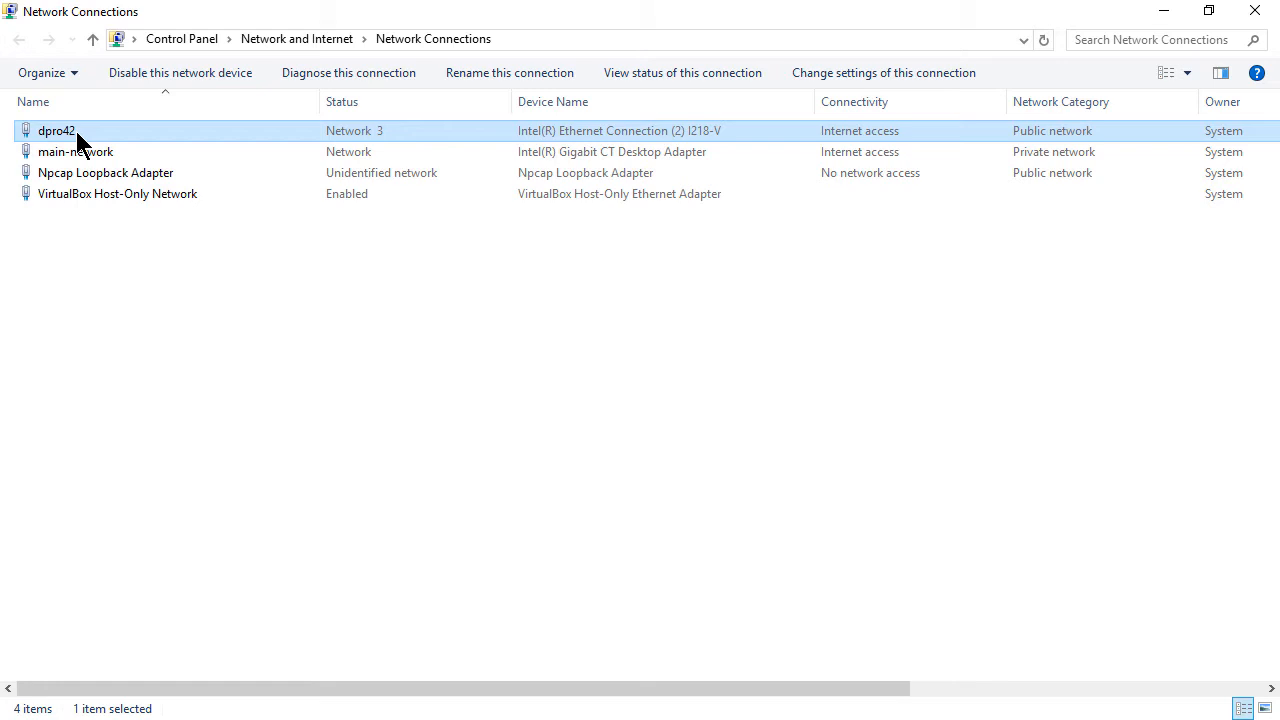
pyautogui.moveTo(60, 140)
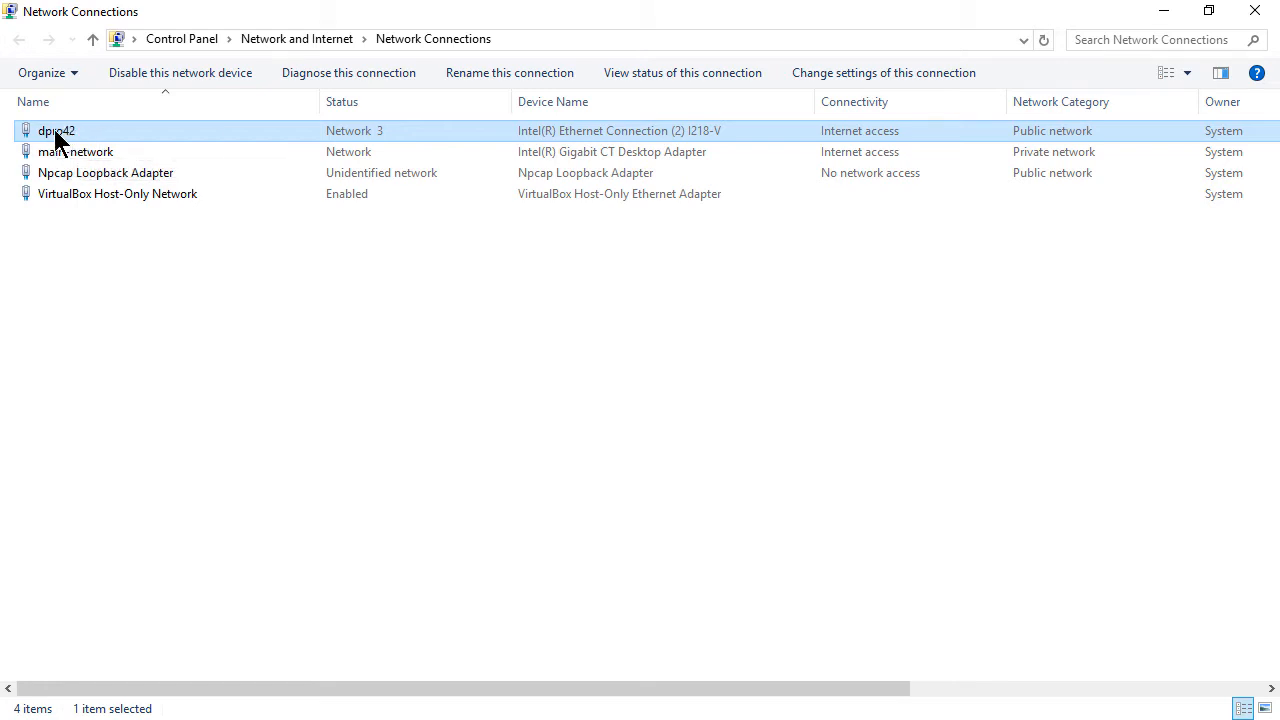
# Step: Open dpro42's TCP/IPv4 properties and choose to use a manually entered IP address
pyautogui.doubleClick(56, 131)
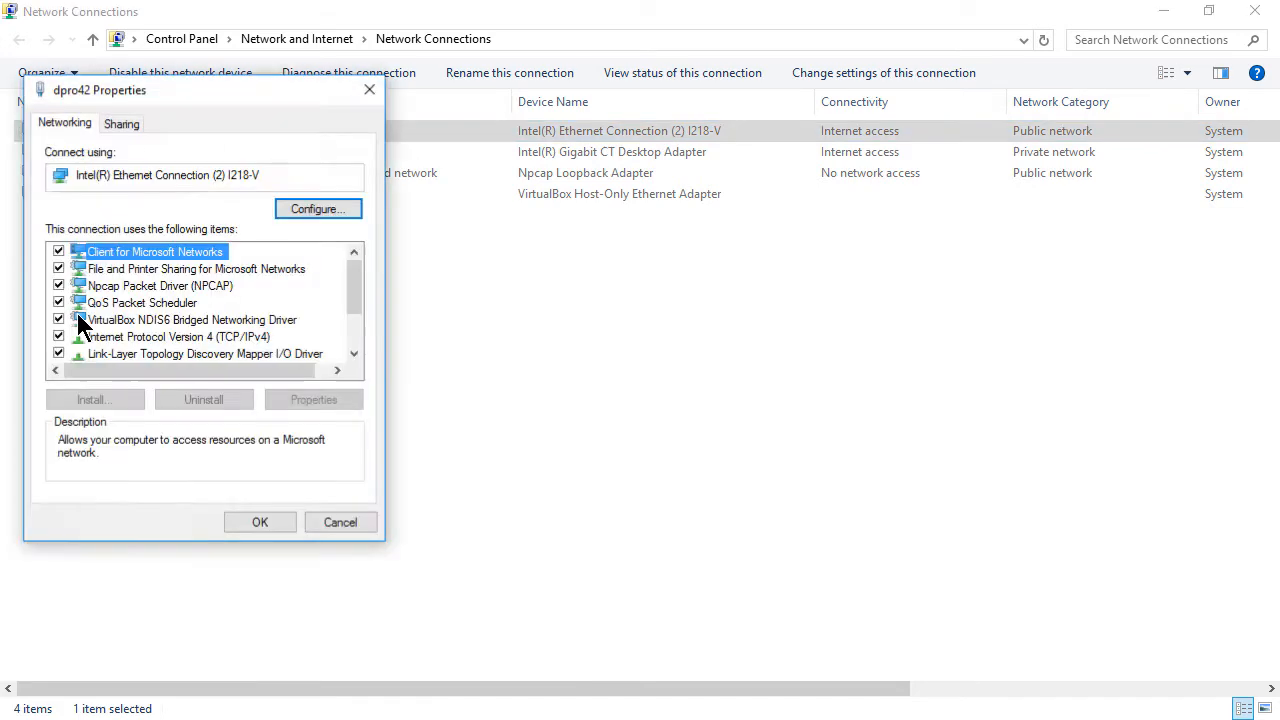
pyautogui.moveTo(99, 90); pyautogui.dragTo(538, 115)
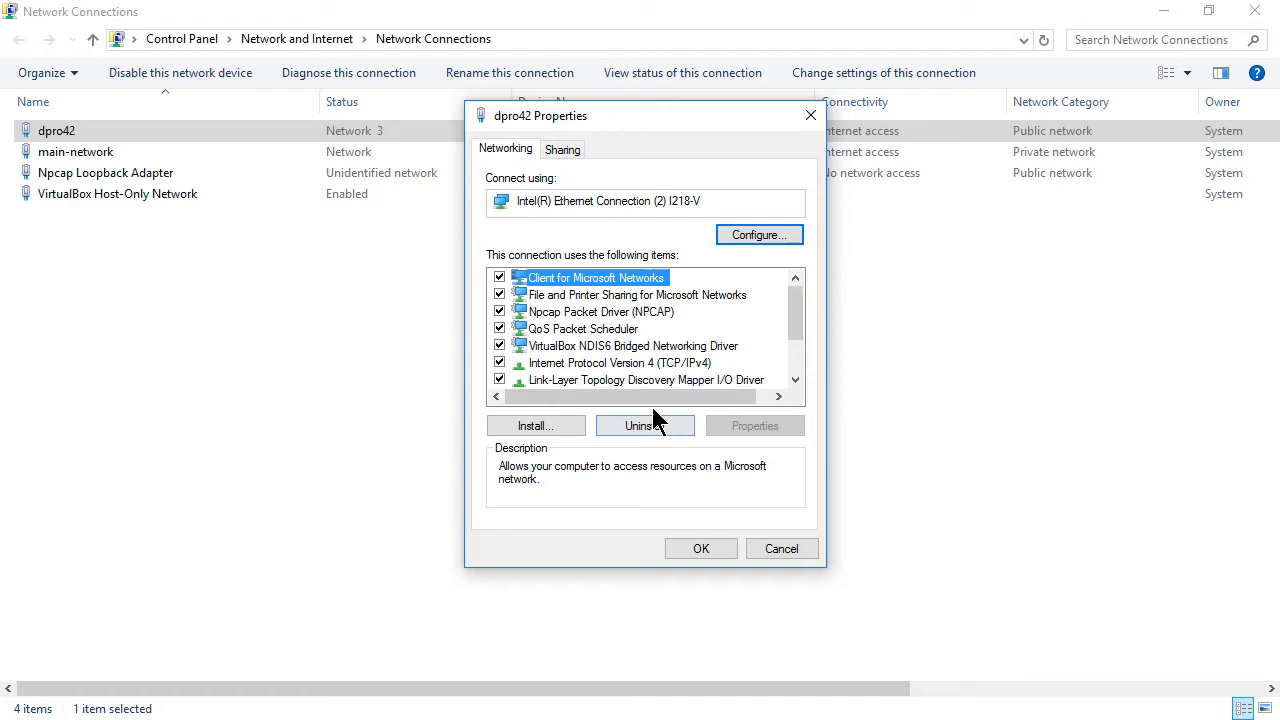
pyautogui.click(620, 362)
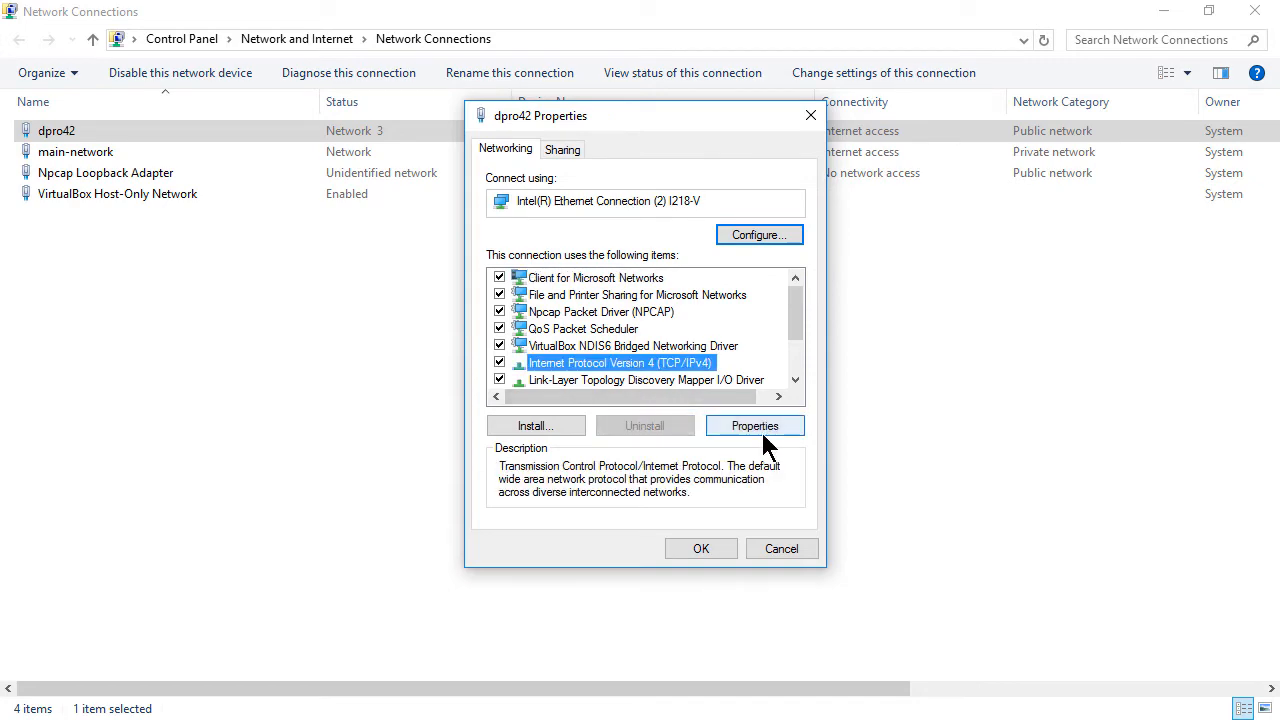
pyautogui.click(754, 425)
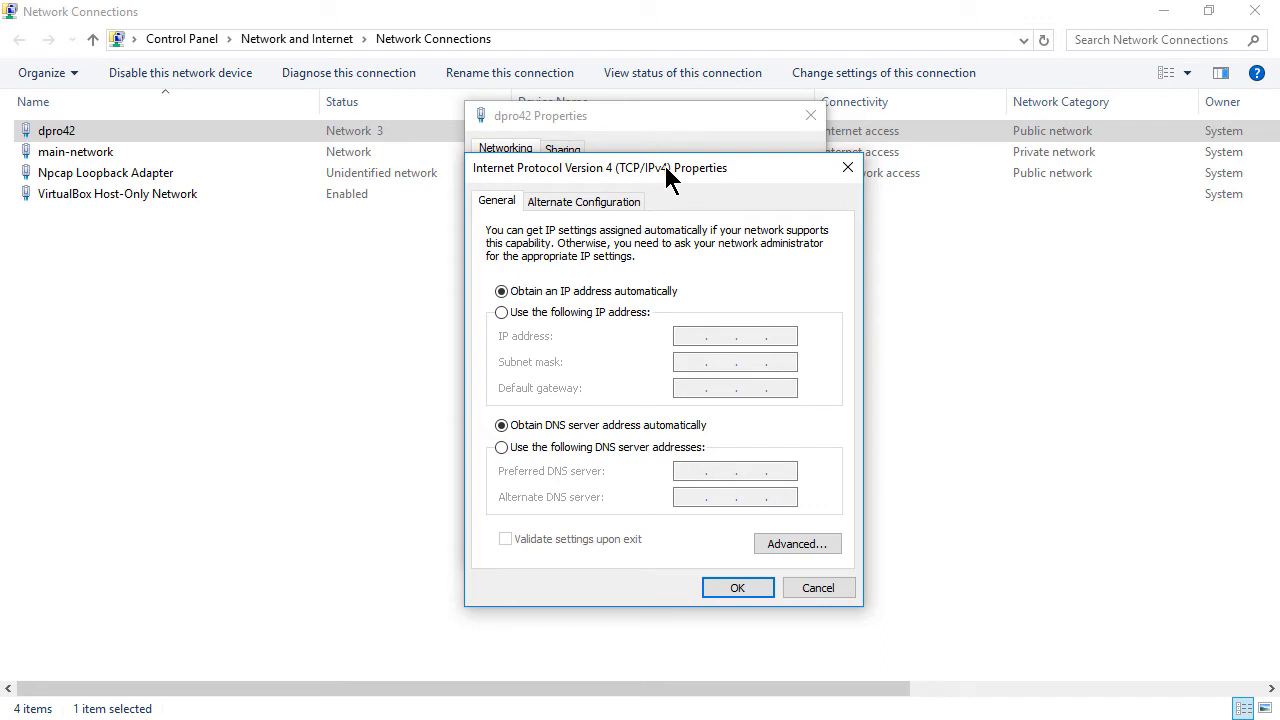
pyautogui.moveTo(500, 340)
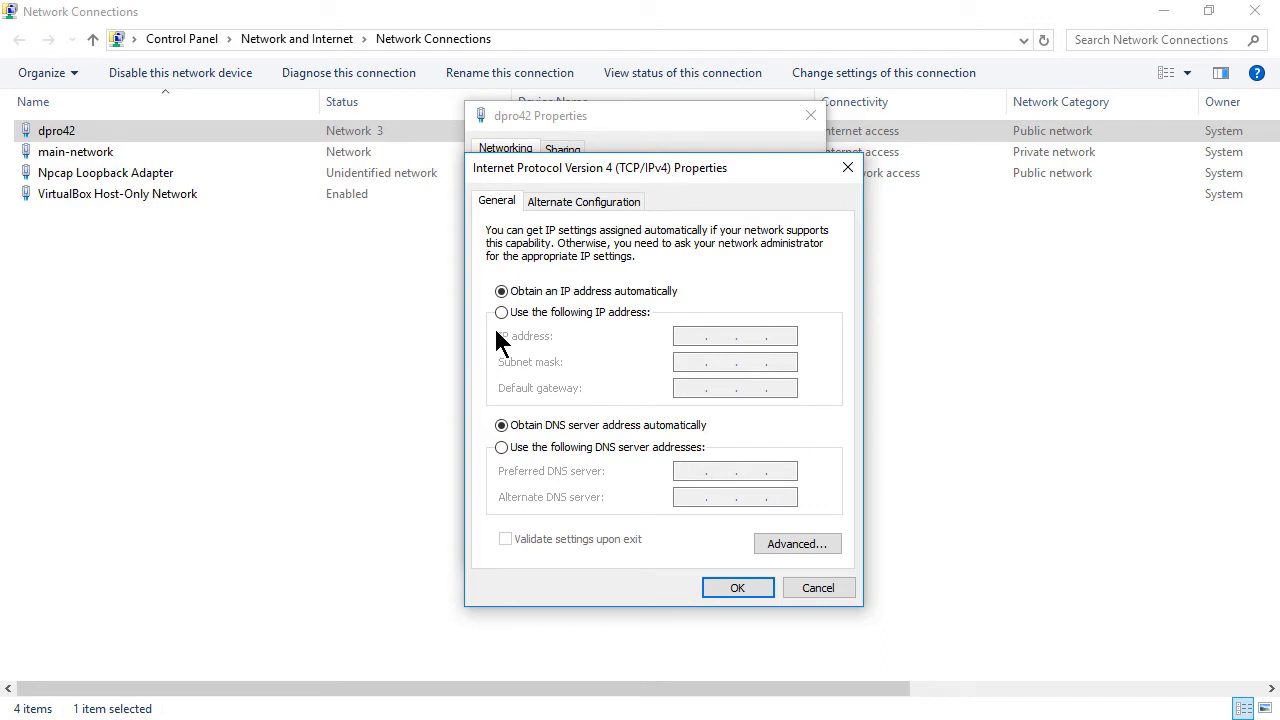
pyautogui.click(501, 312)
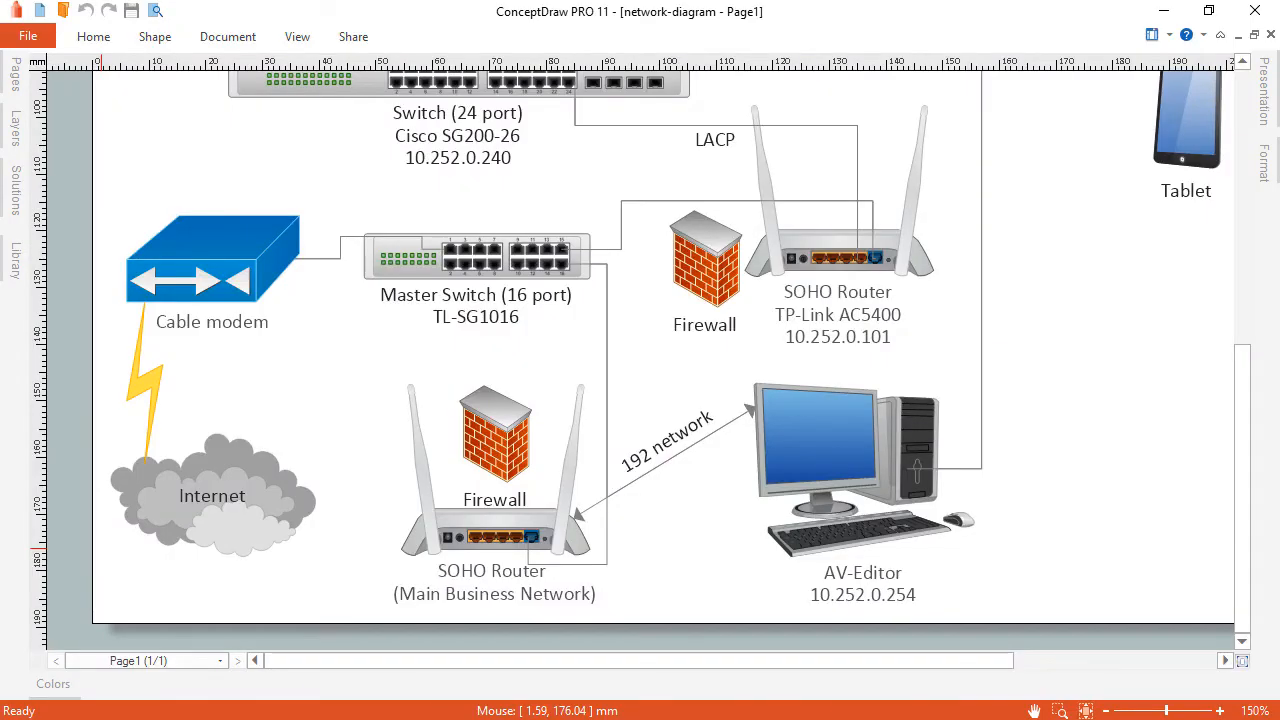
pyautogui.moveTo(810, 613)
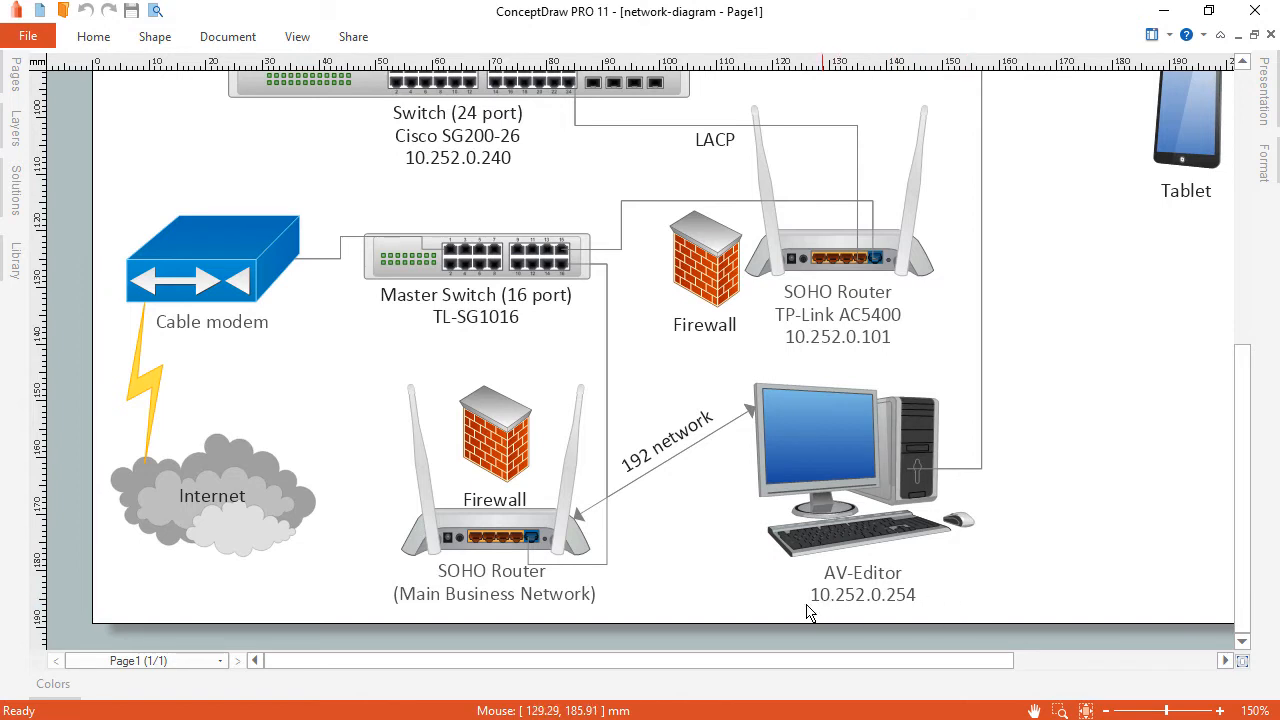
pyautogui.moveTo(938, 621)
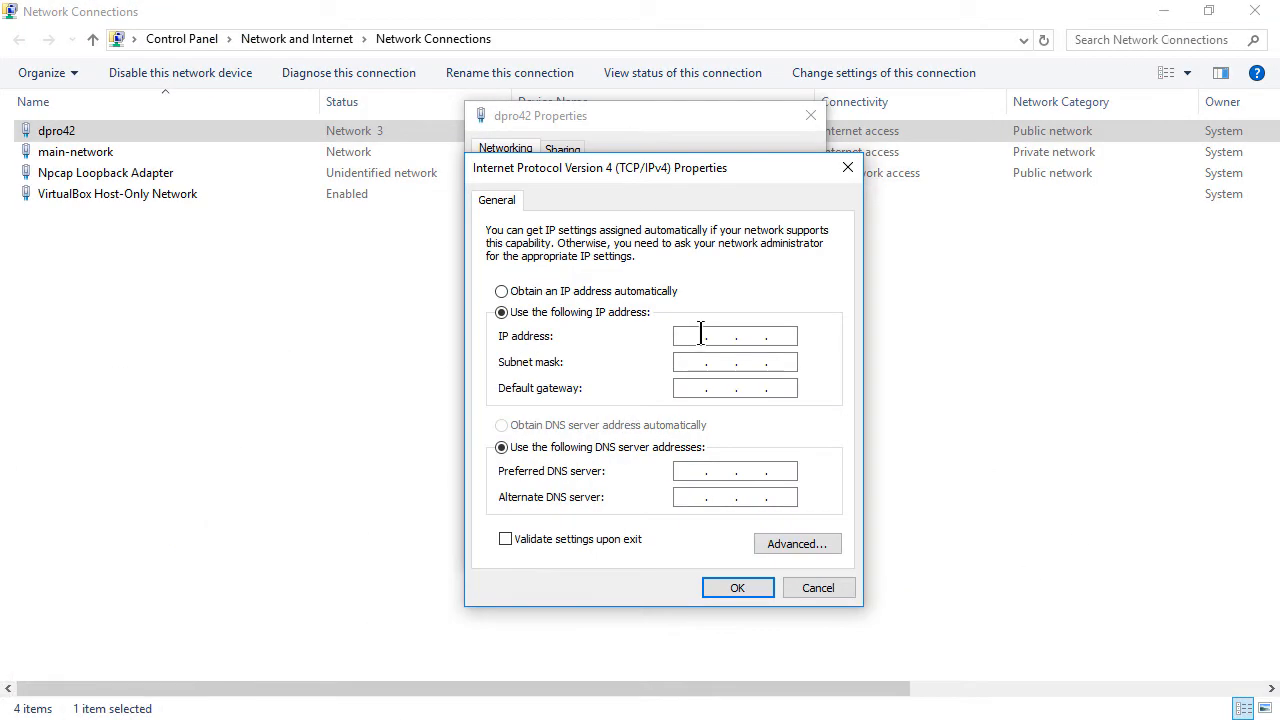
# Step: Give dpro42 IP 10.252.0.254, mask 255.255.0.0, gateway and DNS 10.252.0.101, accepting the warning
pyautogui.write('10')
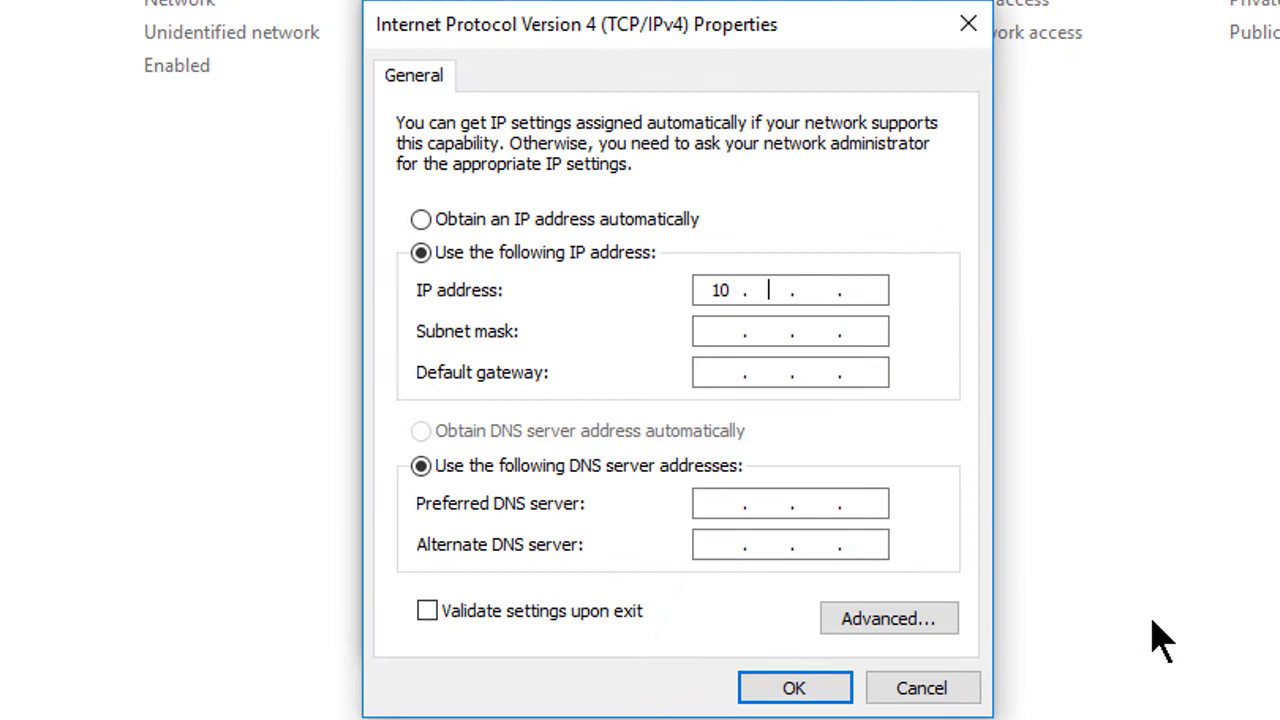
pyautogui.write('252')
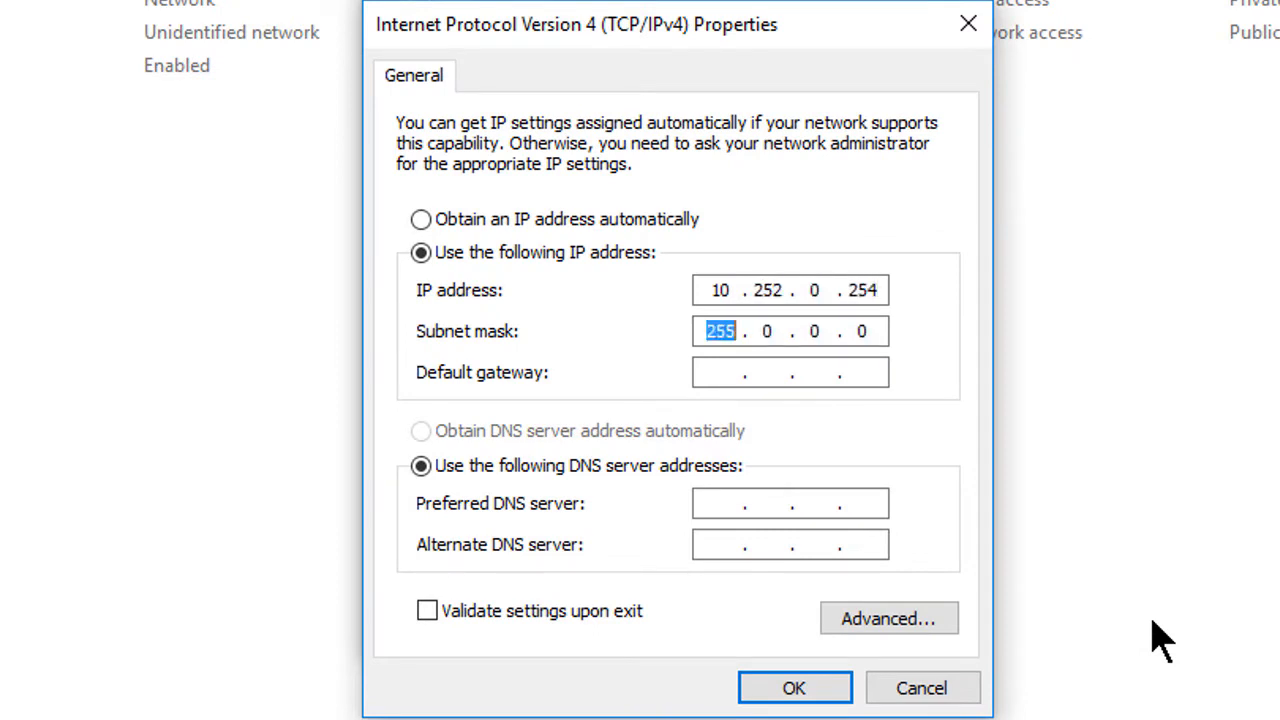
pyautogui.write('255 .')
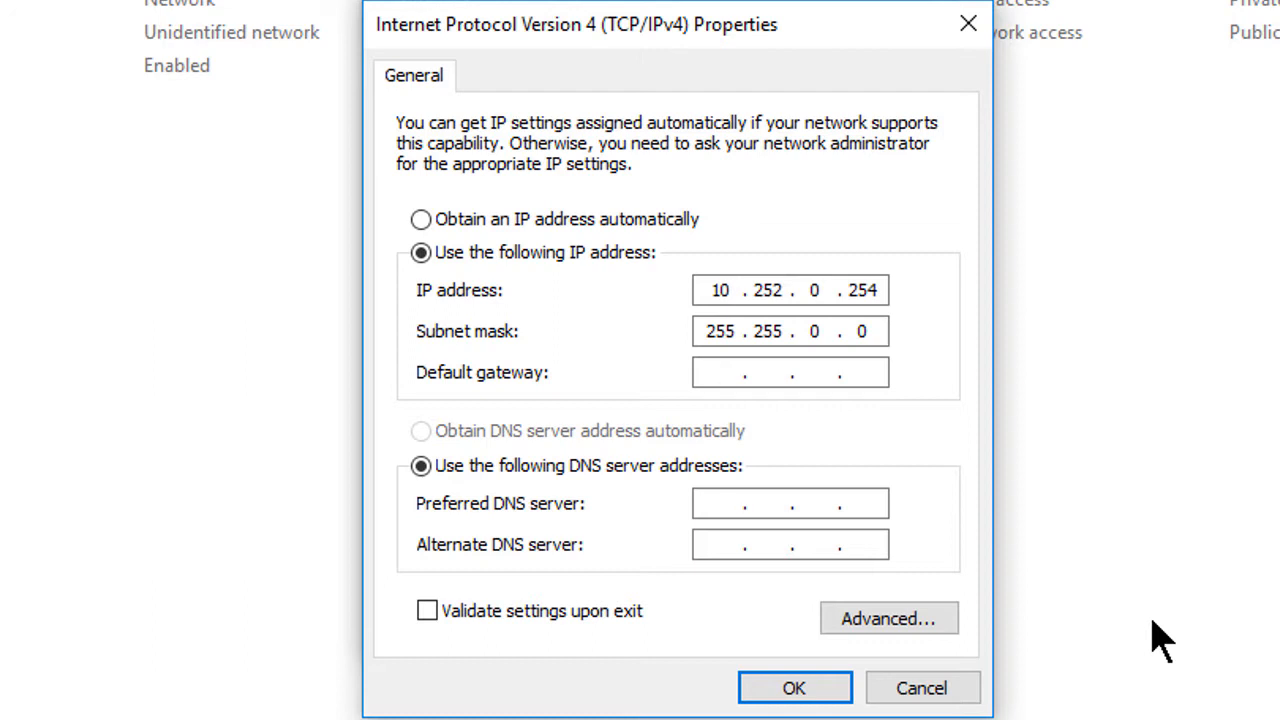
pyautogui.write('10 . 252 . 0 .')
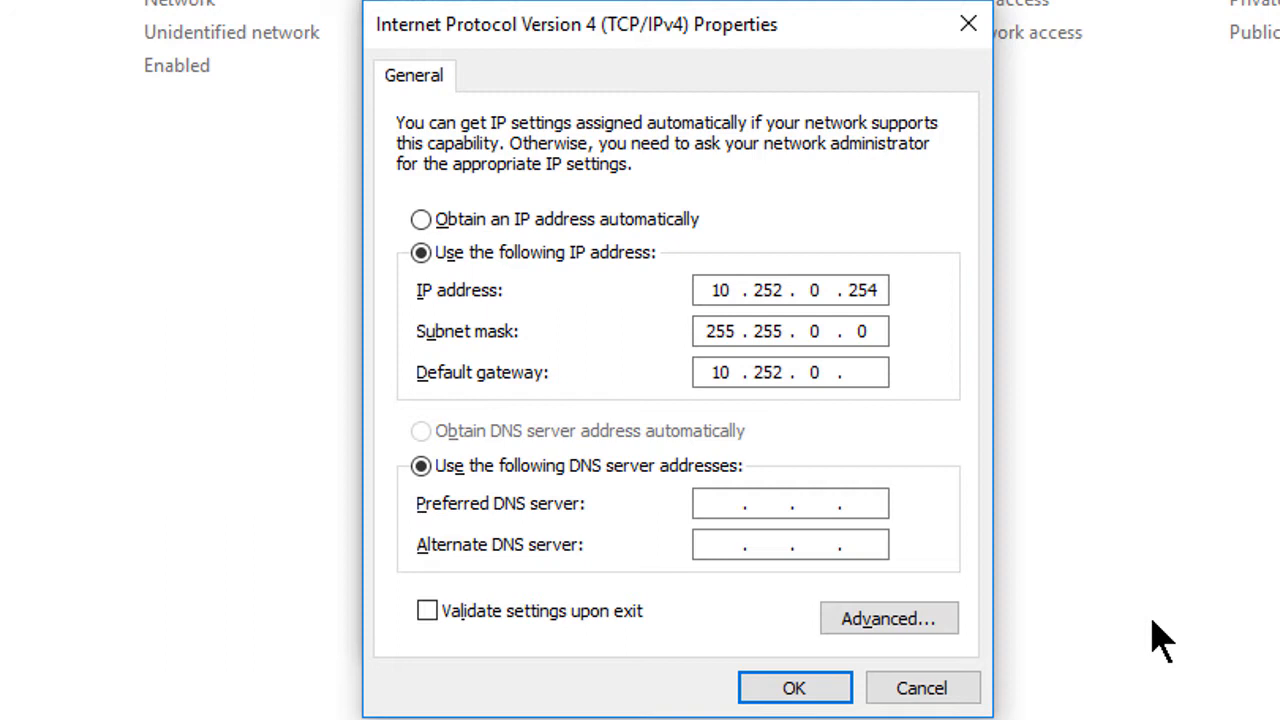
pyautogui.write('101')
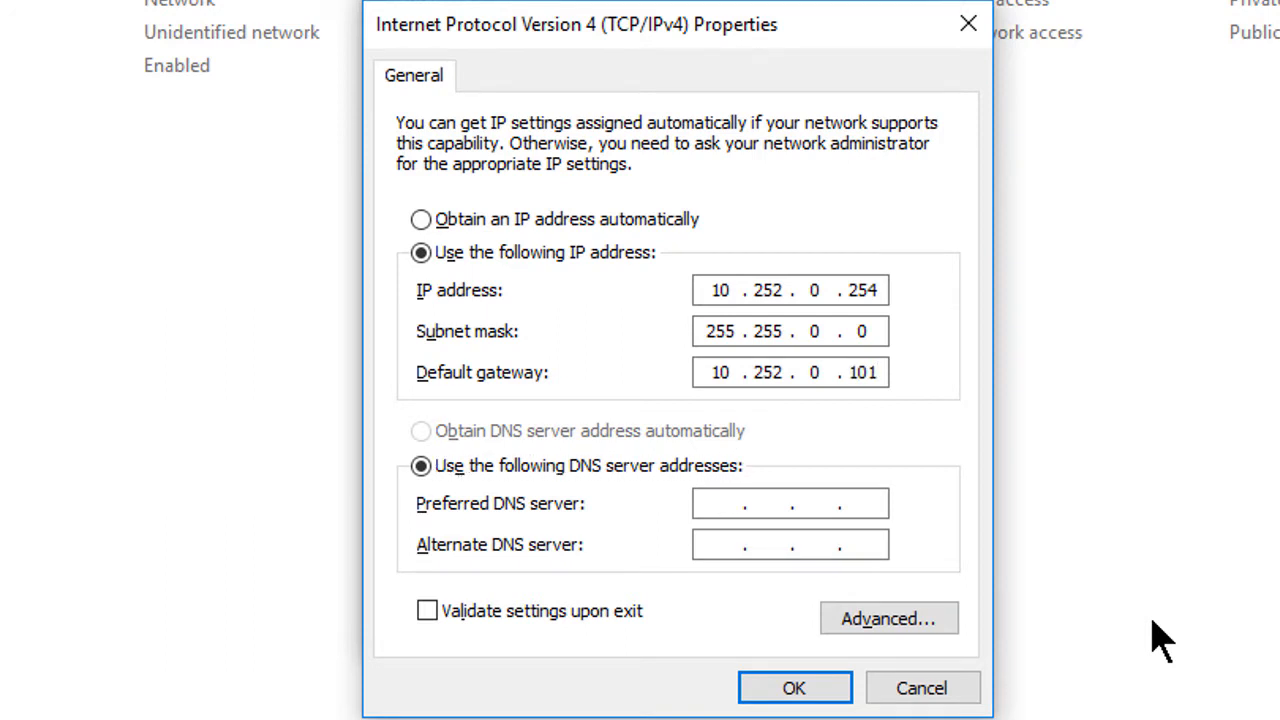
pyautogui.write('10.2')
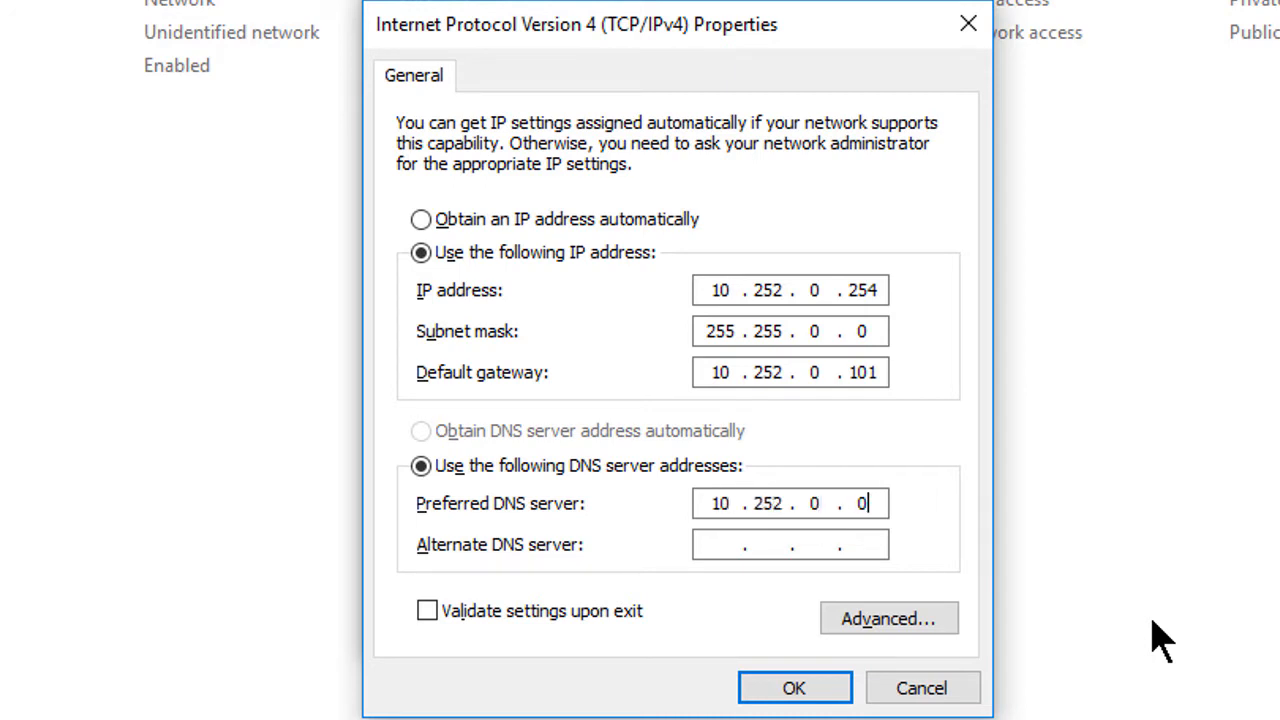
pyautogui.write('101')
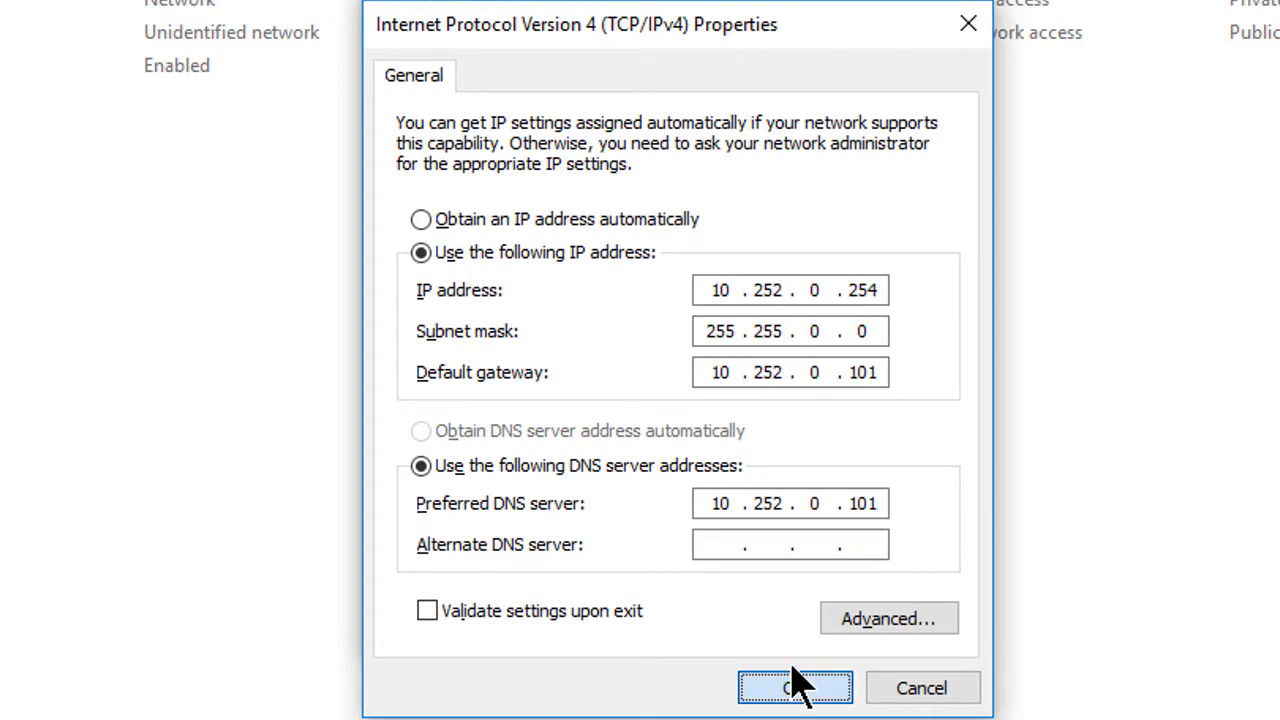
pyautogui.click(795, 688)
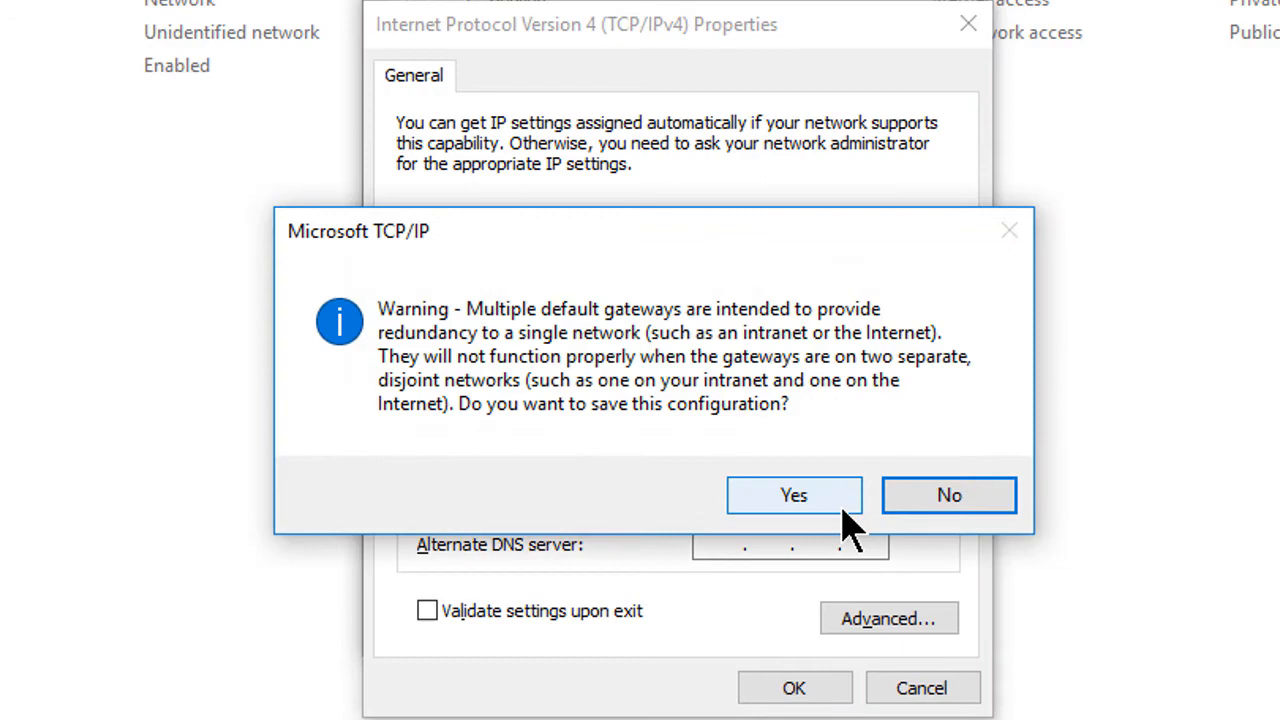
pyautogui.click(793, 495)
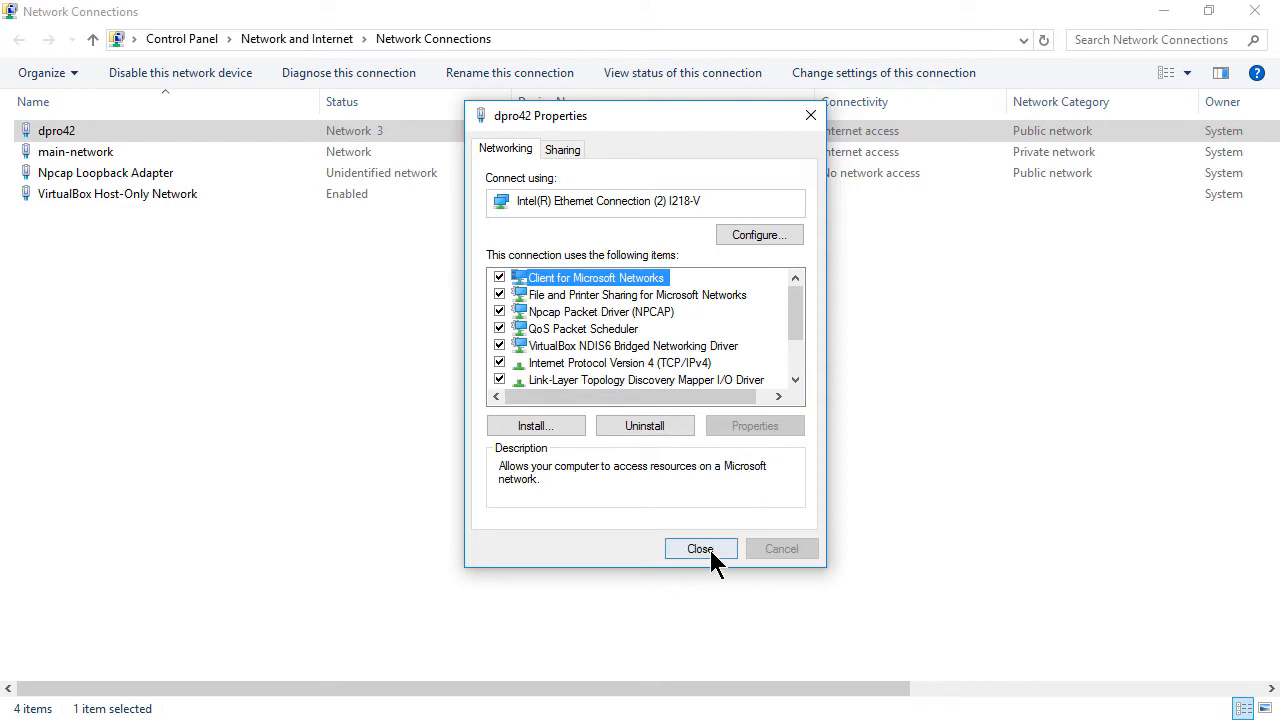
# Step: Close the dpro42 Properties dialog
pyautogui.click(700, 548)
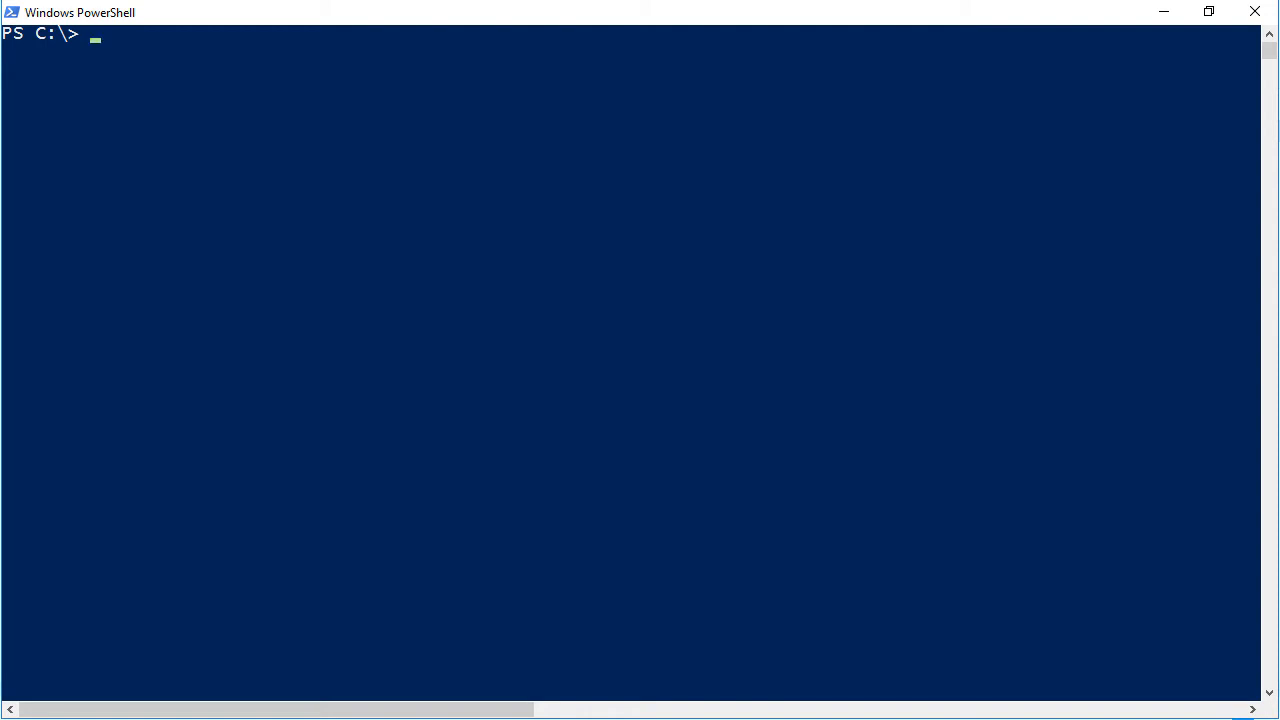
# Step: Run ipconfig /all and scroll to verify dpro42's IP, gateway and DNS
pyautogui.write('ipconfig')
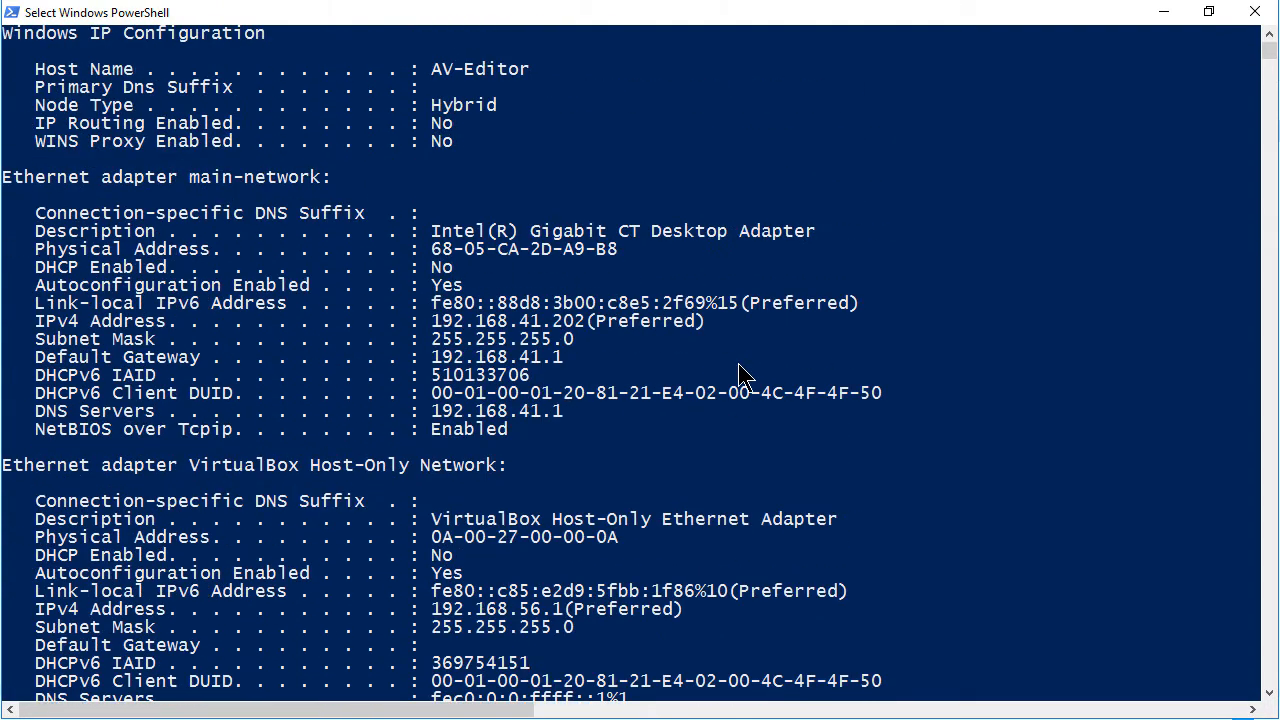
pyautogui.moveTo(180, 195)
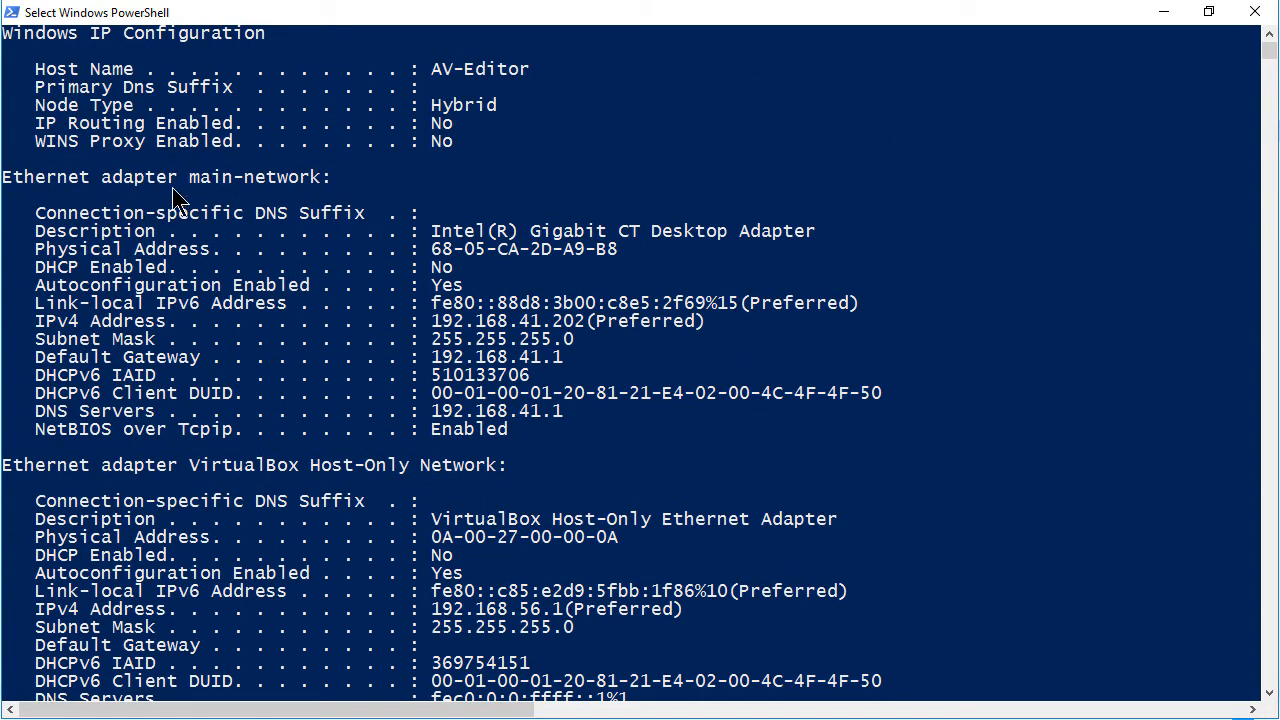
pyautogui.moveTo(415, 338)
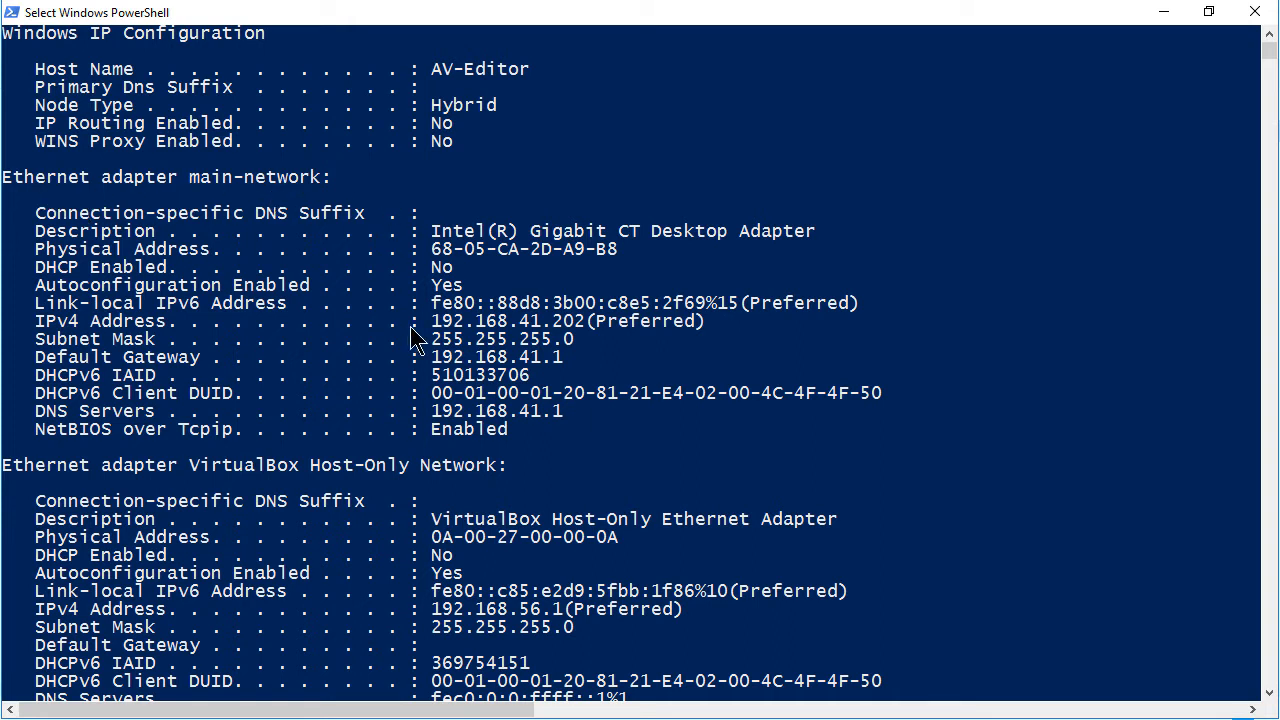
pyautogui.moveTo(445, 345)
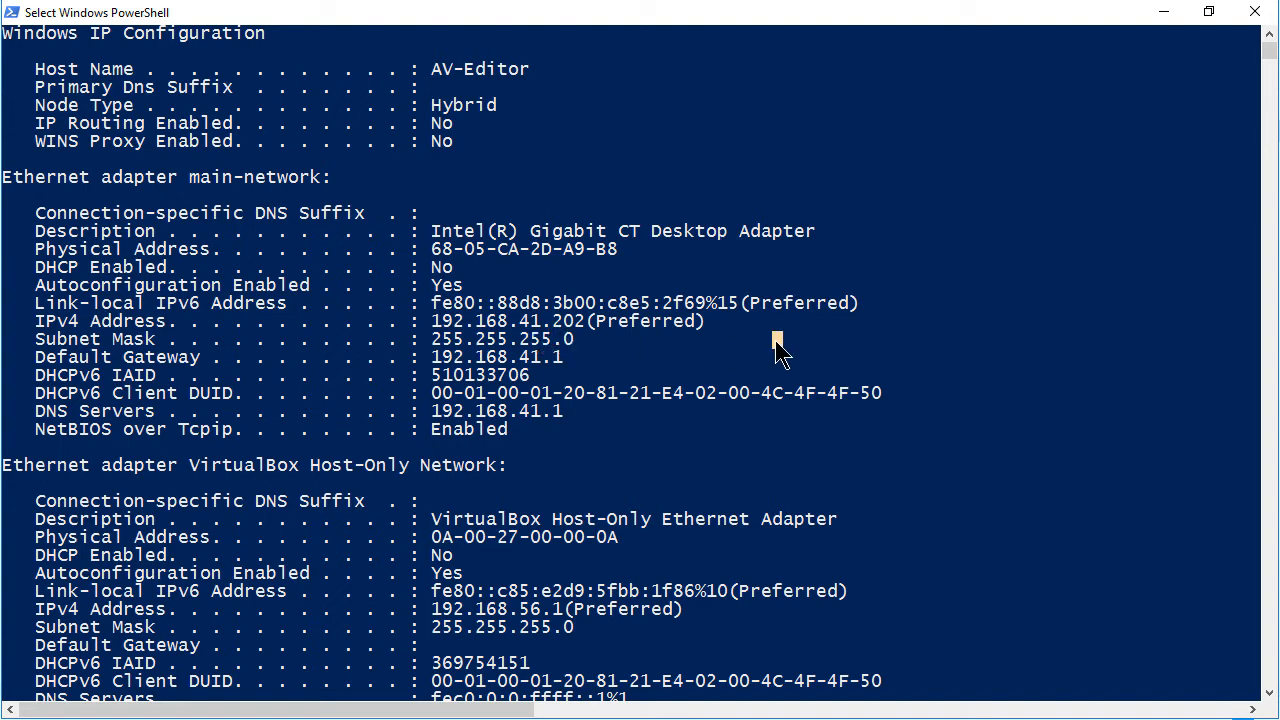
pyautogui.scroll(-3)
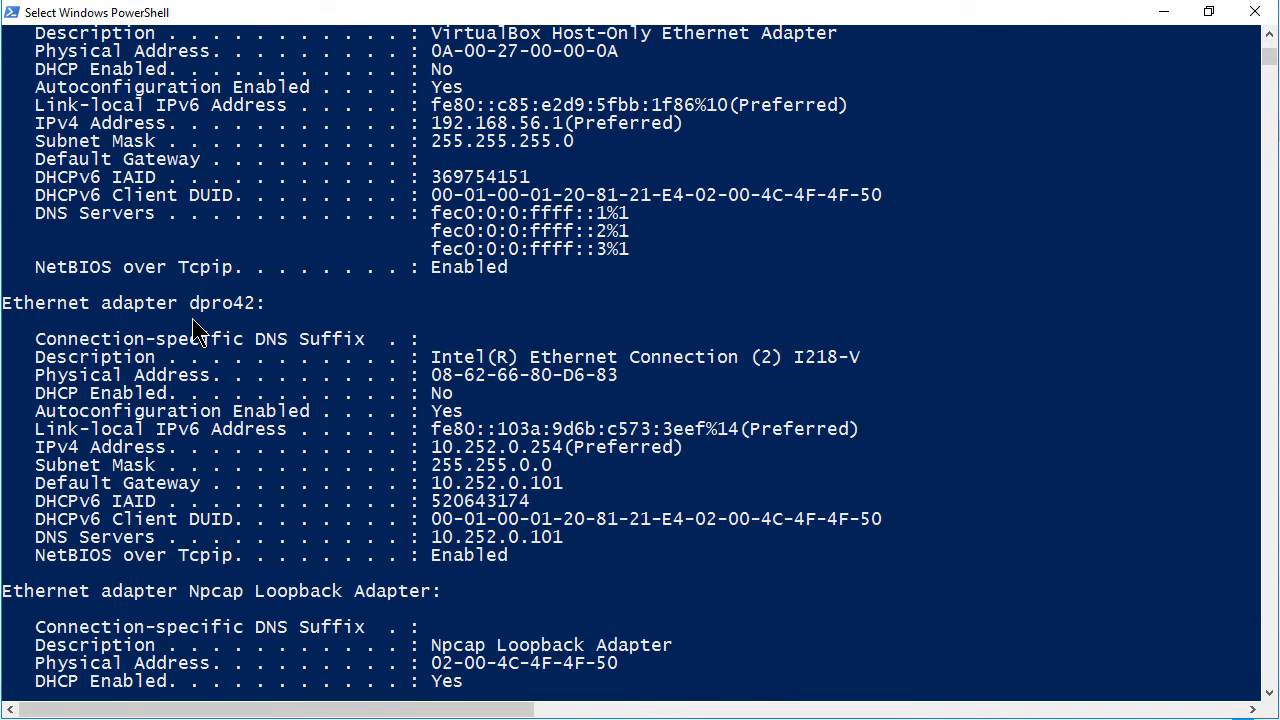
pyautogui.moveTo(425, 455)
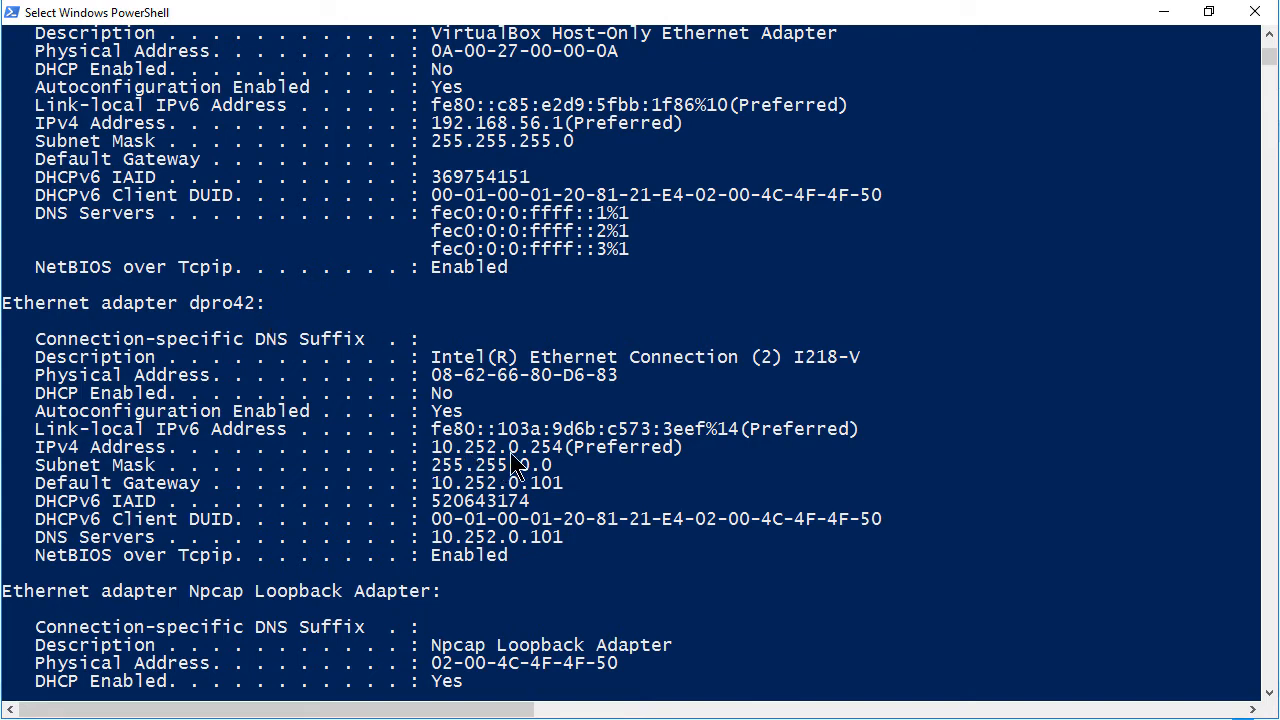
pyautogui.moveTo(555, 475)
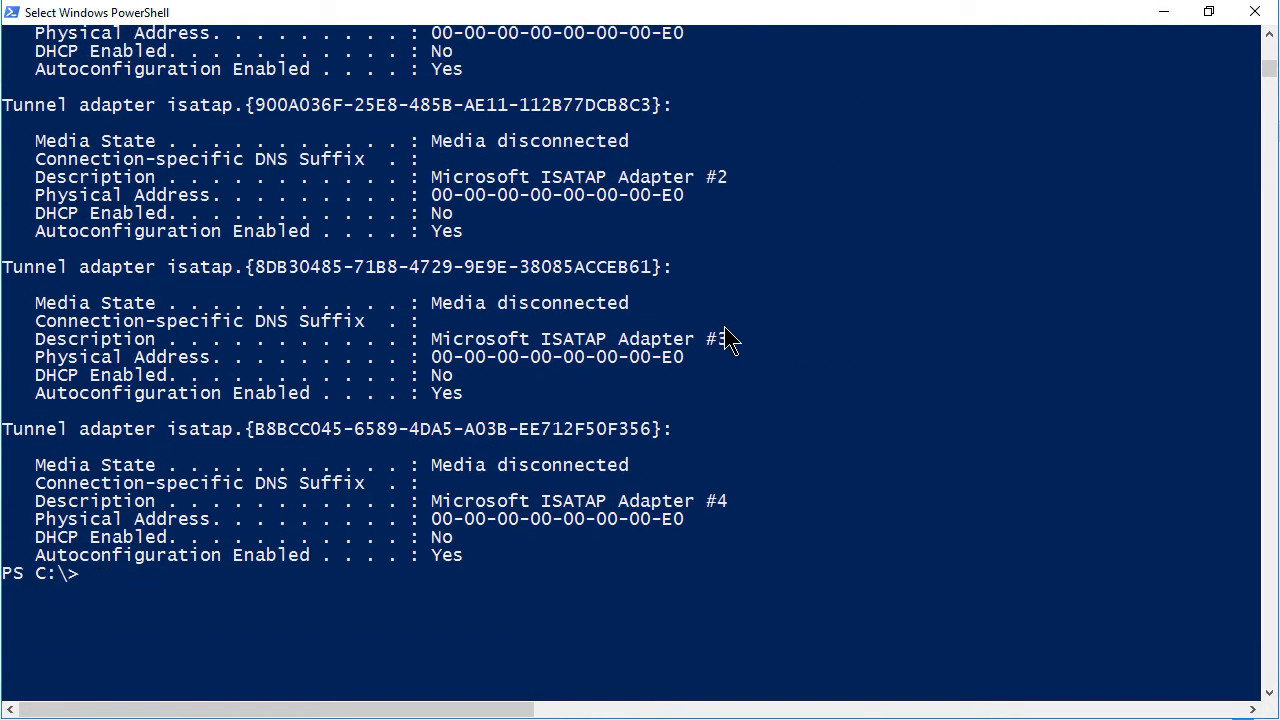
# Step: Ping the router on the 10.252 network, then minimize the Network Connections window
pyautogui.write('ping')
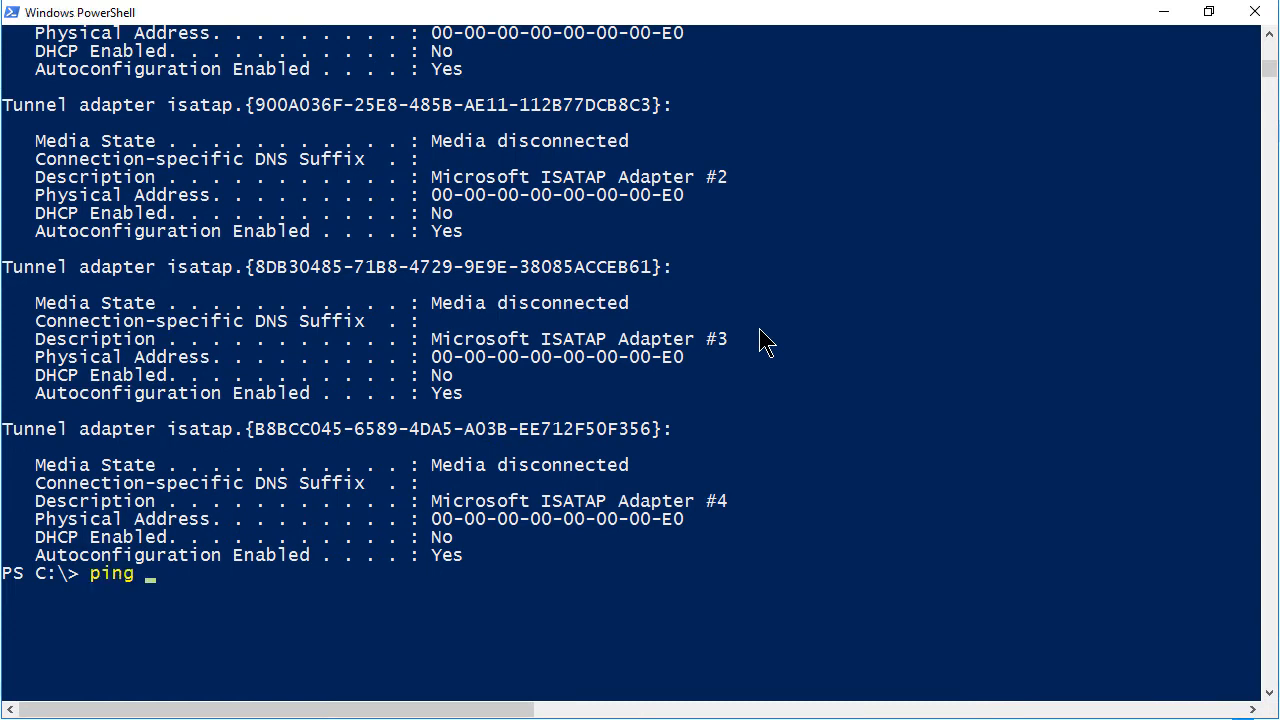
pyautogui.write('10.252')
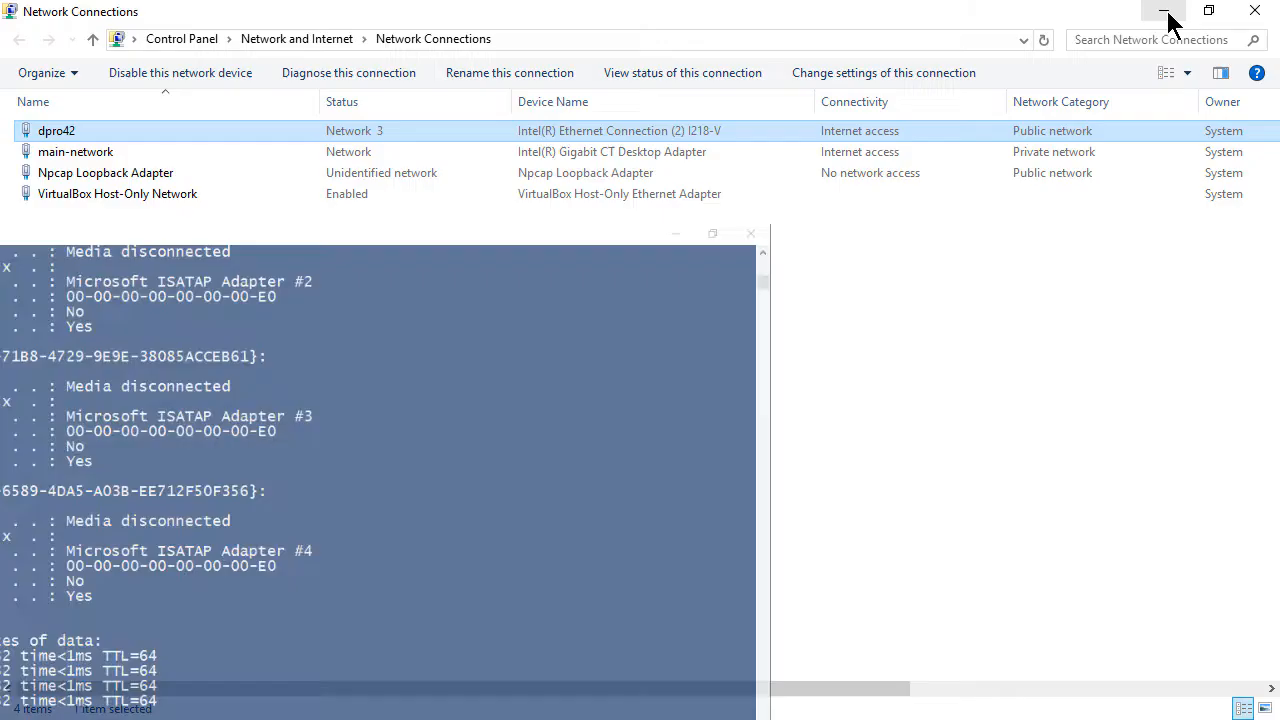
pyautogui.click(1163, 11)
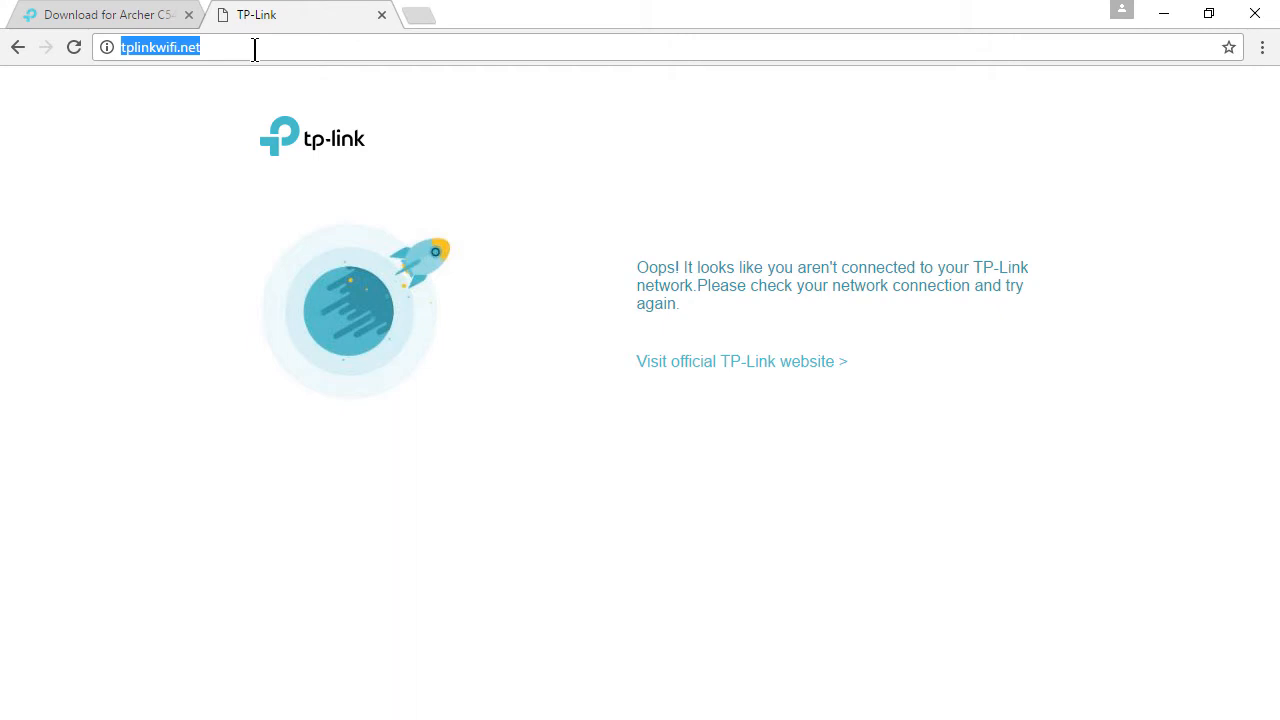
# Step: Browse to 10.252.0.101 instead of tplinkwifi.net to load the router login page
pyautogui.write('10.252.0.101/webpages/login.html')
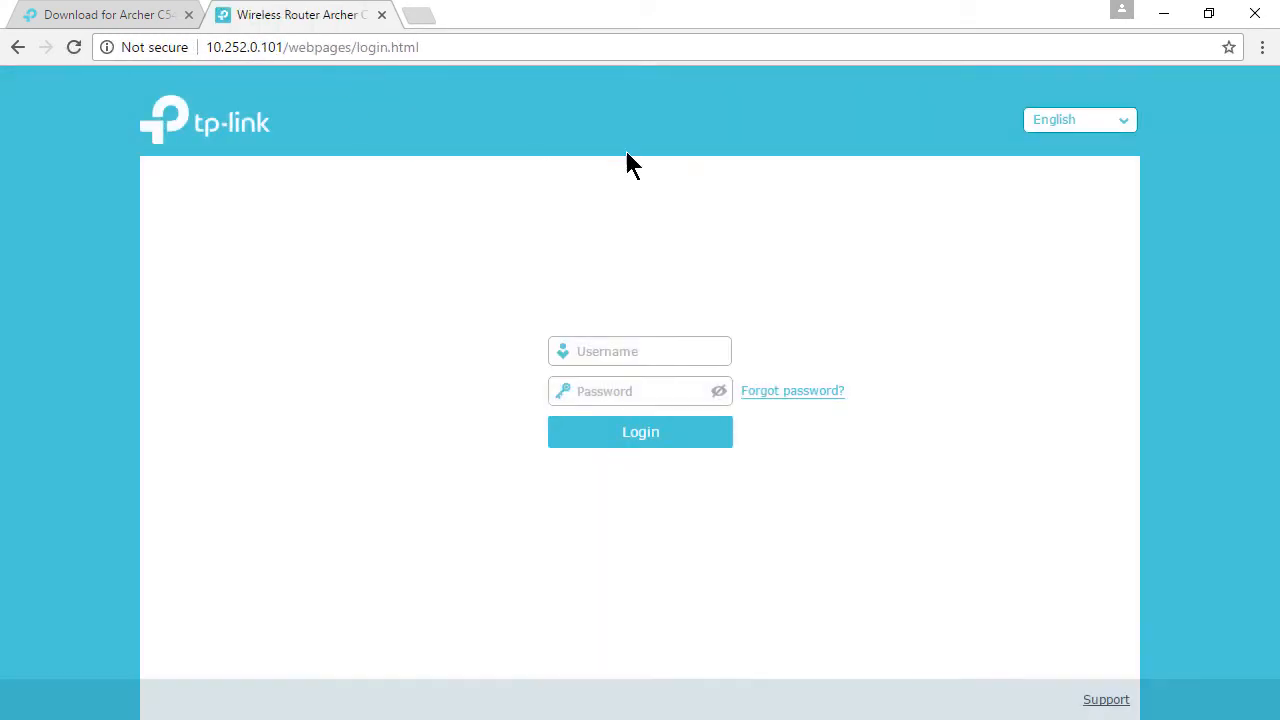
pyautogui.moveTo(315, 85)
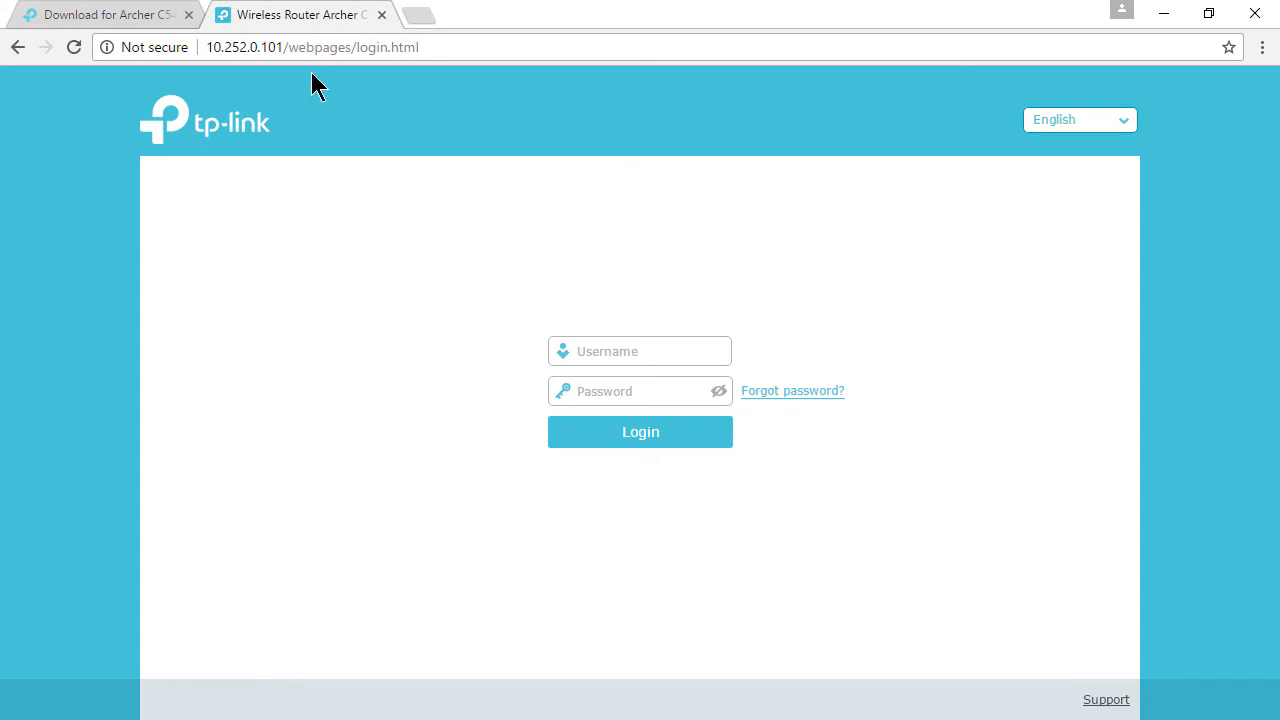
pyautogui.moveTo(712, 237)
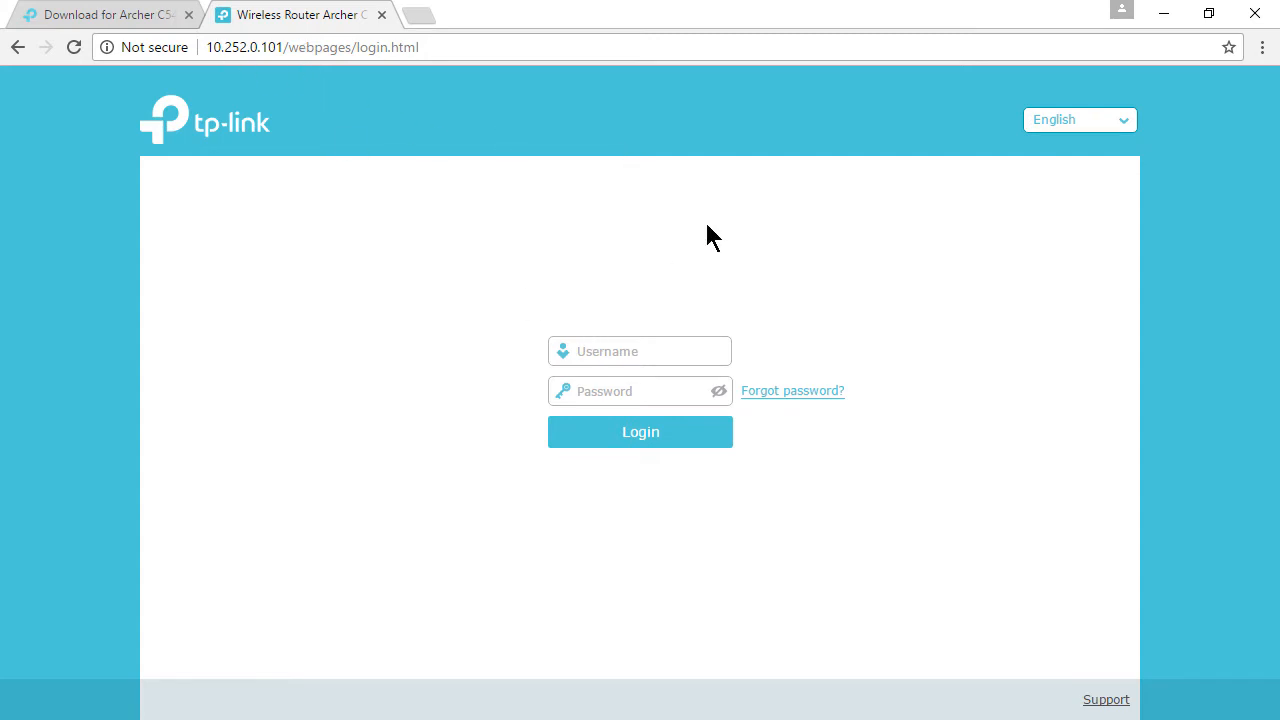
pyautogui.moveTo(660, 289)
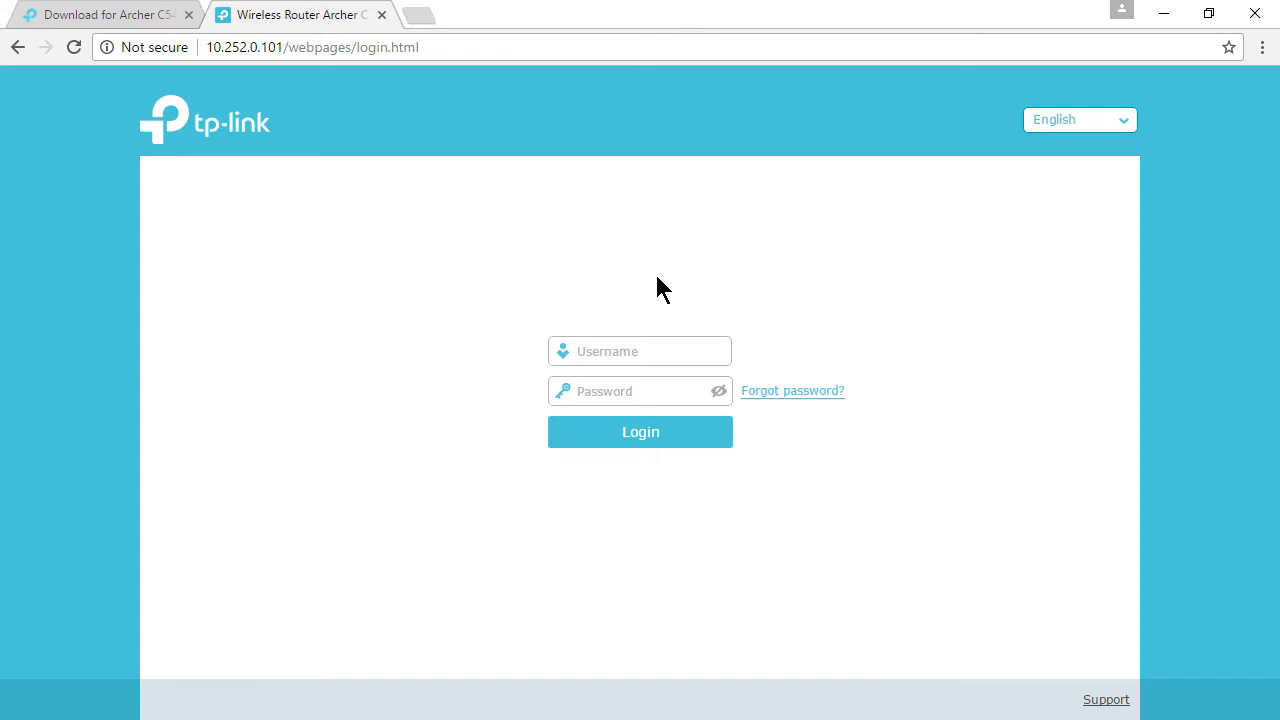
# Step: Open TP-Link's Archer C5400 V2 emulator in its own tab, then return to the router login tab
pyautogui.click(100, 14)
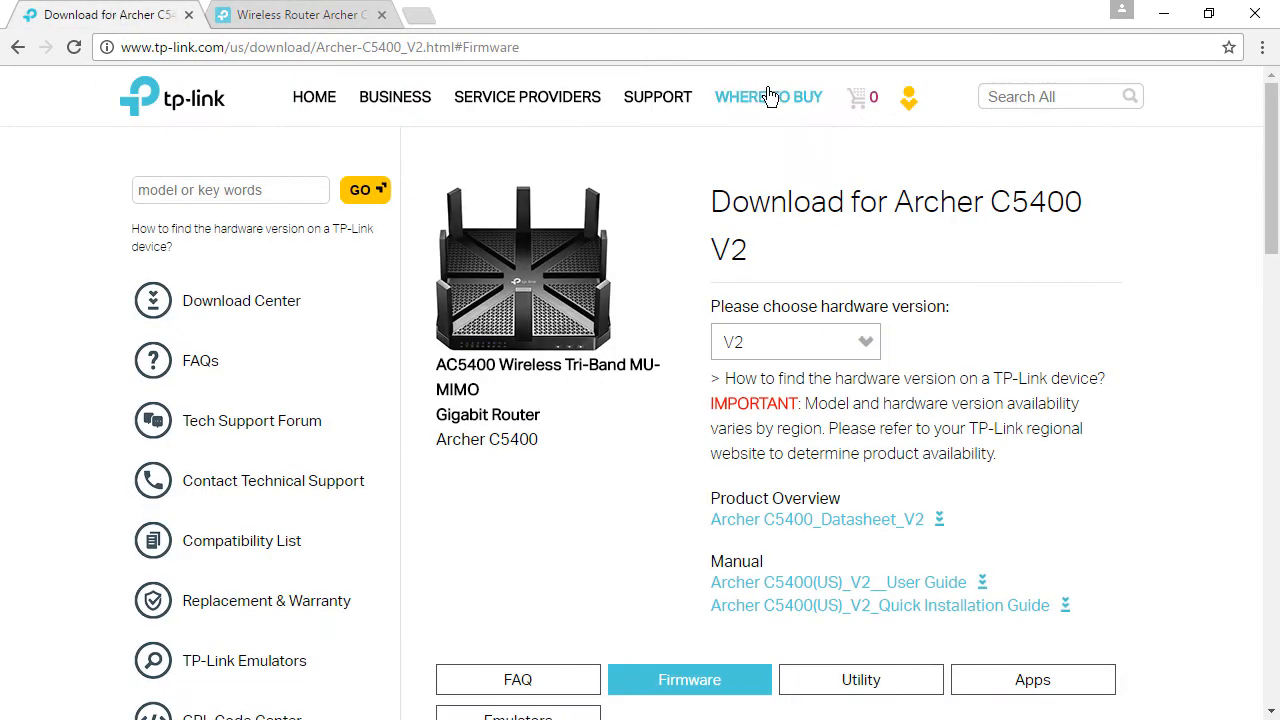
pyautogui.scroll(-3)
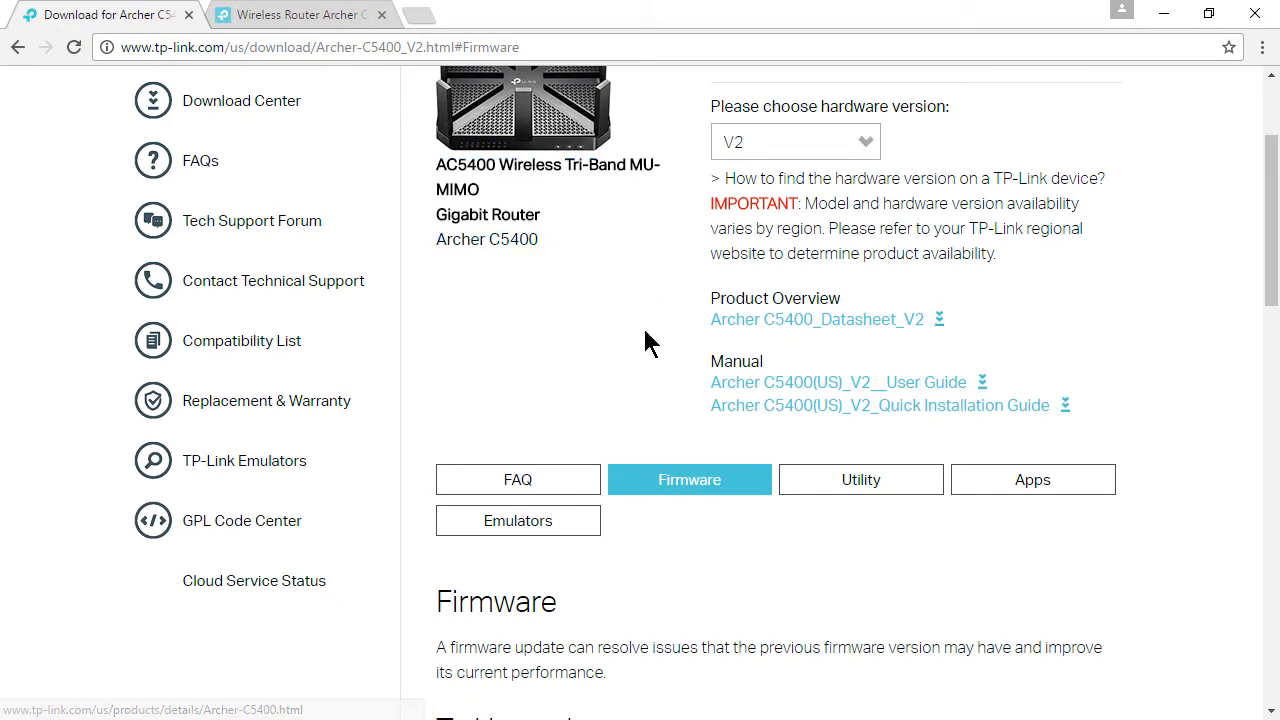
pyautogui.moveTo(218, 462)
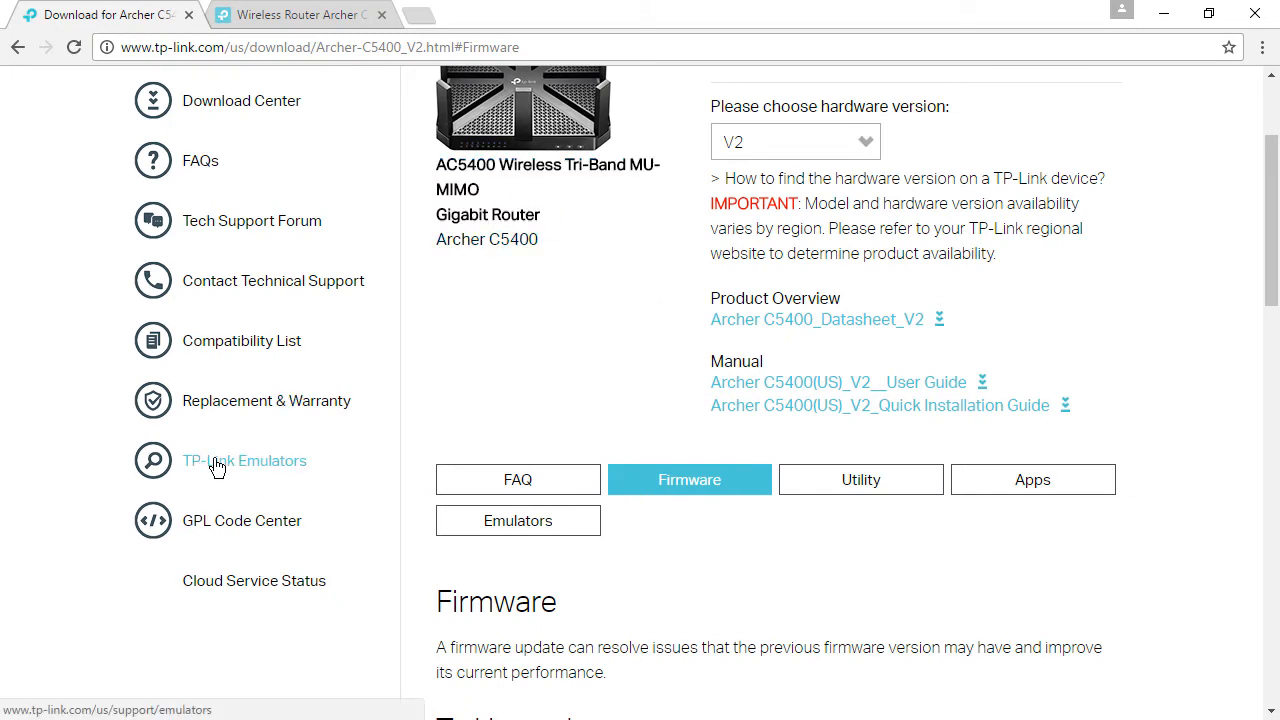
pyautogui.moveTo(462, 443)
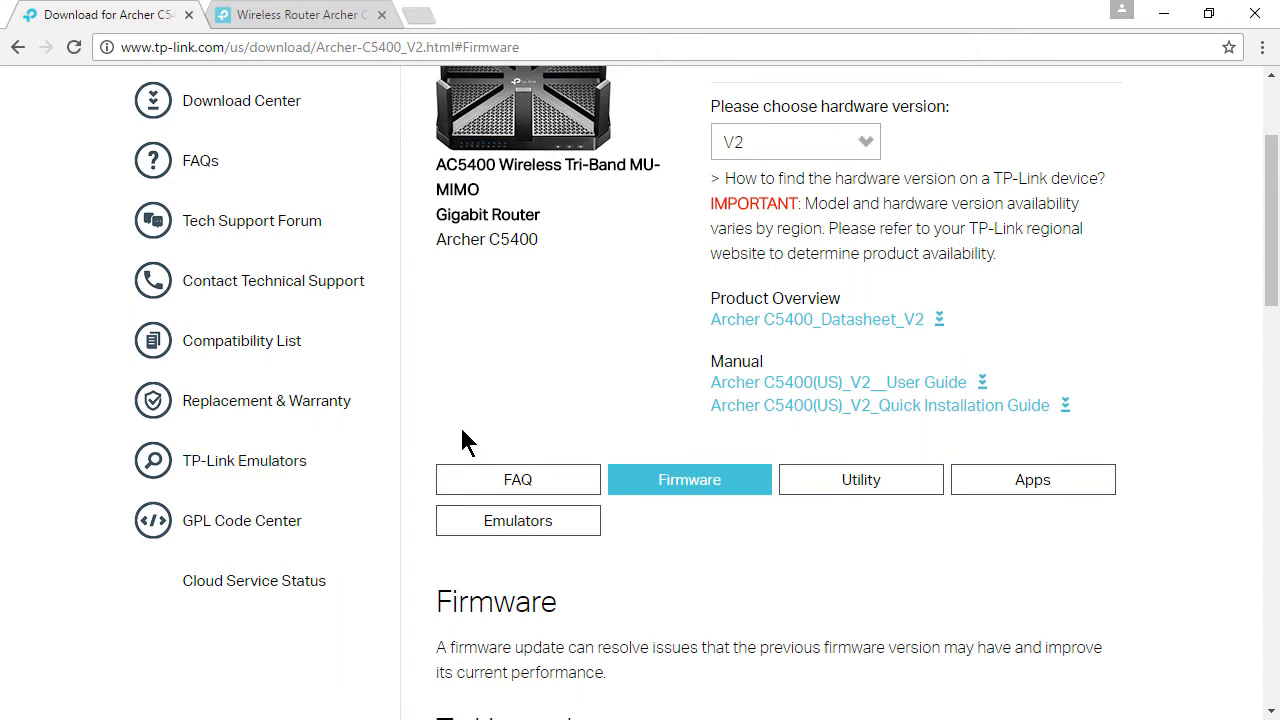
pyautogui.click(244, 460)
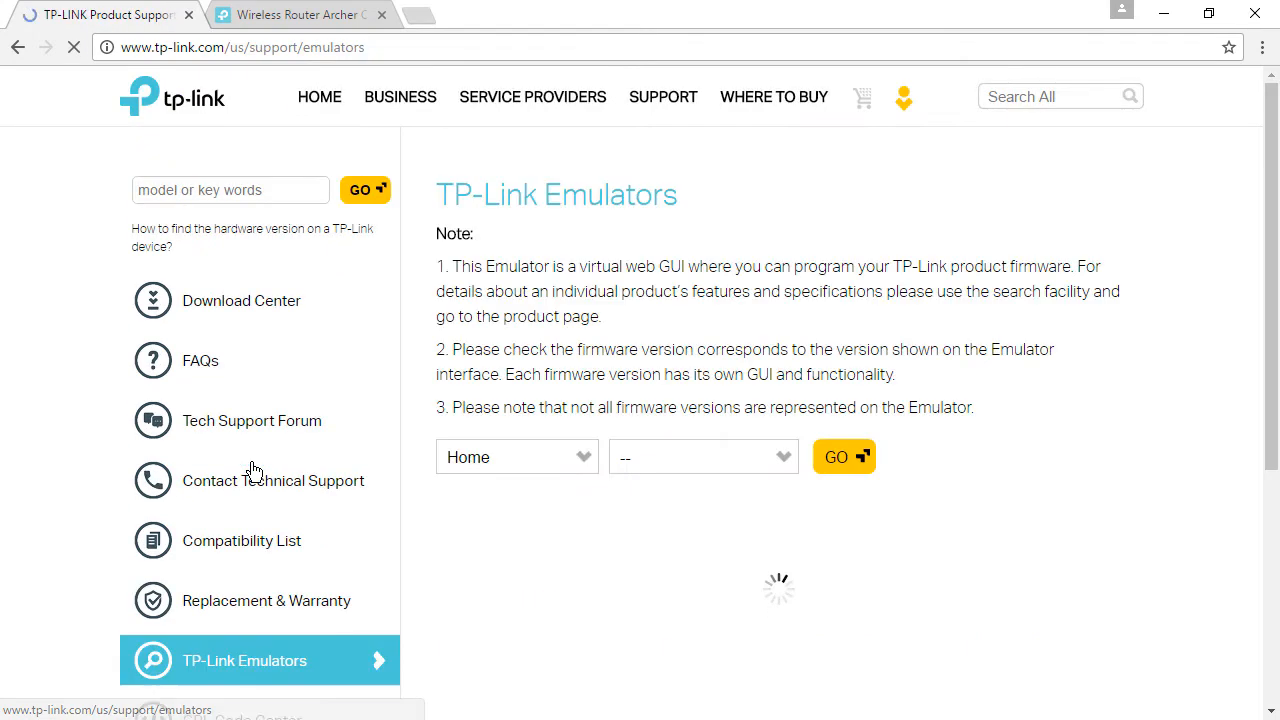
pyautogui.scroll(-3)
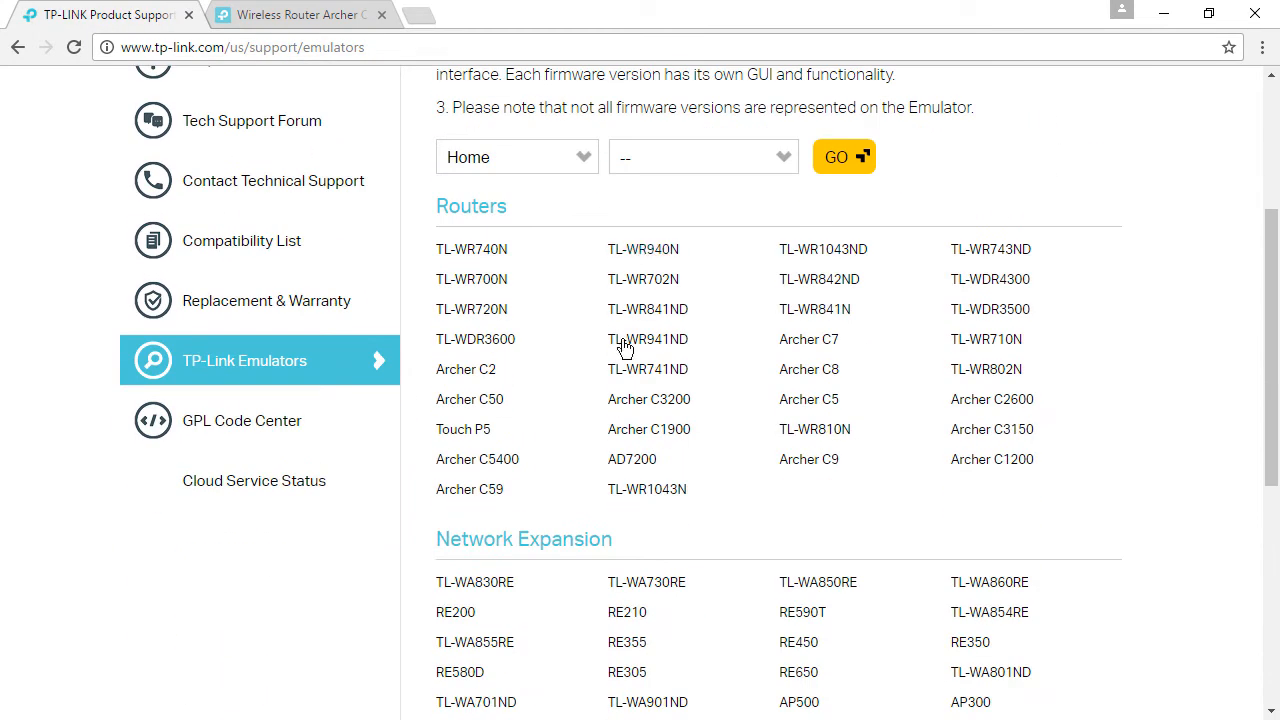
pyautogui.moveTo(477, 459)
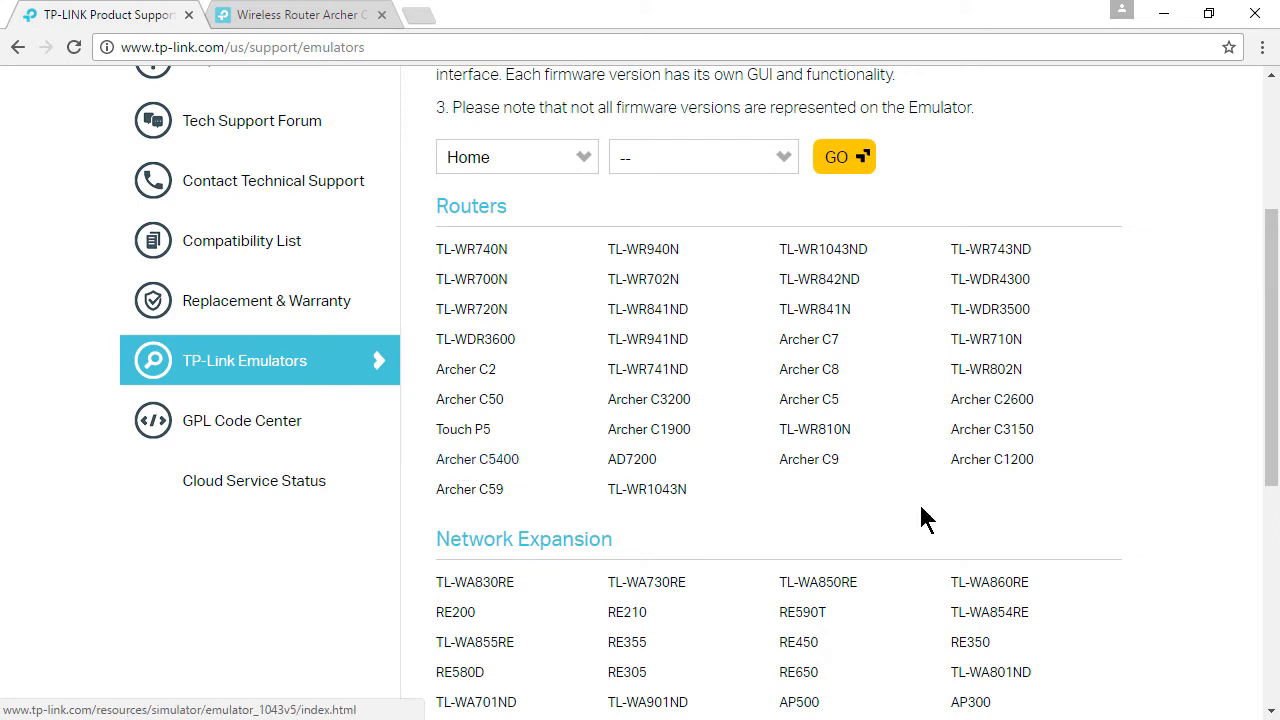
pyautogui.moveTo(992, 459)
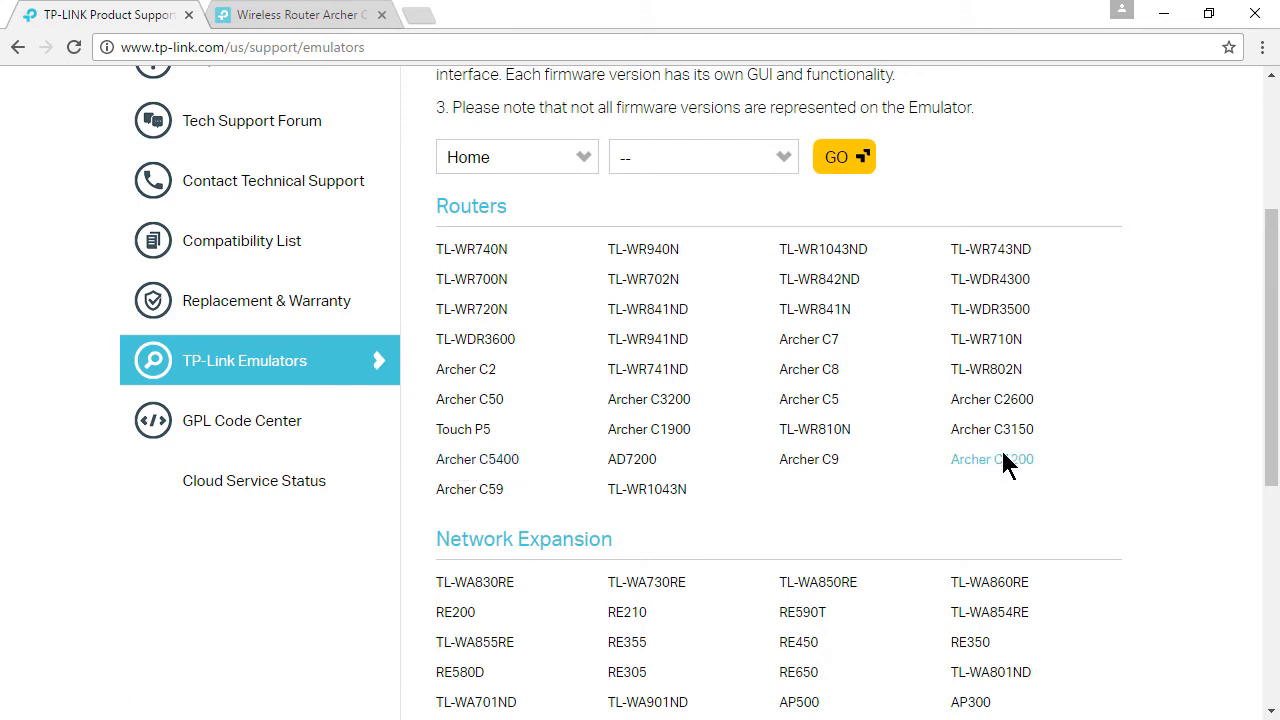
pyautogui.moveTo(648, 429)
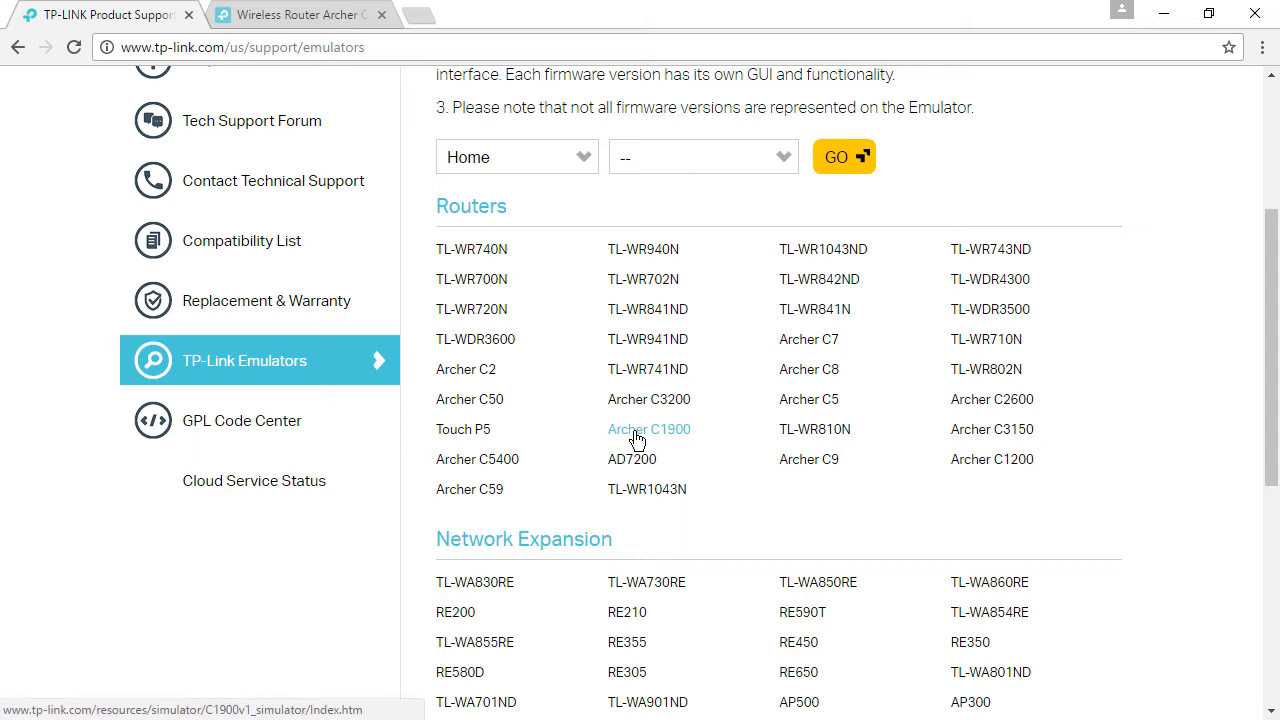
pyautogui.moveTo(790, 494)
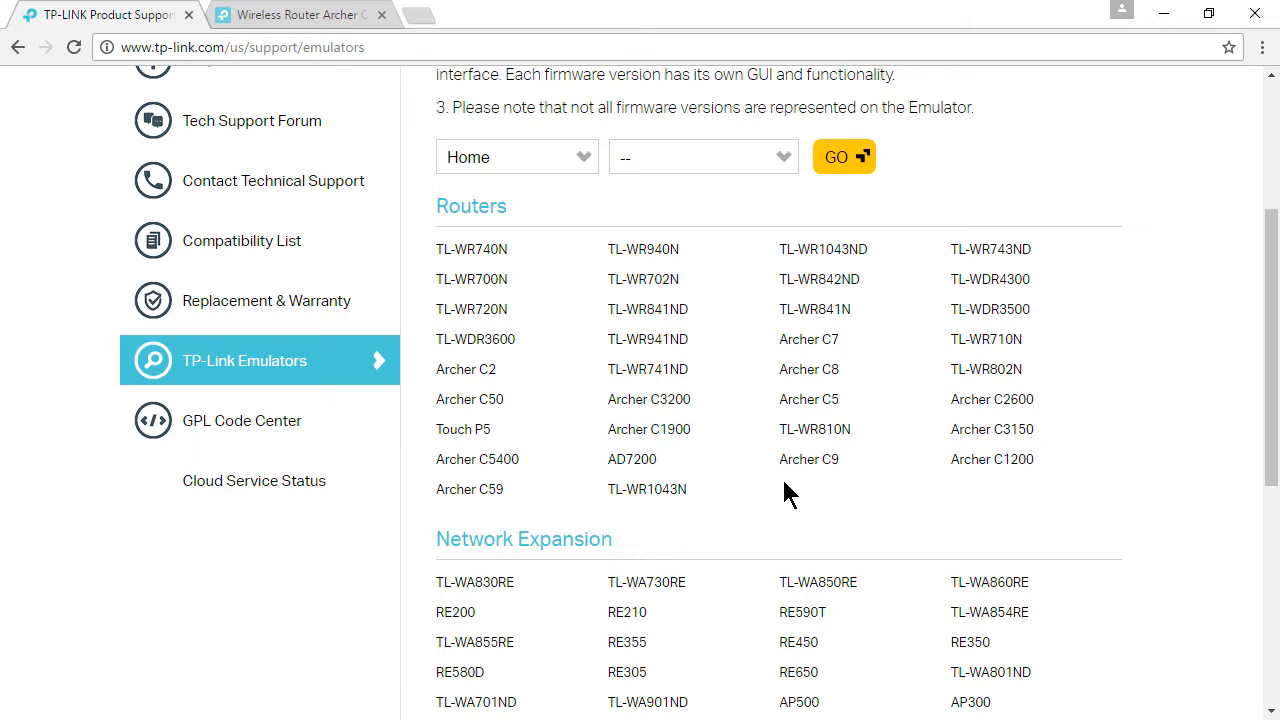
pyautogui.moveTo(477, 459)
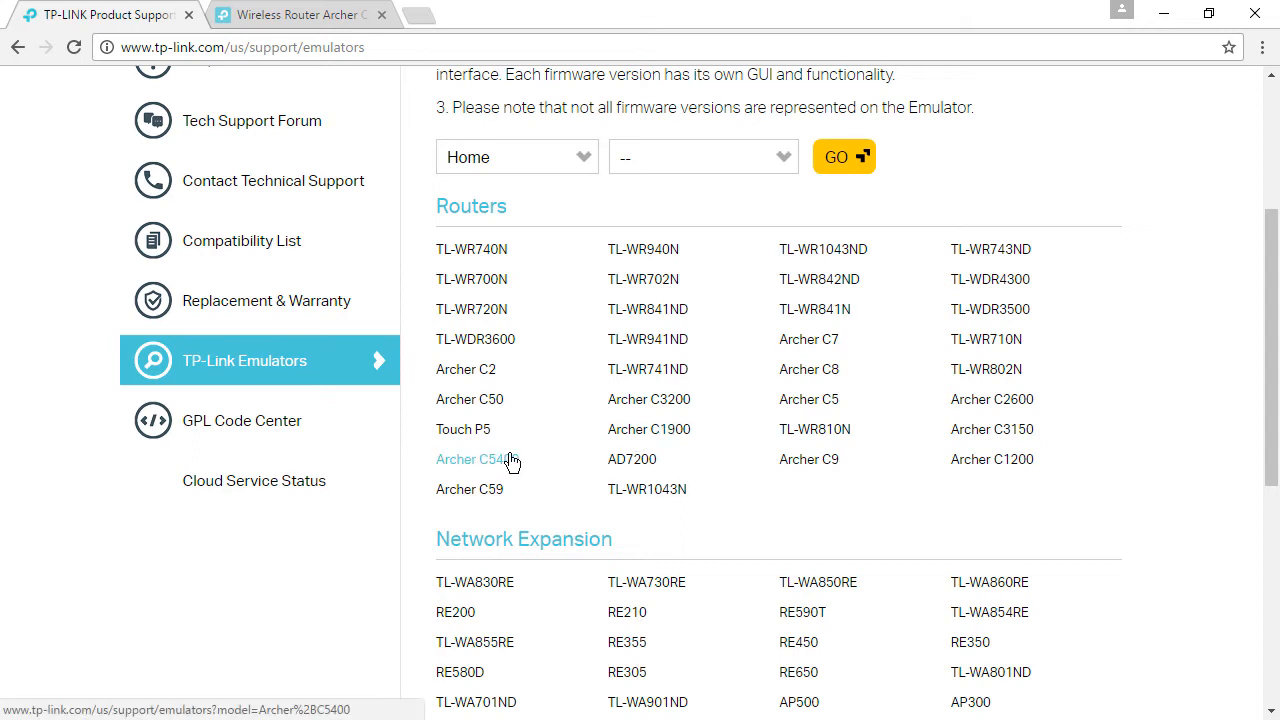
pyautogui.click(472, 459)
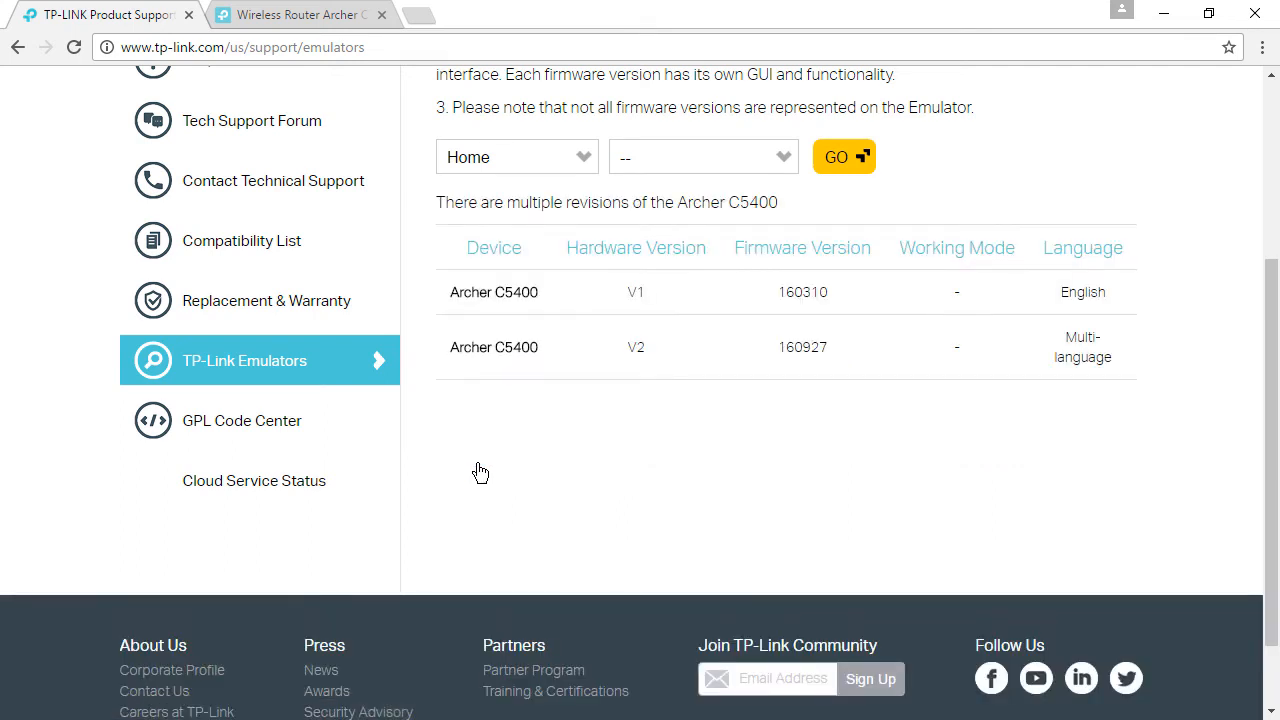
pyautogui.moveTo(835, 348)
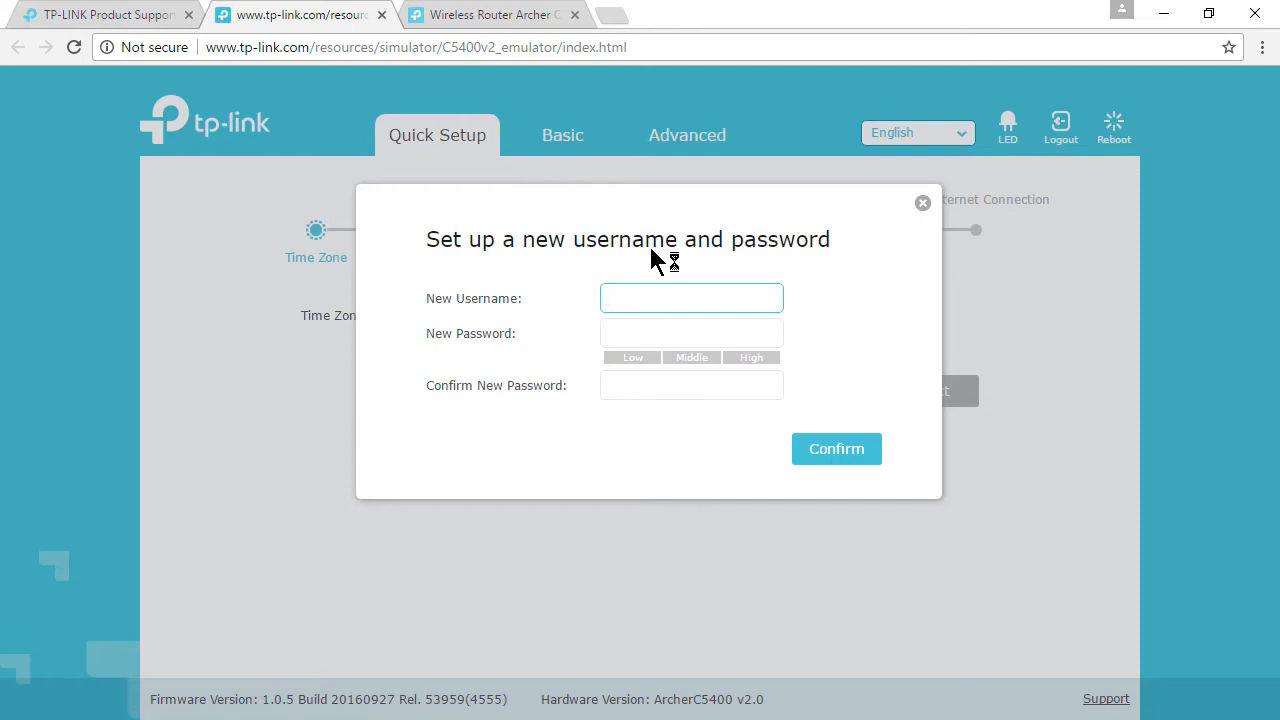
pyautogui.moveTo(612, 292)
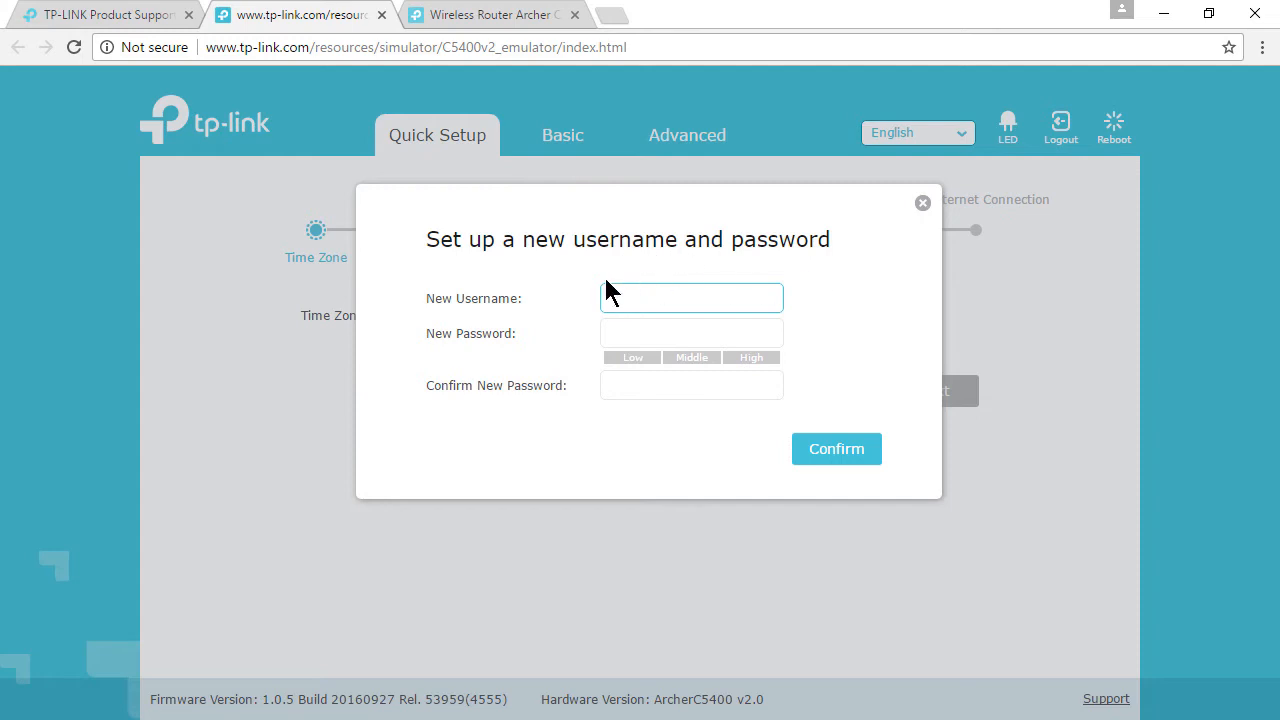
pyautogui.moveTo(585, 225)
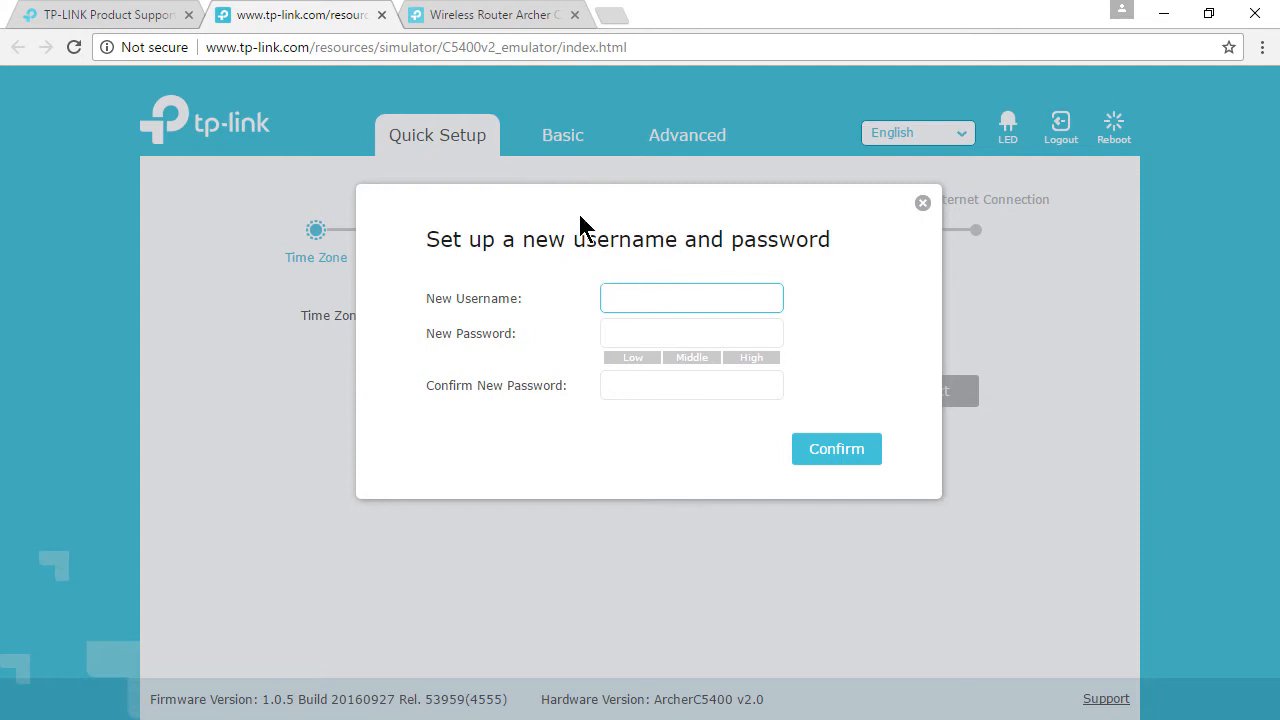
pyautogui.click(490, 14)
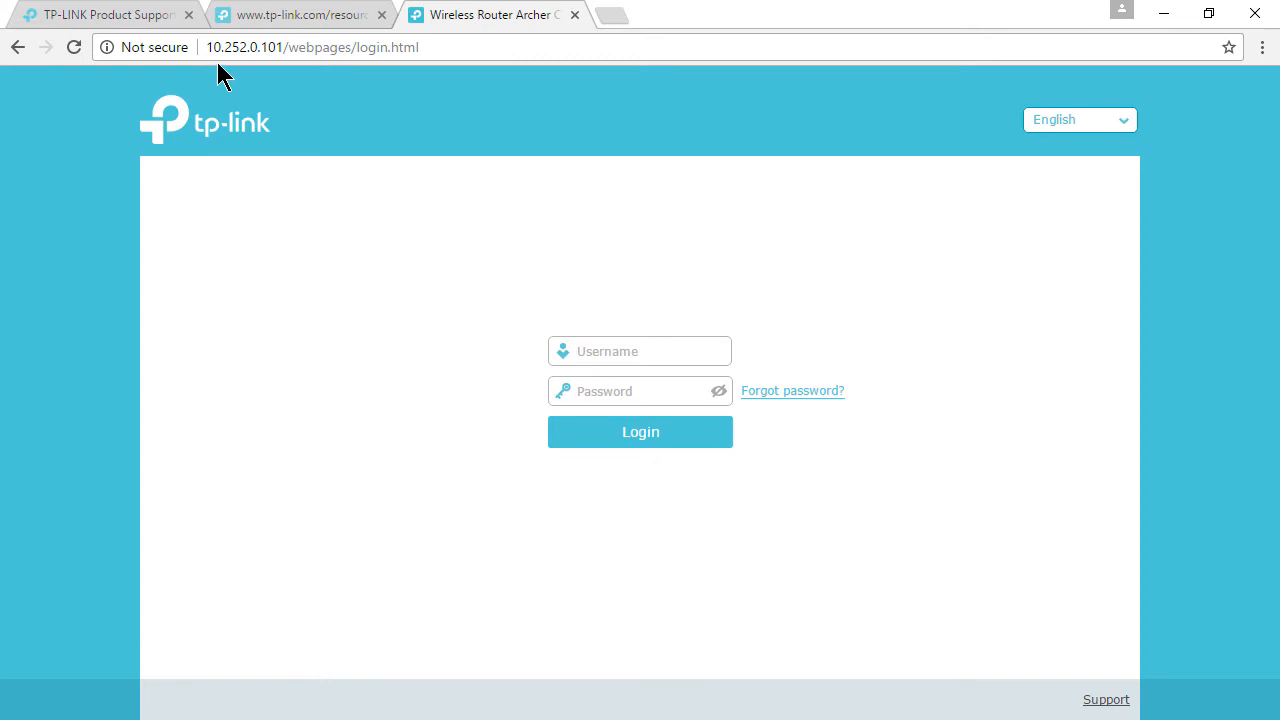
# Step: Log in to the router web interface at 10.252.0.101
pyautogui.click(639, 351)
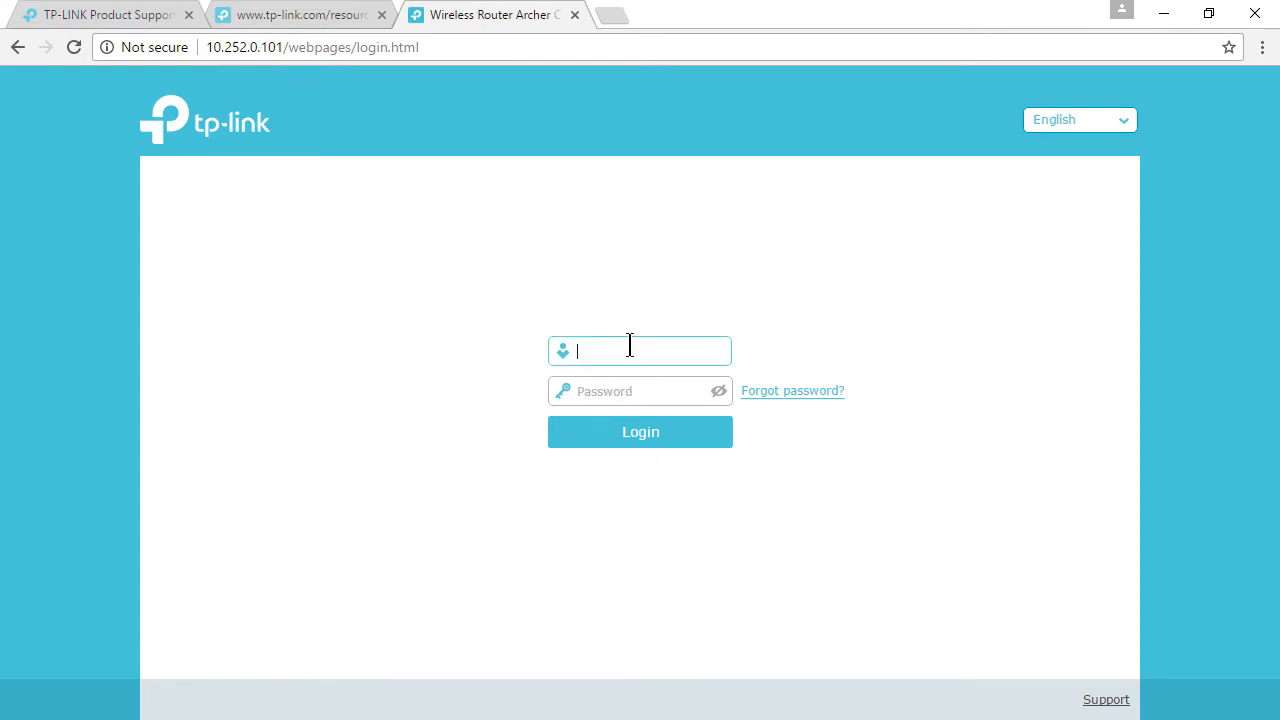
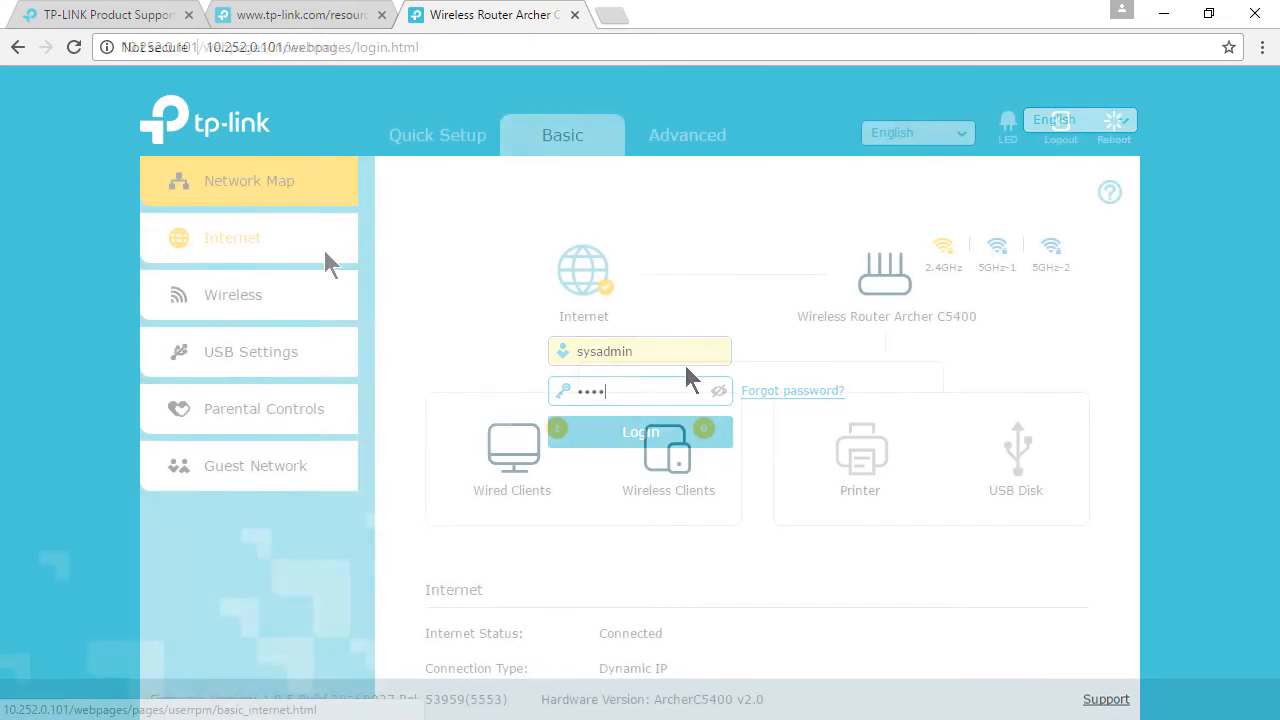
pyautogui.click(640, 431)
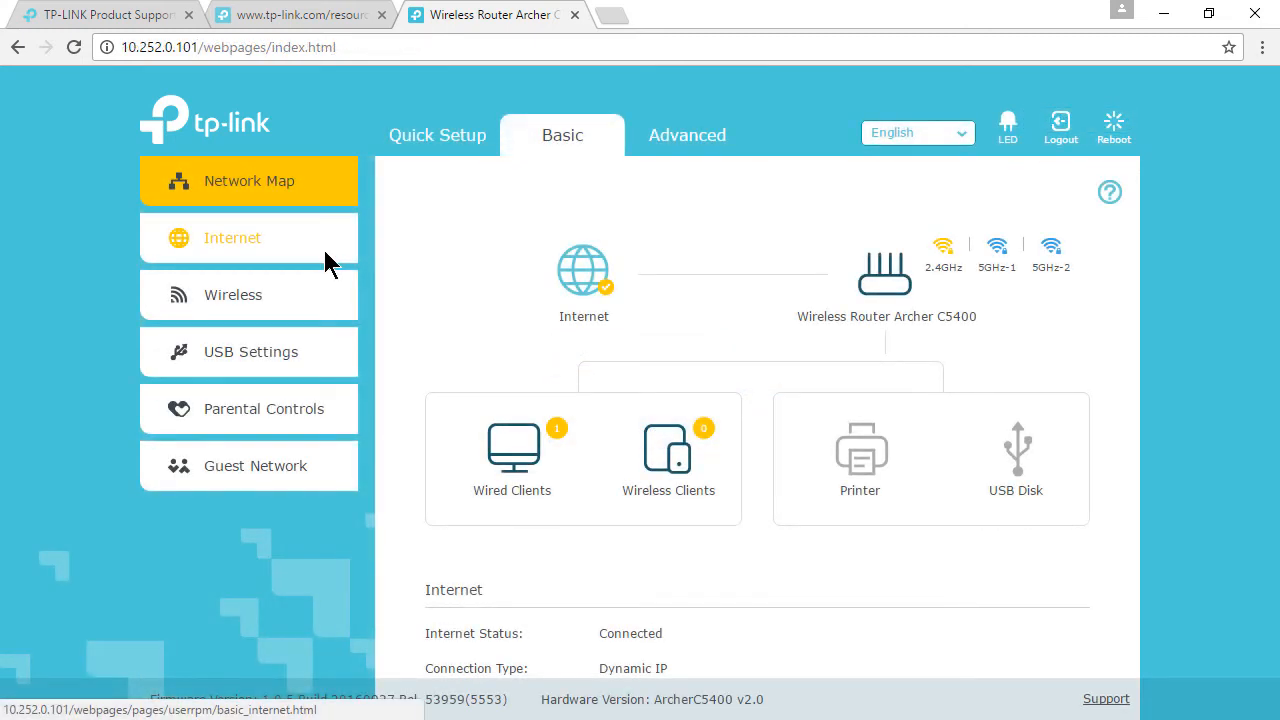
pyautogui.moveTo(232, 251)
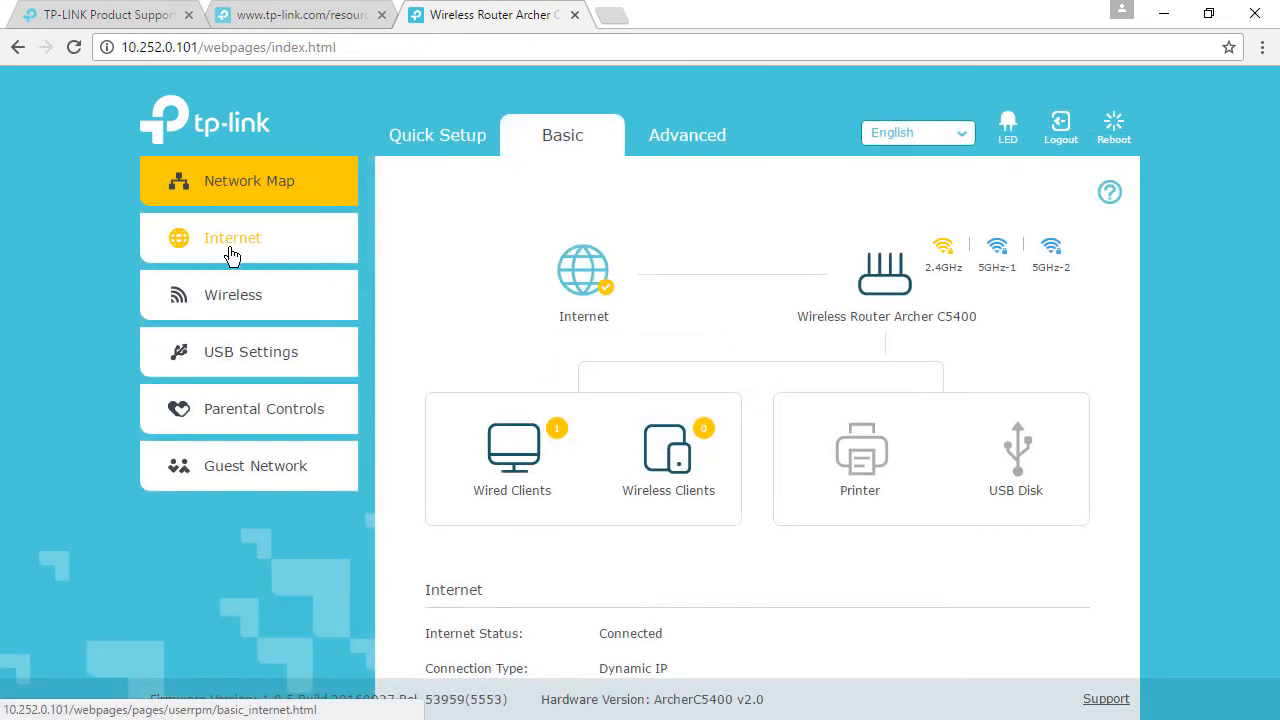
# Step: Navigate through Advanced > Network > LAN to the DHCP Server settings
pyautogui.click(687, 135)
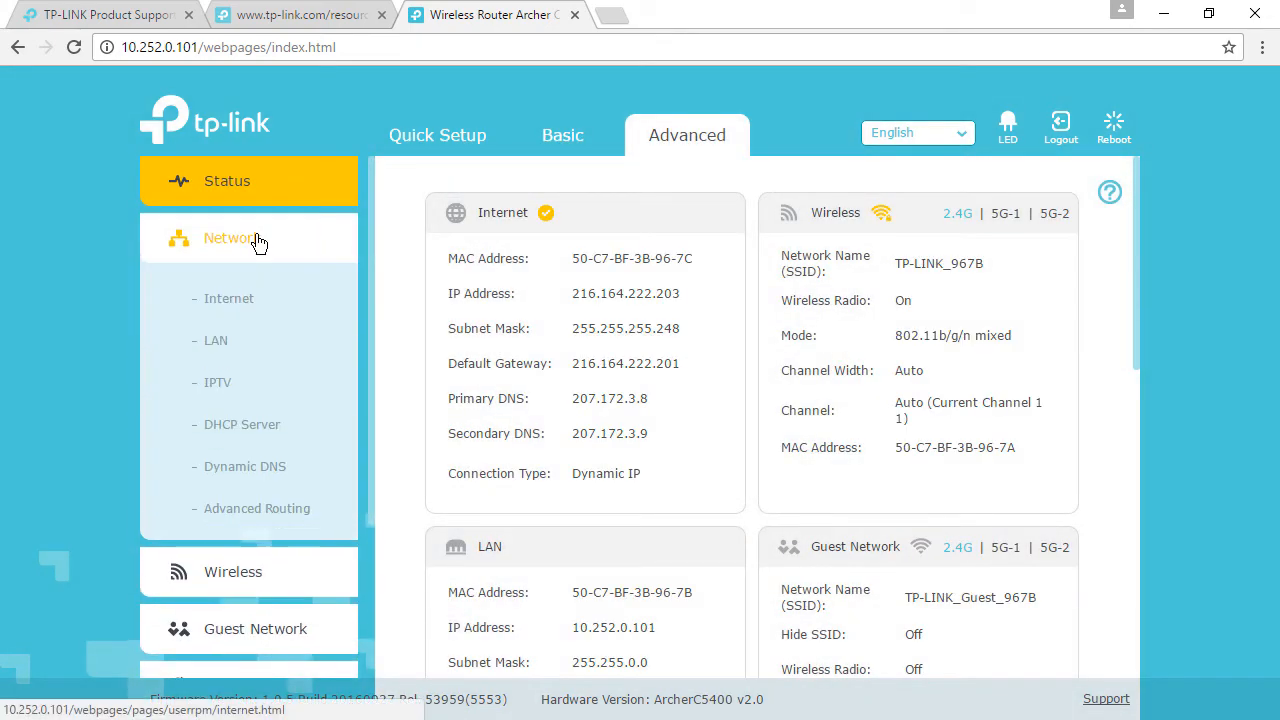
pyautogui.click(216, 340)
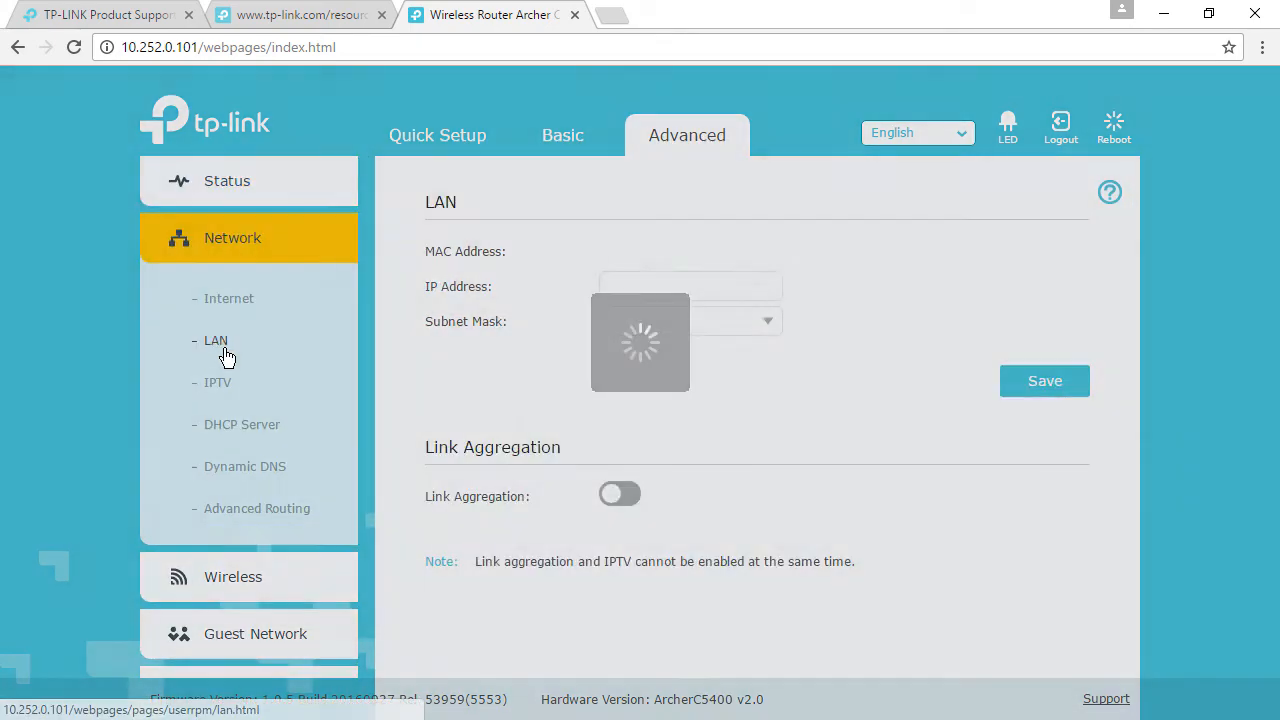
pyautogui.click(216, 340)
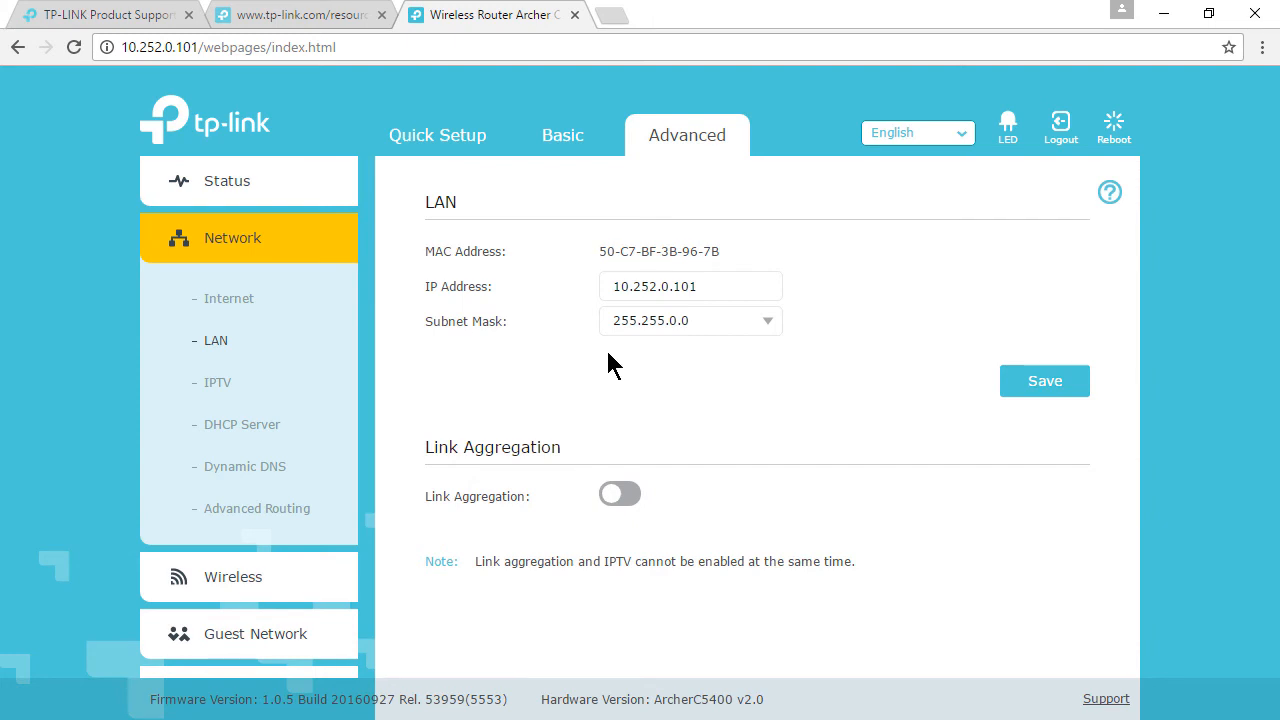
pyautogui.moveTo(218, 428)
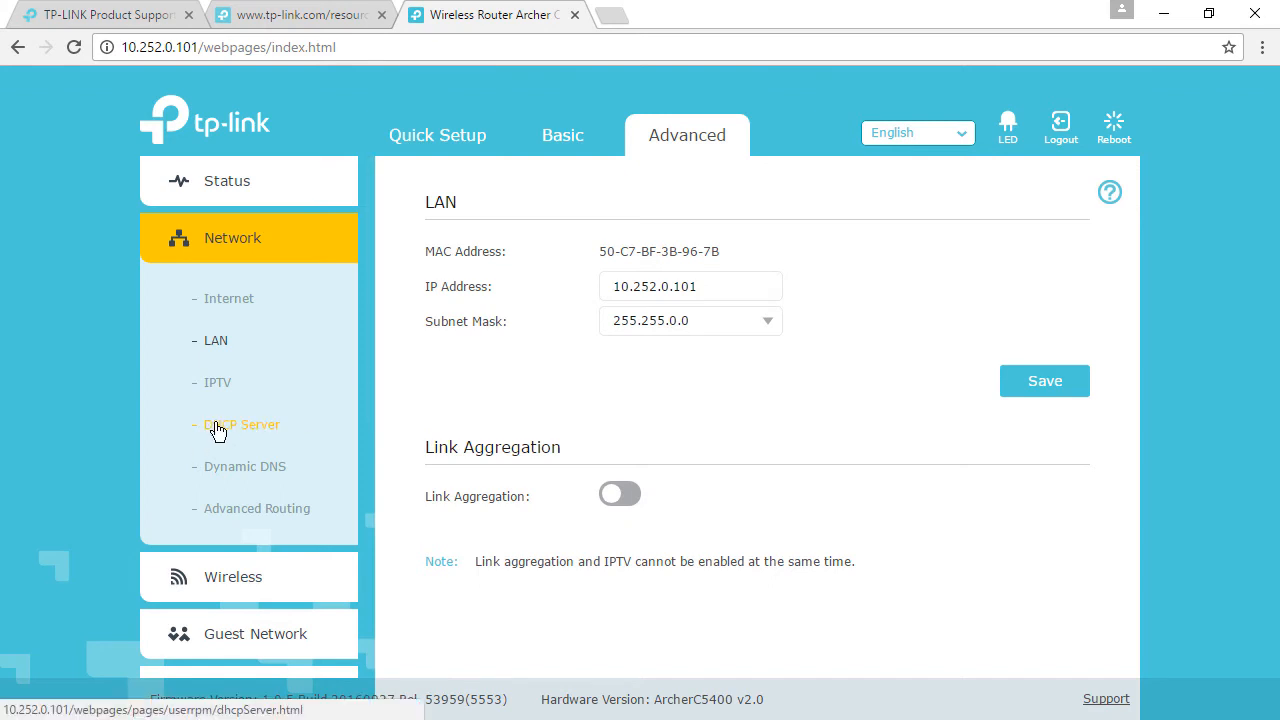
pyautogui.click(242, 424)
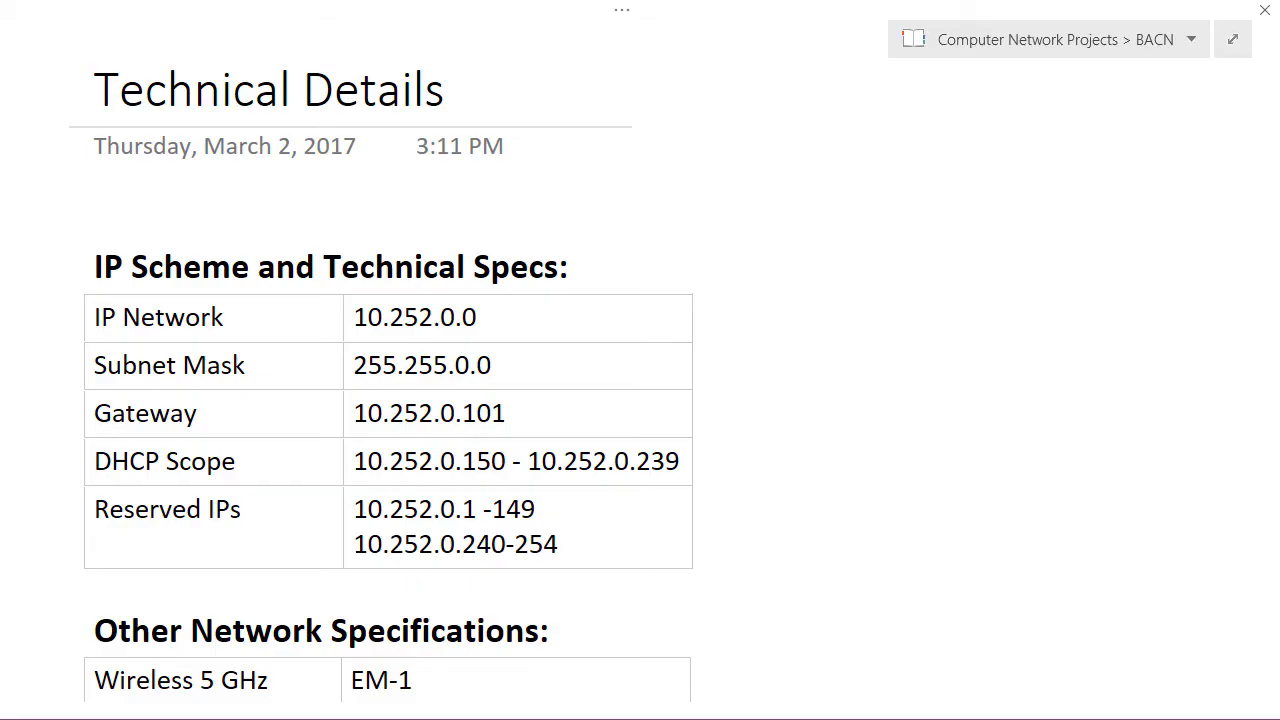
# Step: Expand OneNote's Technical Details page to read DHCP Scope 10.252.0.150 - 10.252.0.239
pyautogui.click(844, 214)
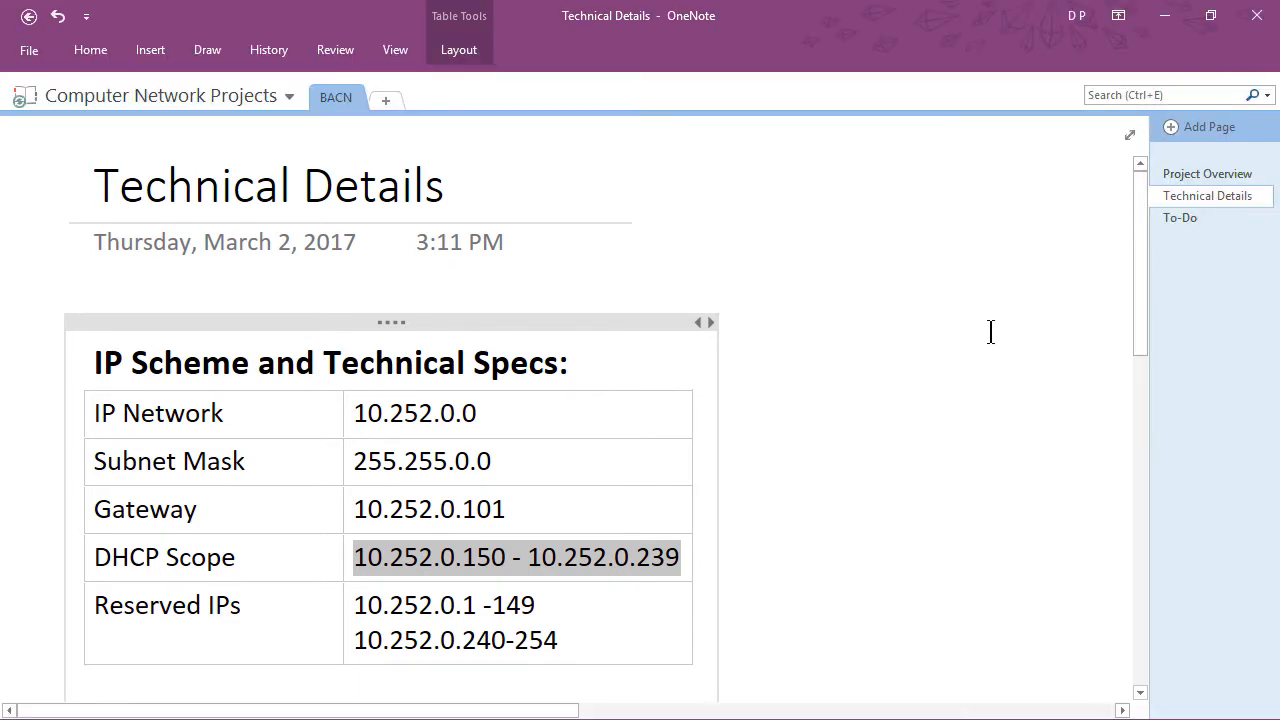
pyautogui.moveTo(987, 316)
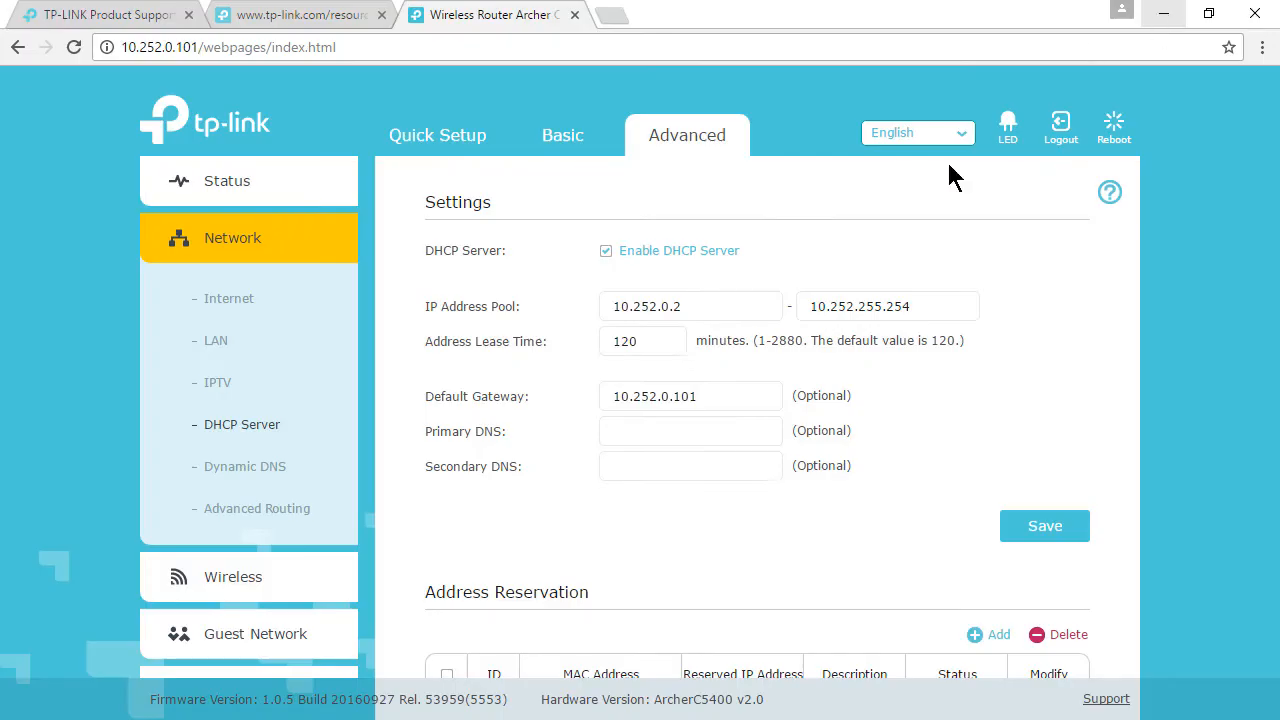
# Step: Set the DHCP IP address pool to start 10.252.0.150 and end 10.252.0.239
pyautogui.click(690, 306)
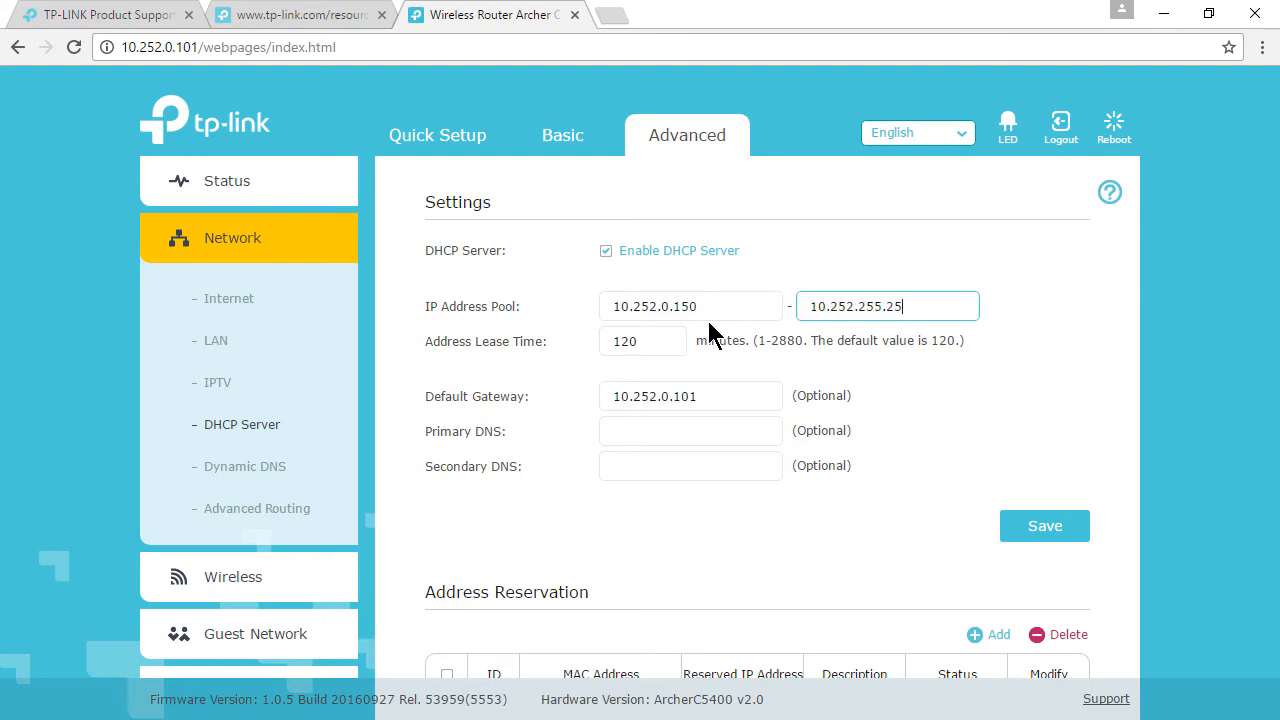
pyautogui.press('BackSpace')
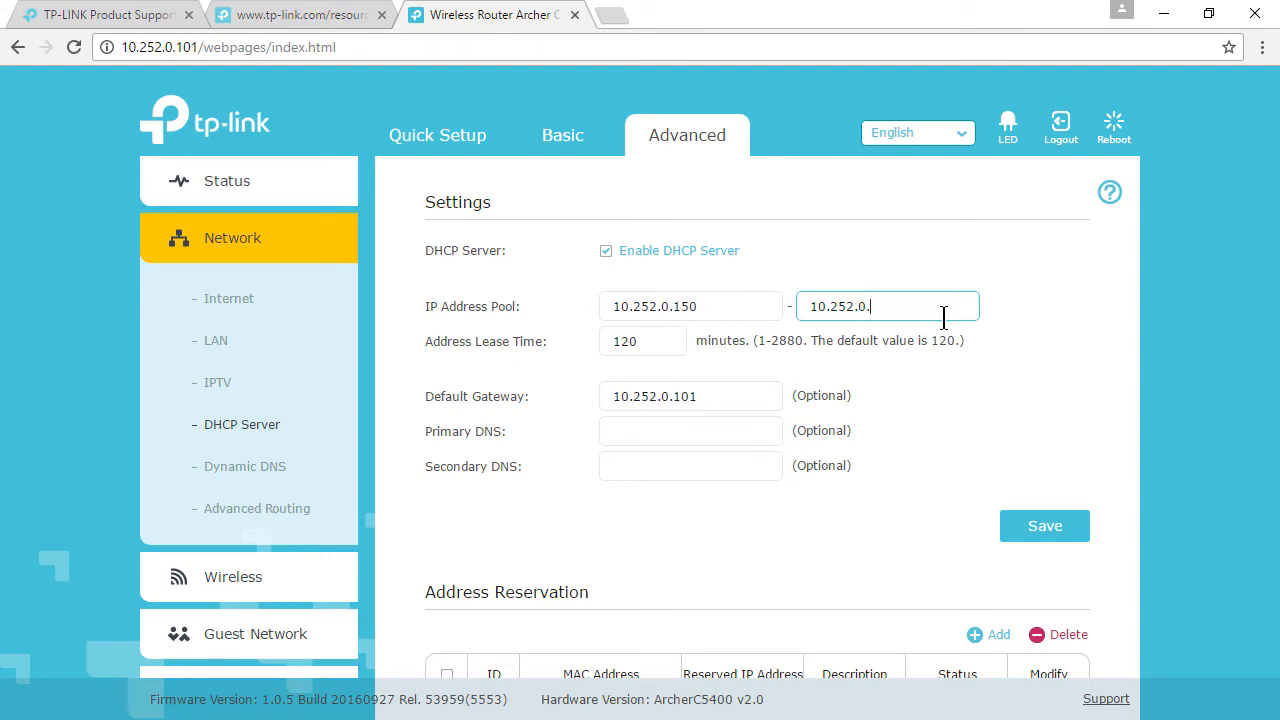
pyautogui.write('239')
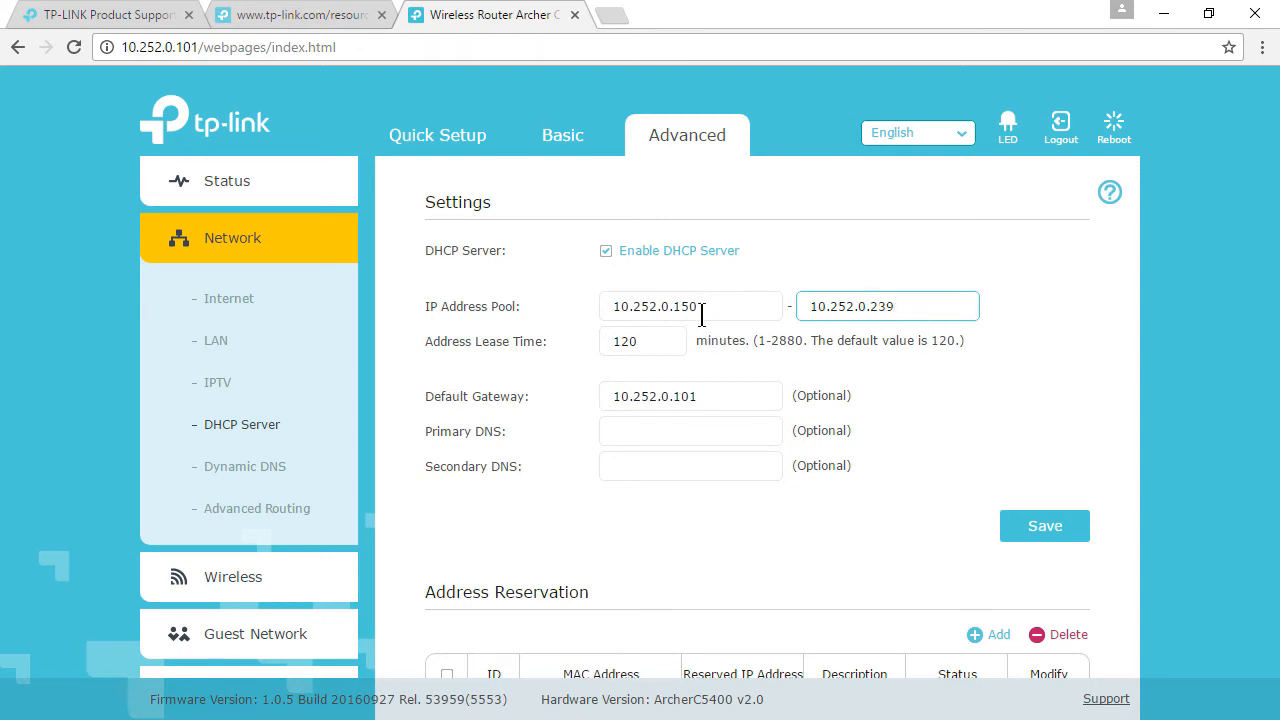
pyautogui.moveTo(790, 270)
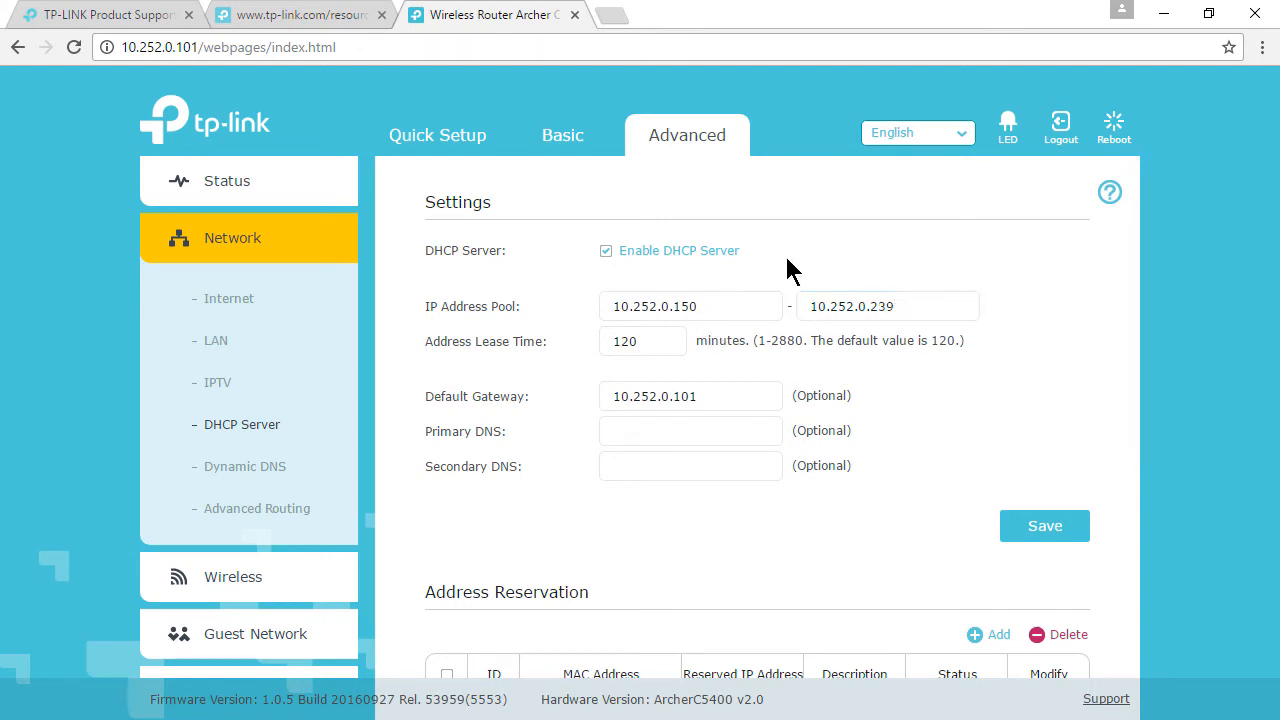
pyautogui.moveTo(420, 335)
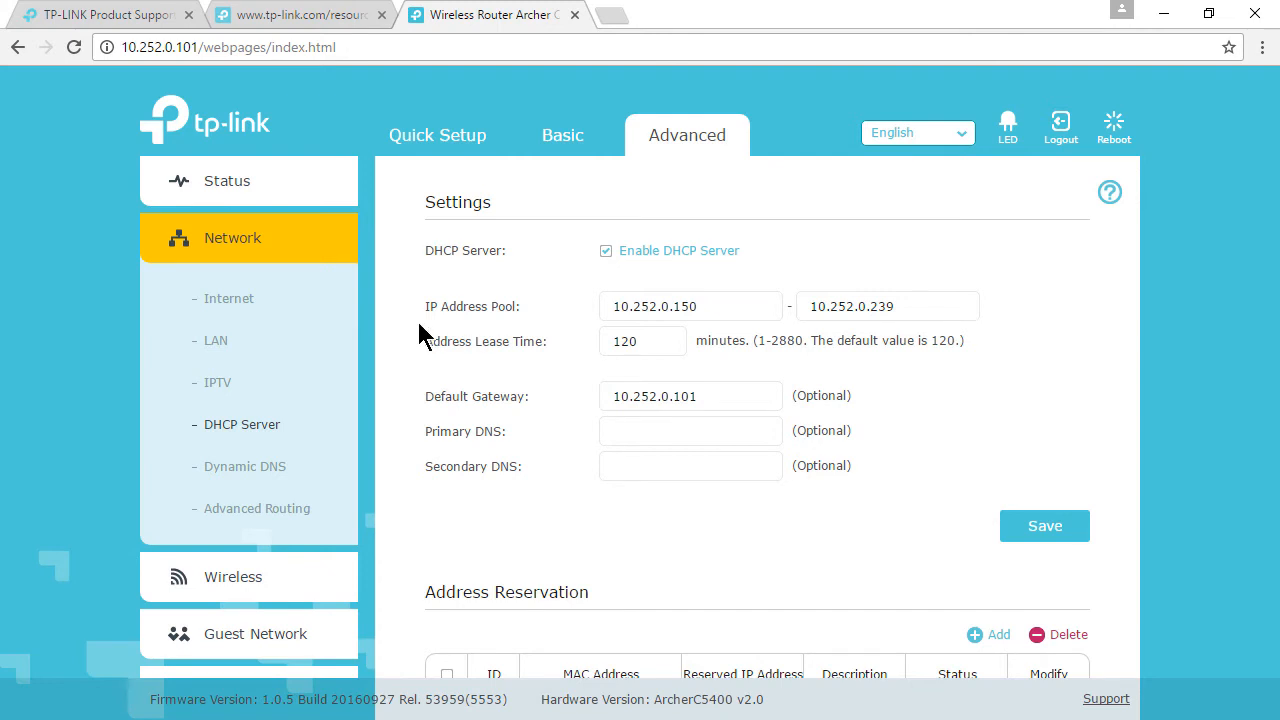
pyautogui.moveTo(530, 330)
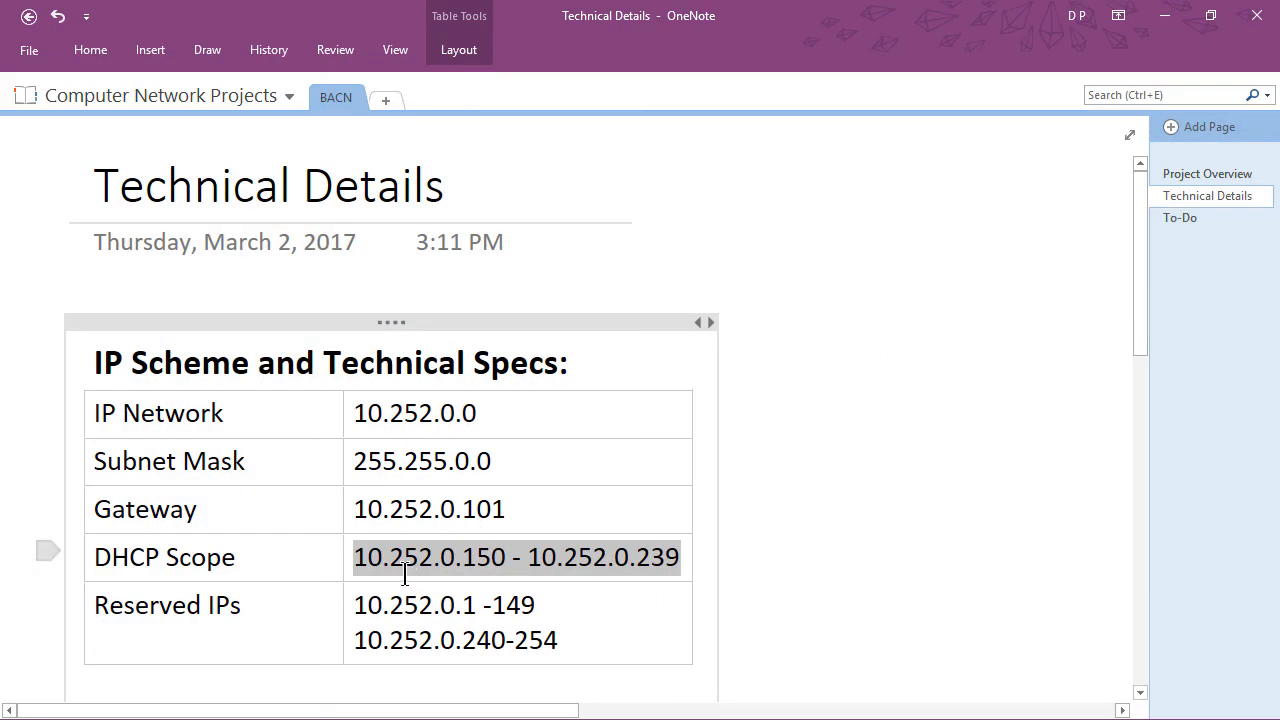
pyautogui.moveTo(915, 487)
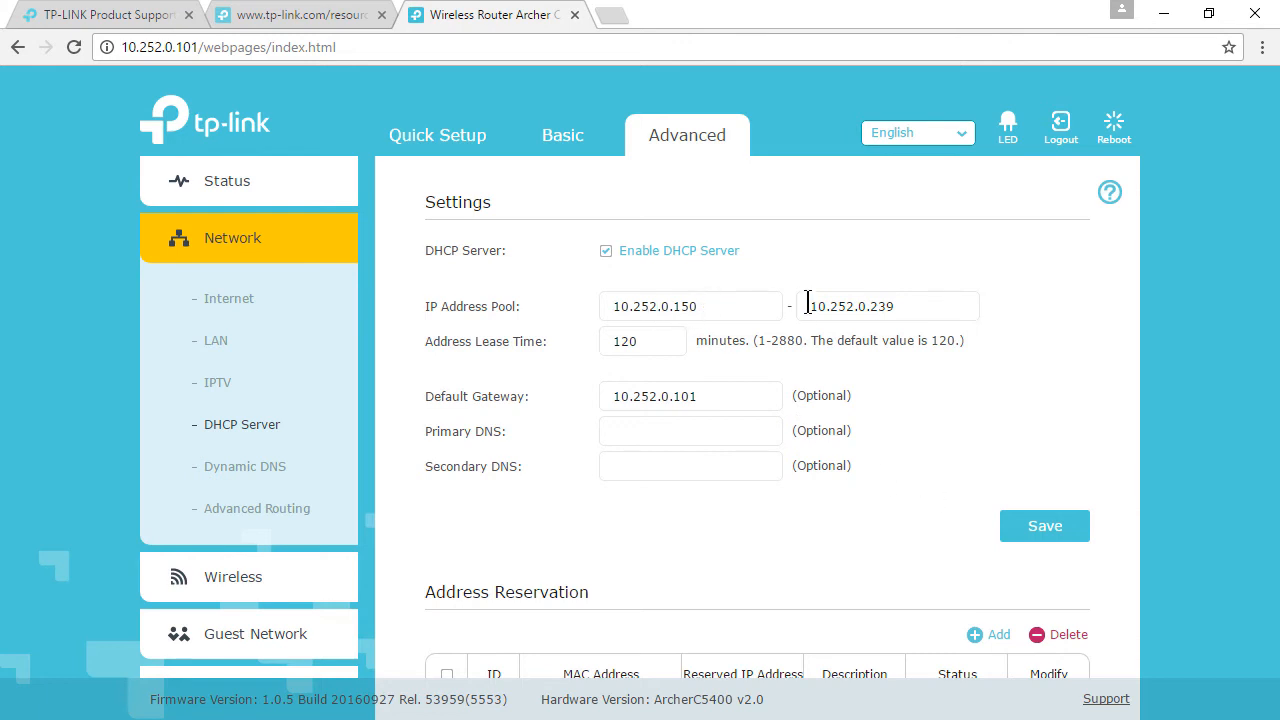
pyautogui.moveTo(948, 225)
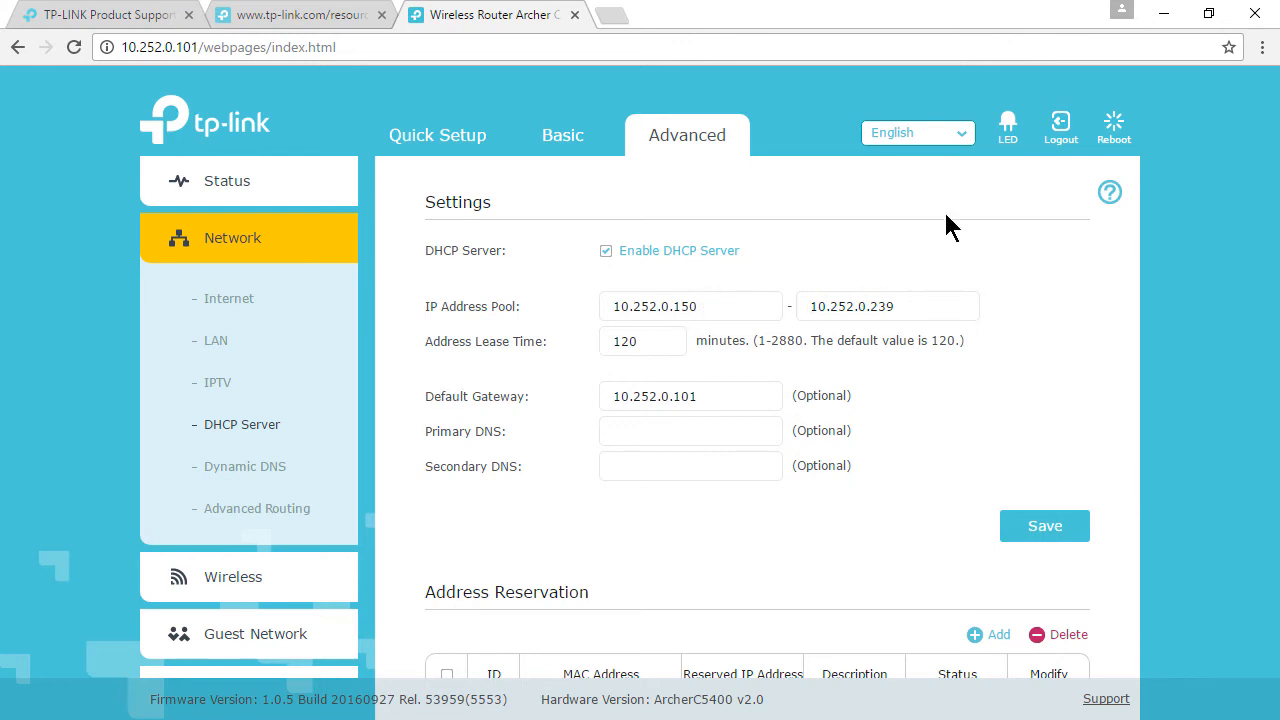
pyautogui.moveTo(502, 361)
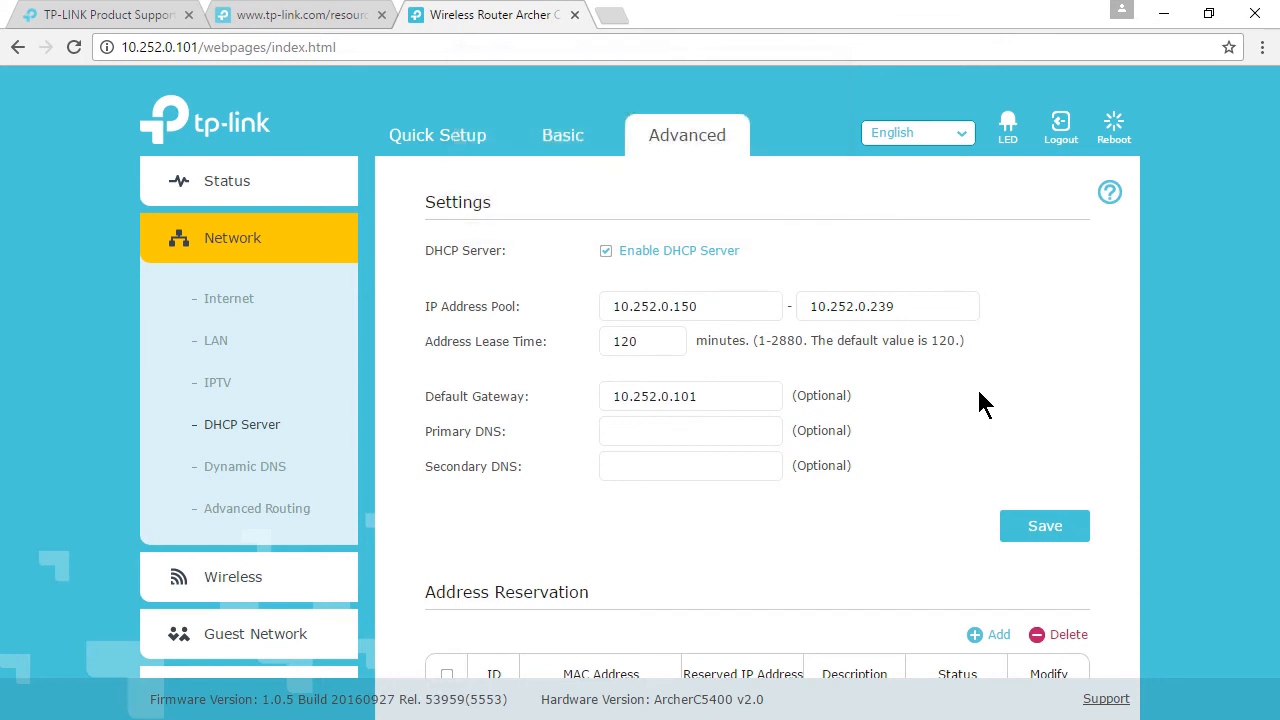
# Step: Review the 10.252.0.101 default gateway and save the DHCP pool settings
pyautogui.click(690, 396)
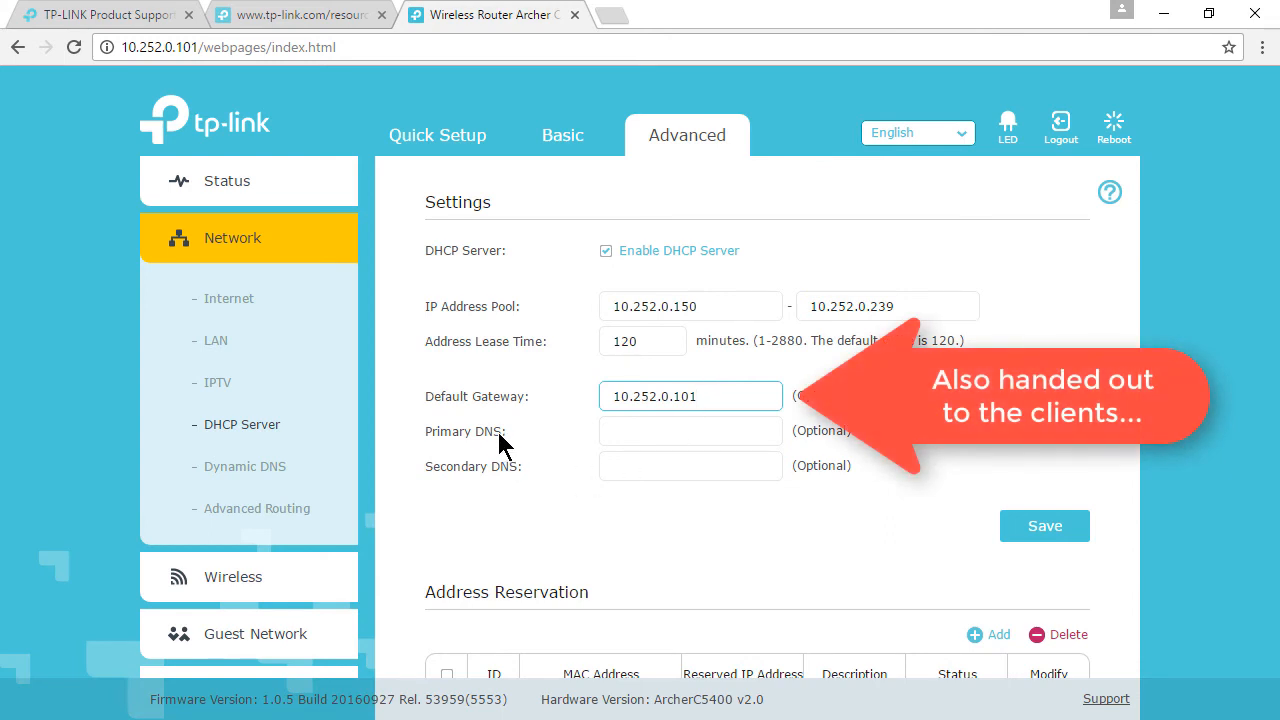
pyautogui.moveTo(533, 492)
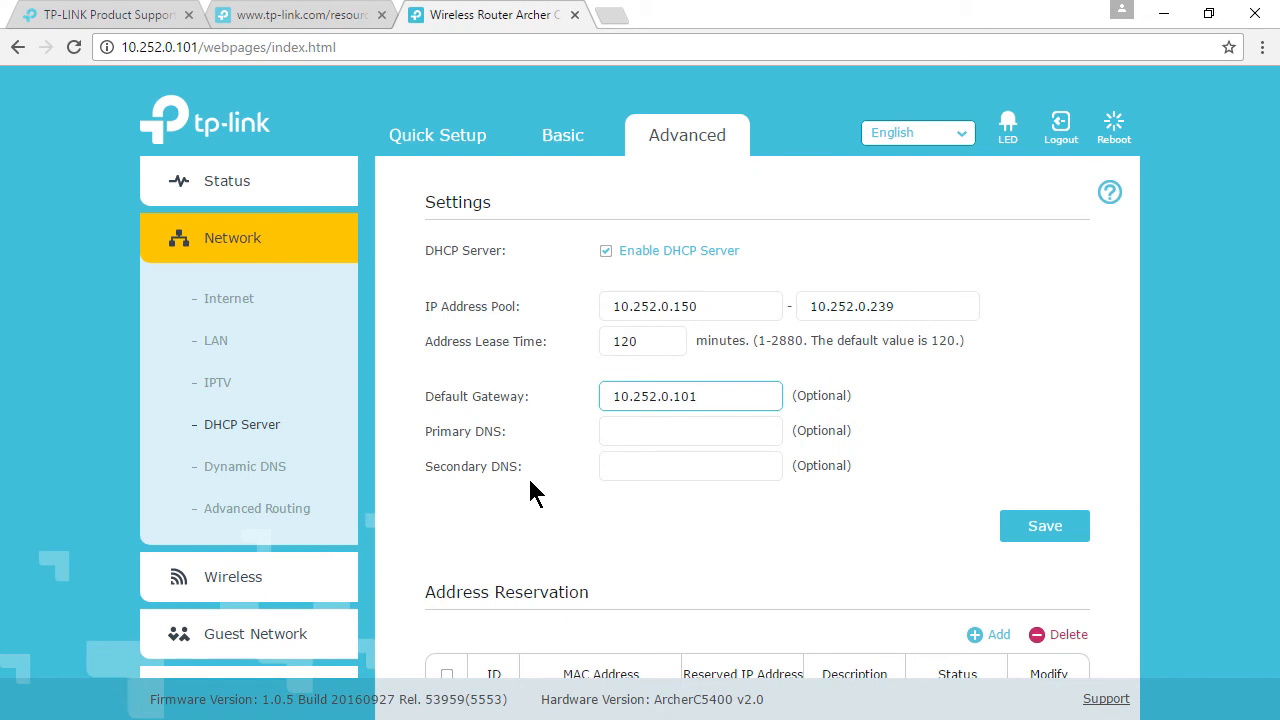
pyautogui.moveTo(935, 460)
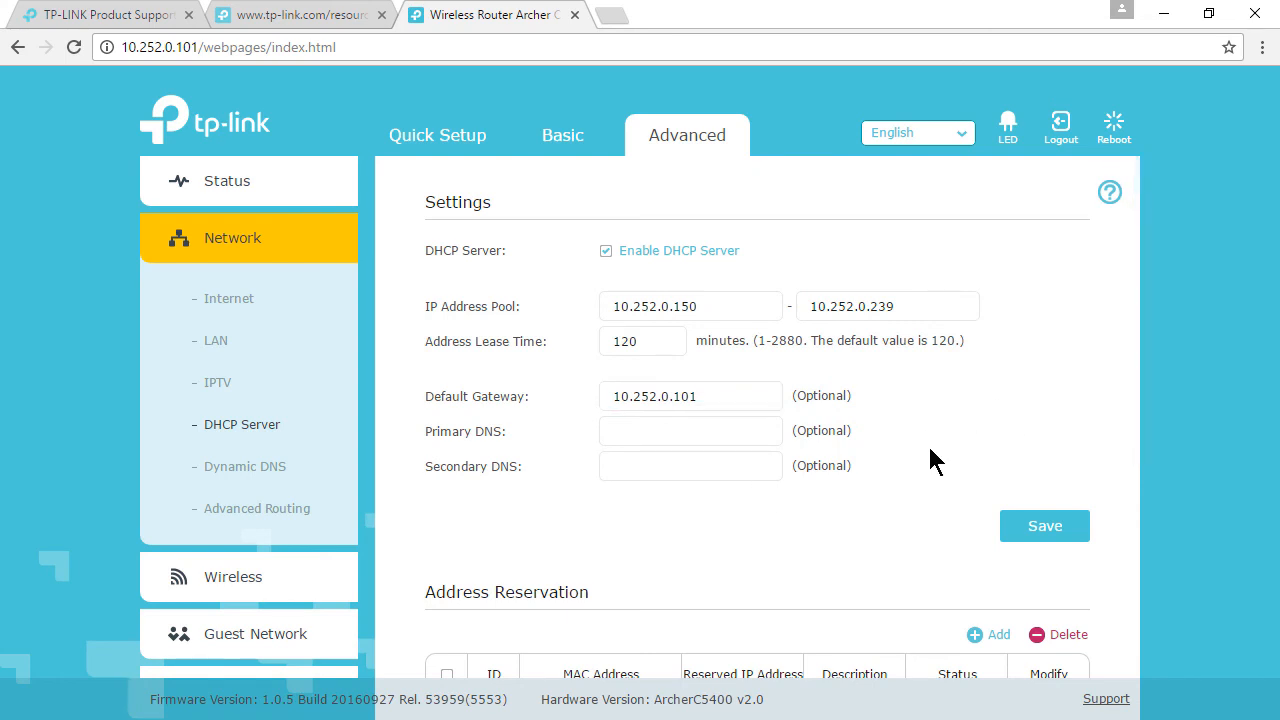
pyautogui.click(1044, 526)
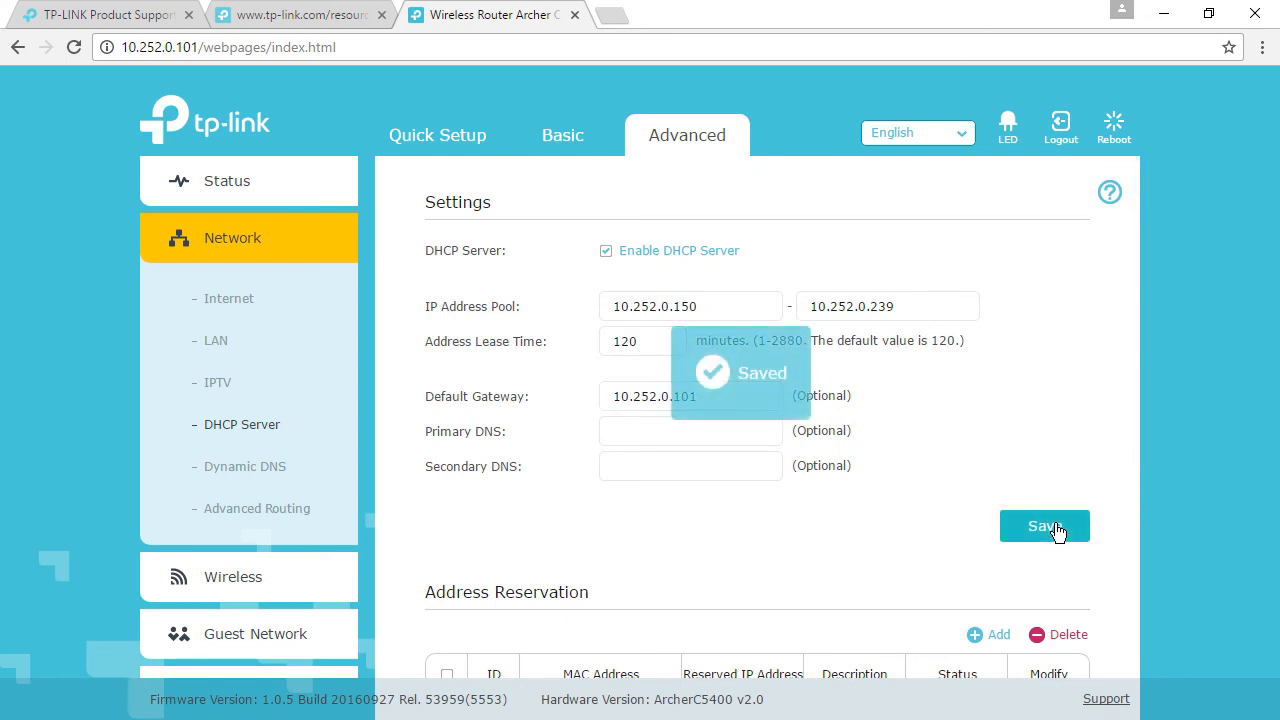
pyautogui.click(1044, 526)
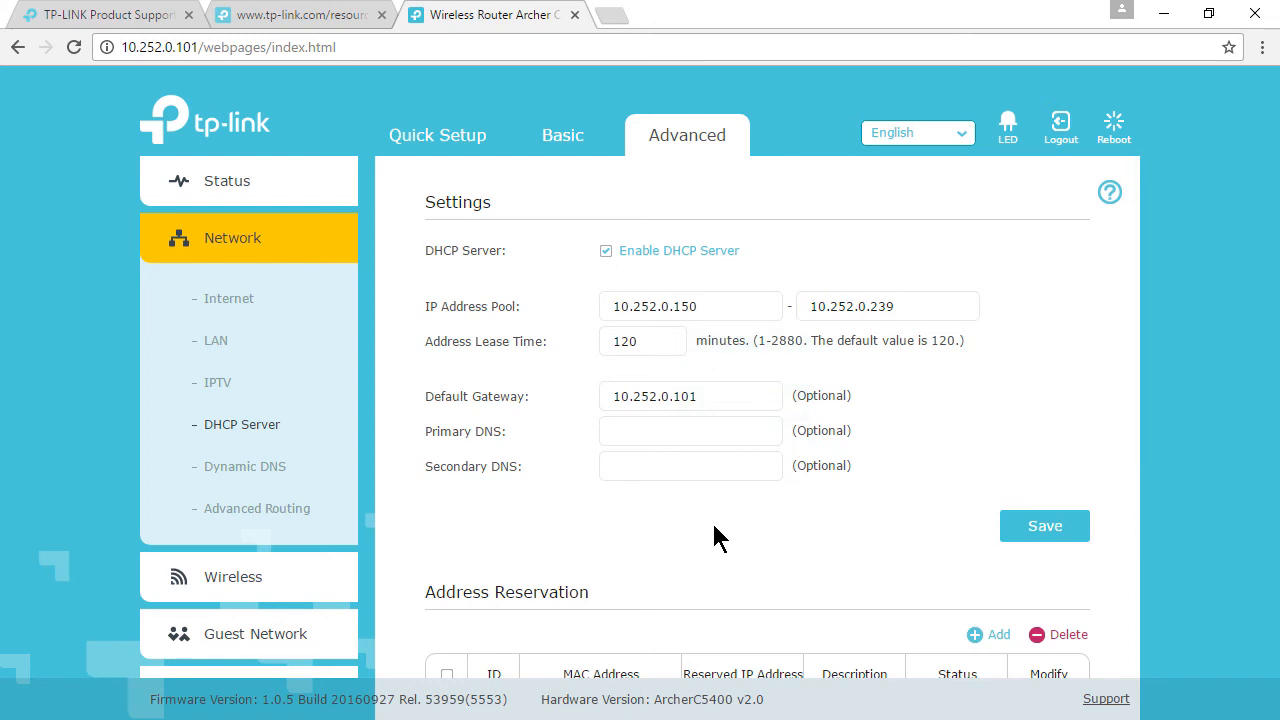
pyautogui.moveTo(768, 574)
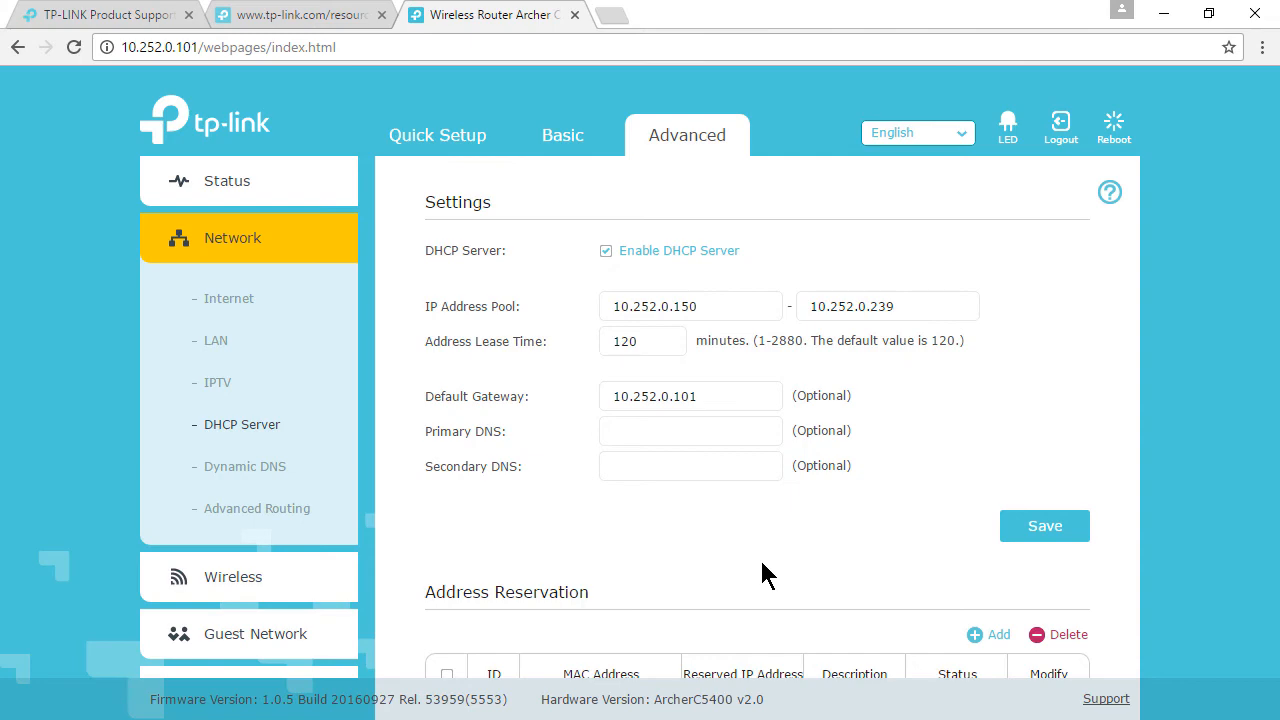
pyautogui.moveTo(748, 550)
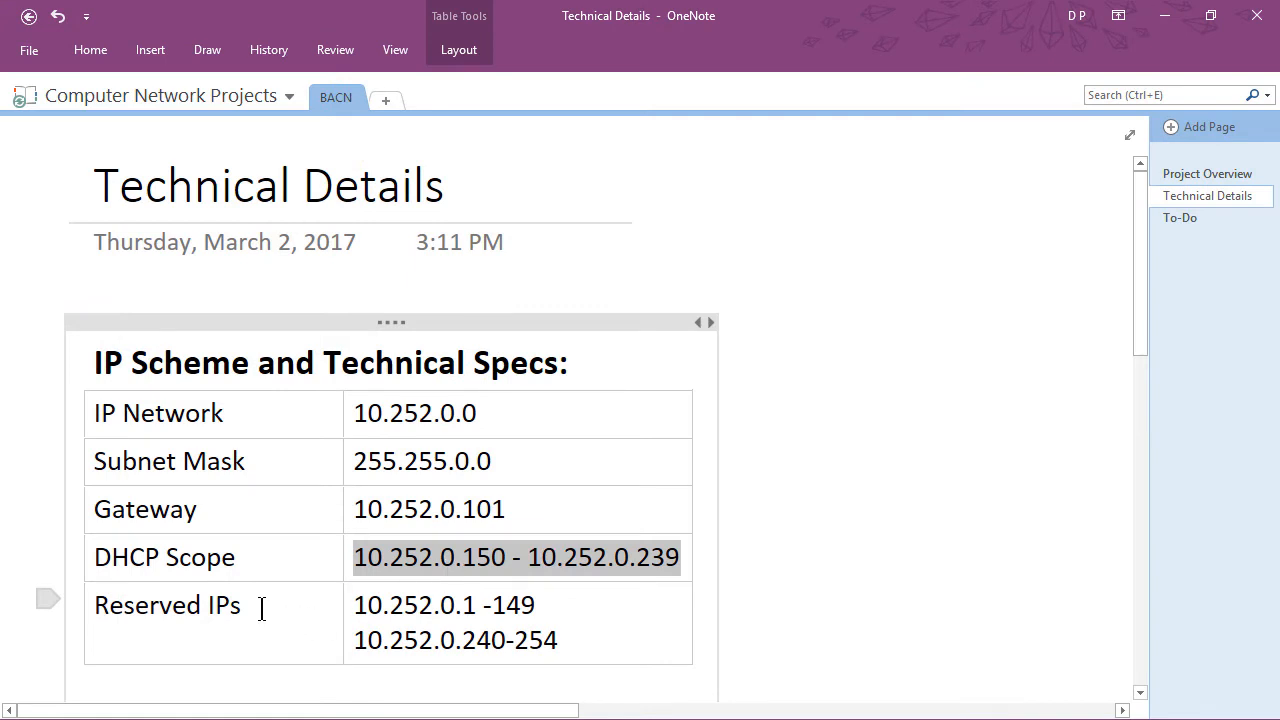
pyautogui.doubleClick(489, 605)
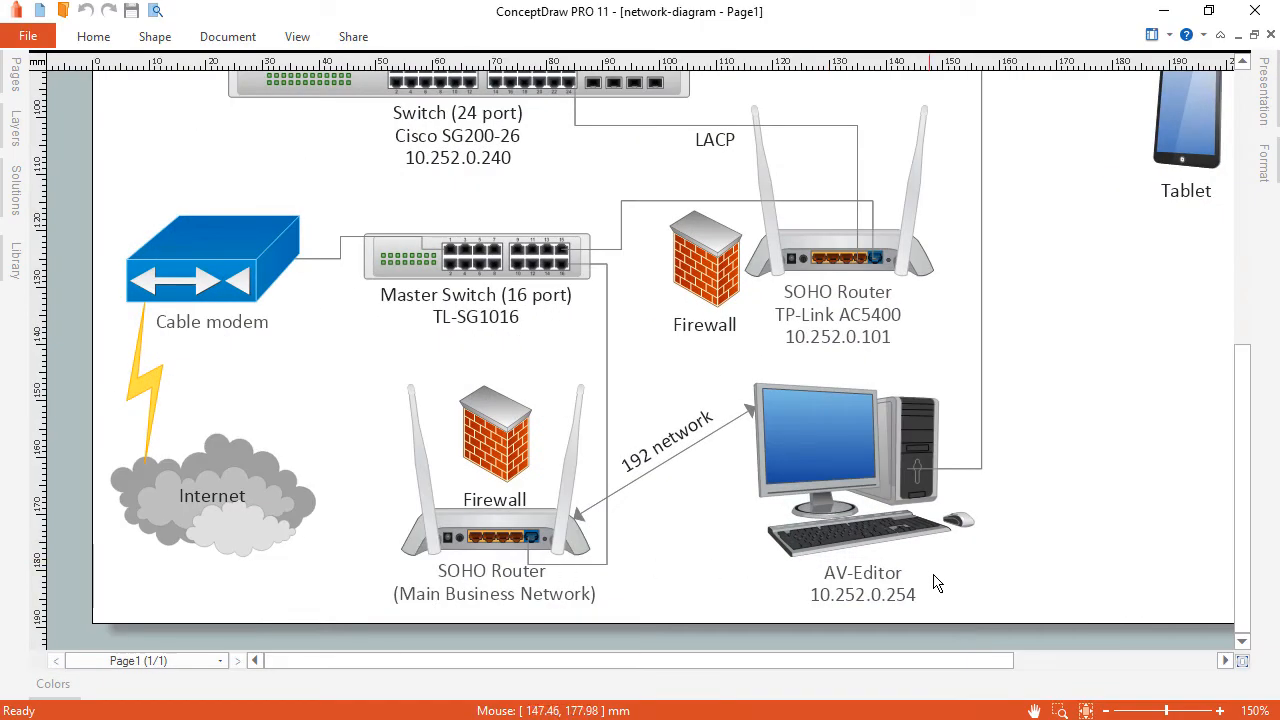
pyautogui.moveTo(993, 582)
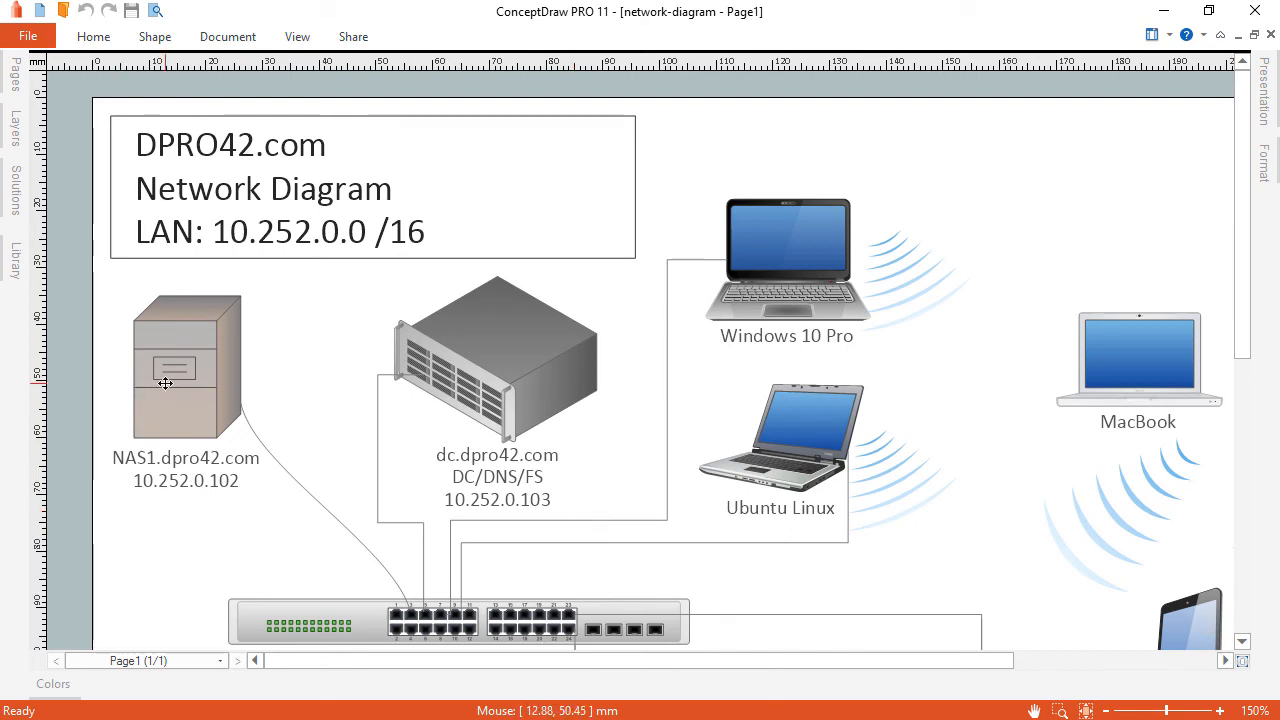
pyautogui.scroll(-3)
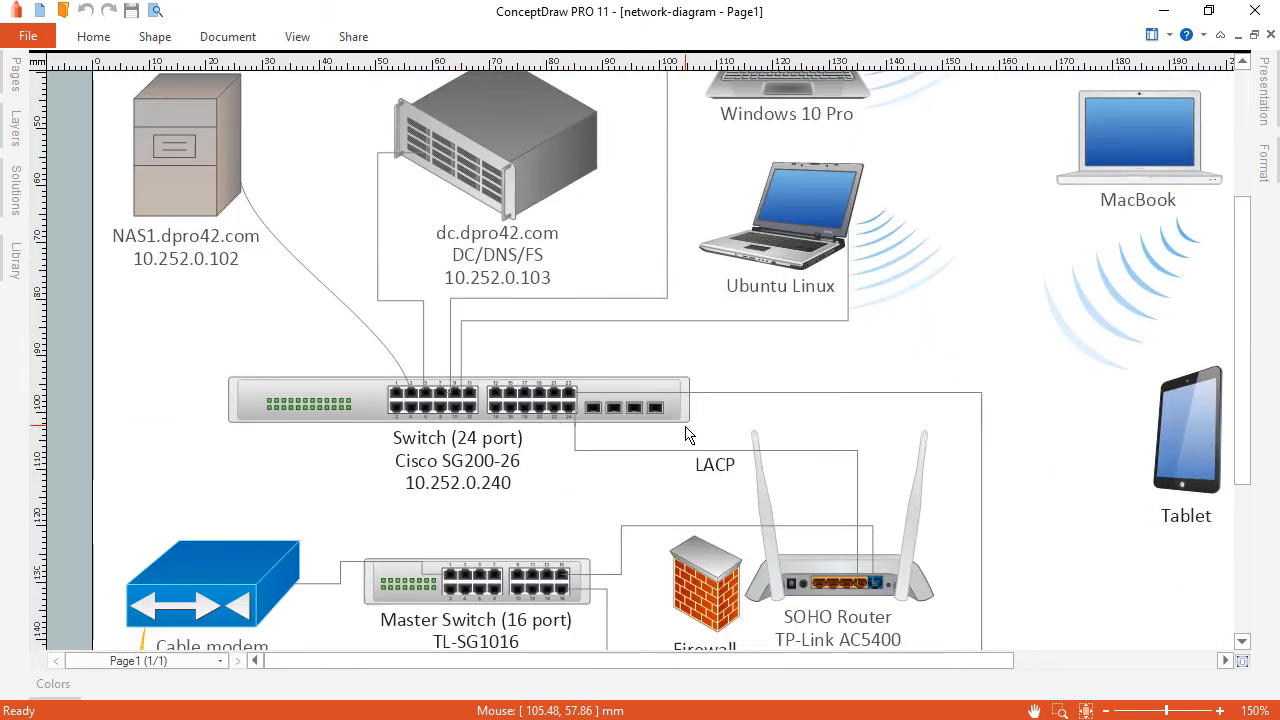
pyautogui.scroll(-3)
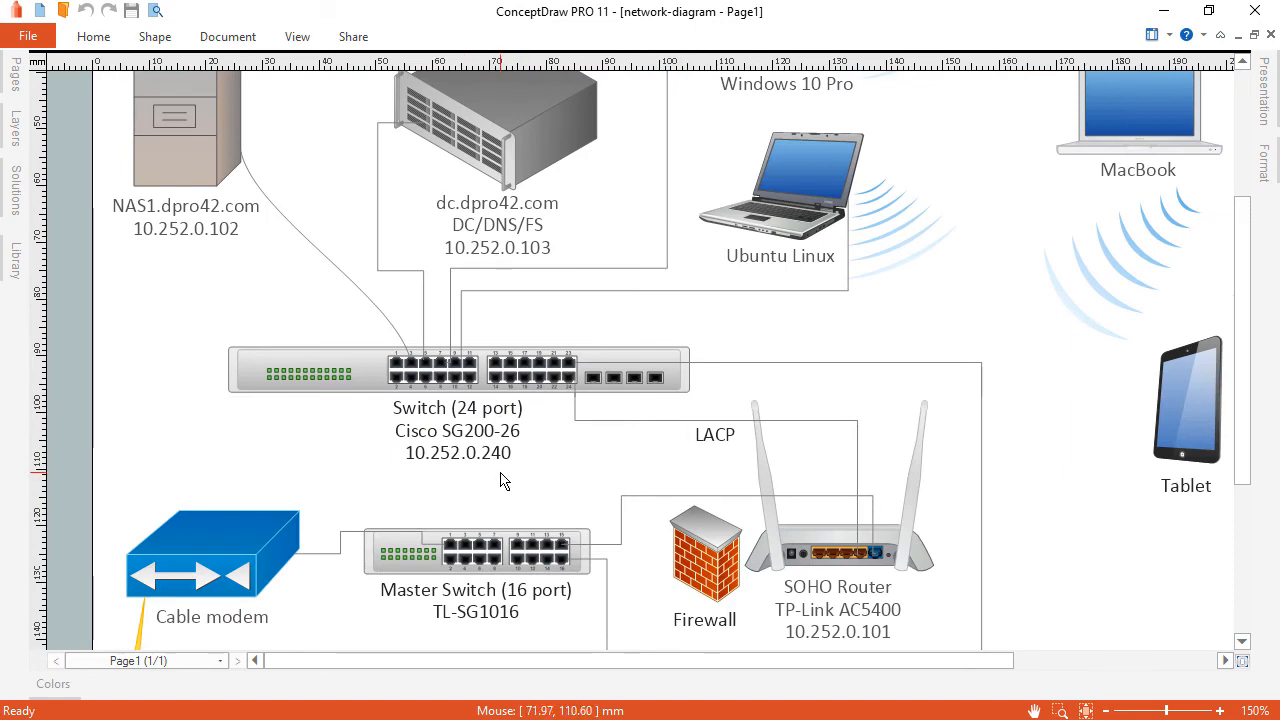
pyautogui.moveTo(994, 344)
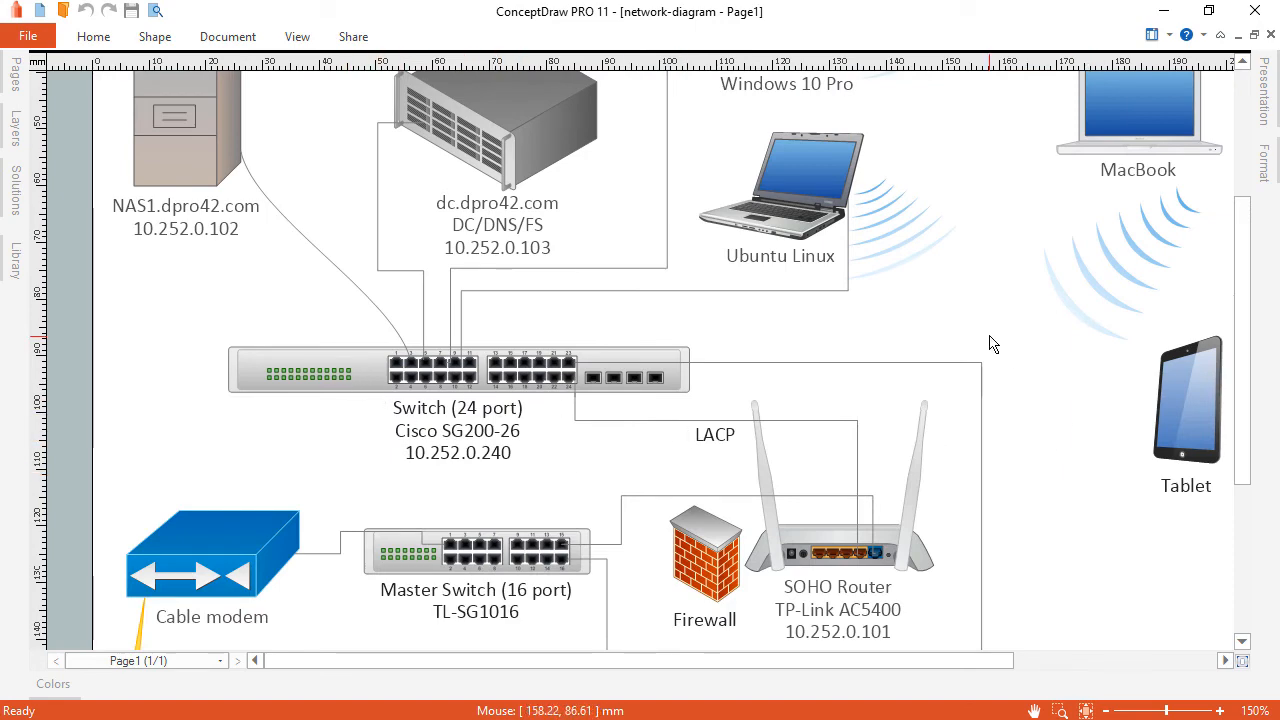
pyautogui.scroll(-3)
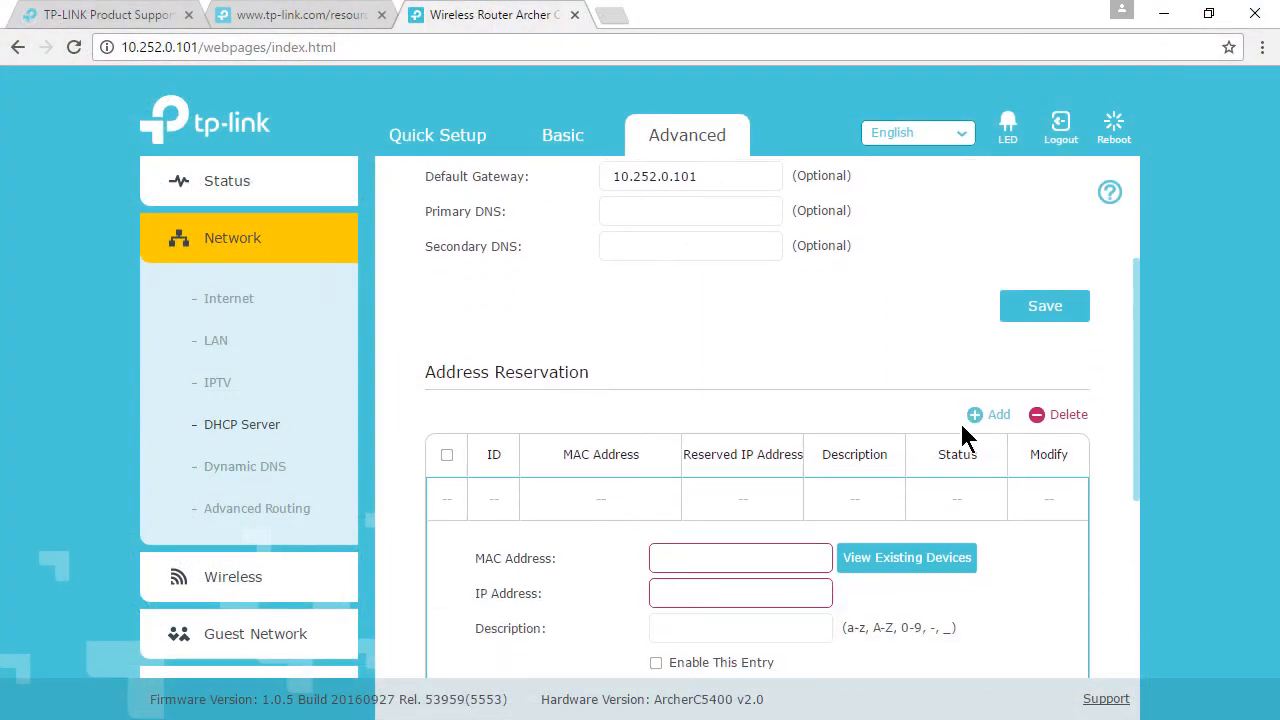
# Step: Scroll to Address Reservation and add a new blank reservation entry
pyautogui.scroll(-3)
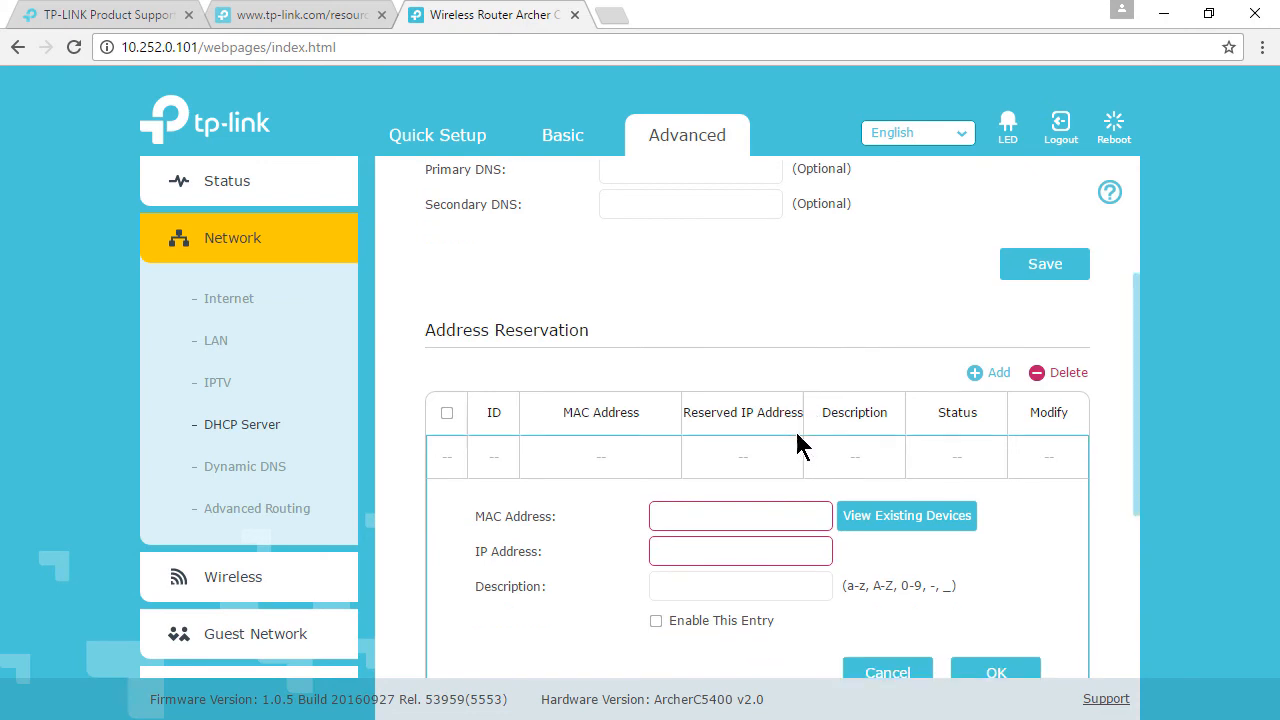
pyautogui.click(740, 514)
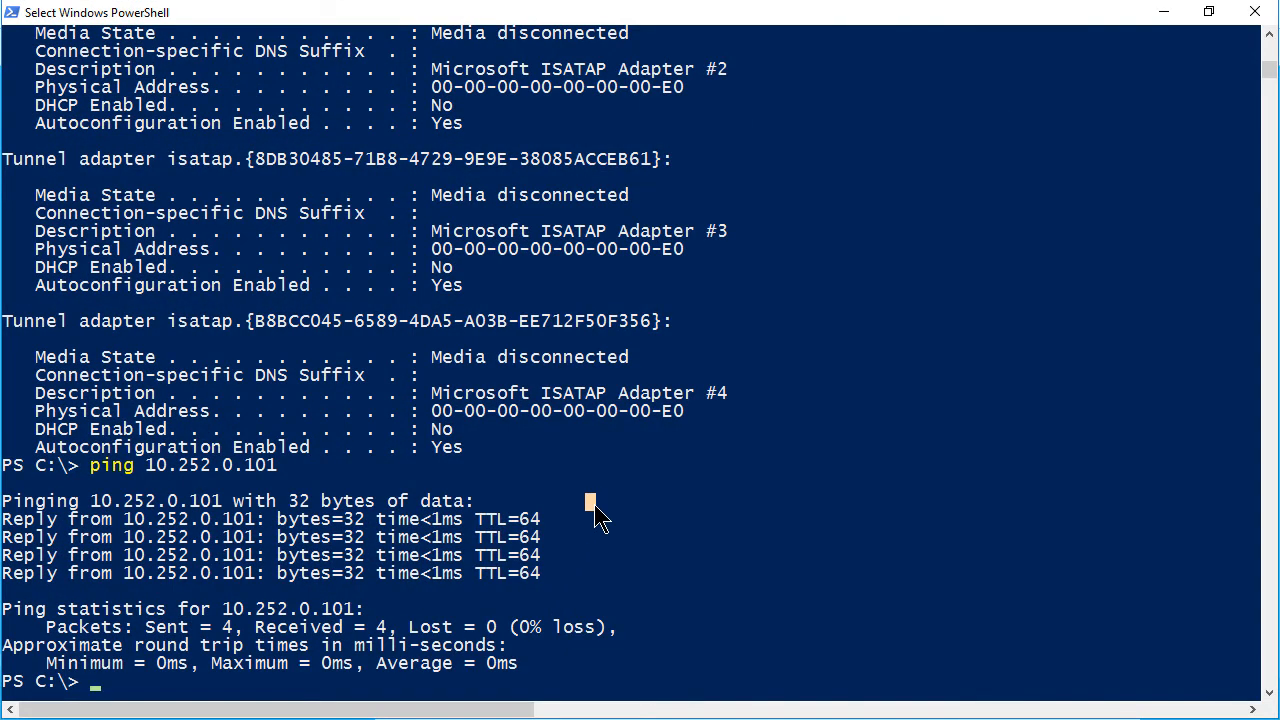
pyautogui.write('ipconfig /all')
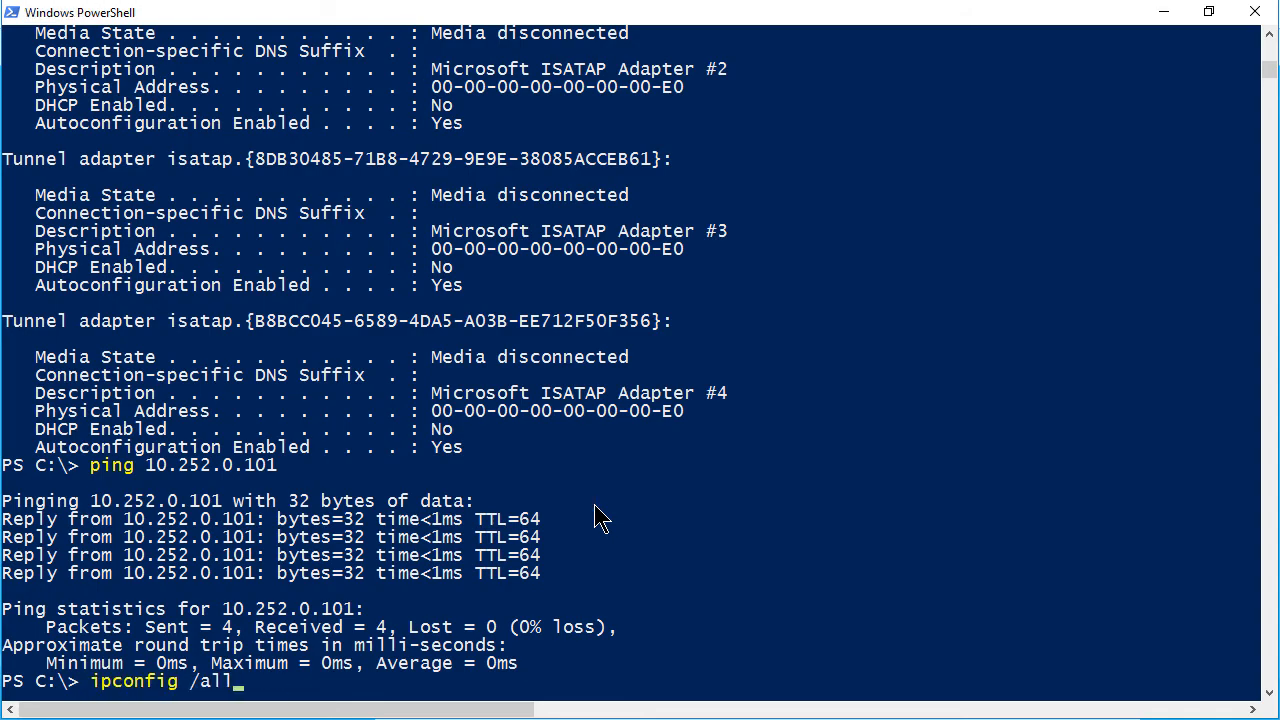
pyautogui.press('enter')
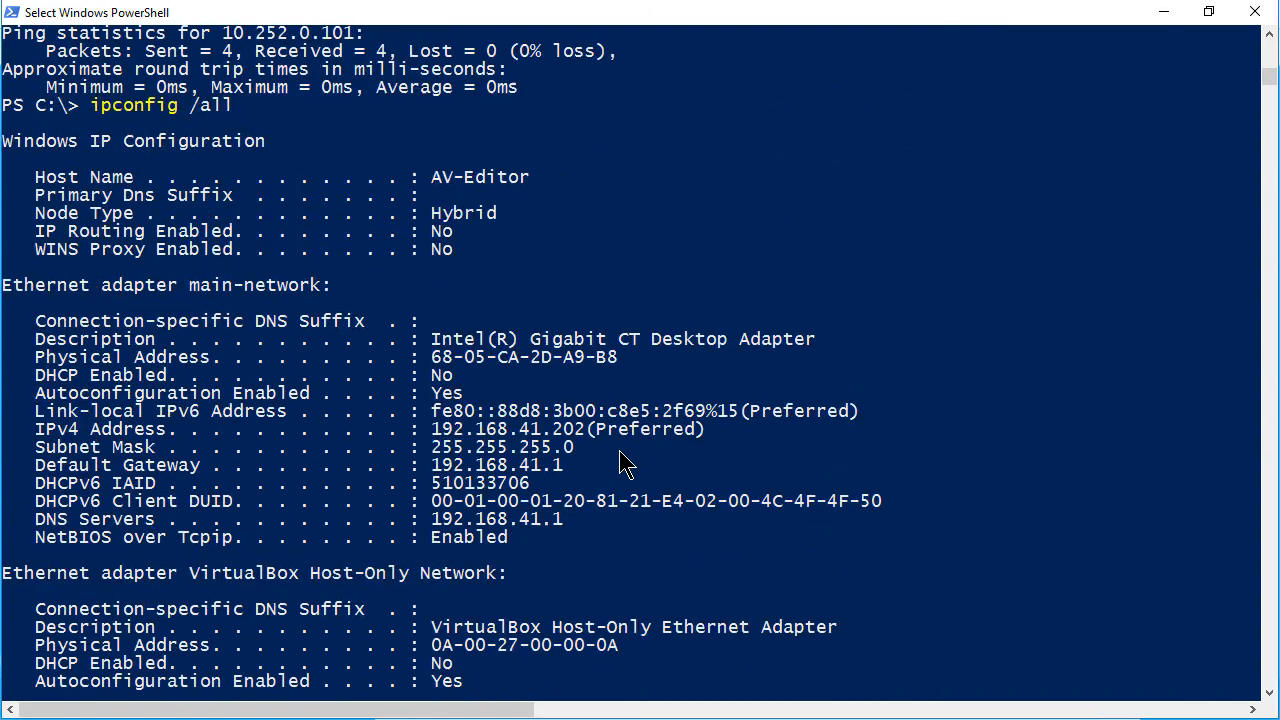
pyautogui.scroll(-3)
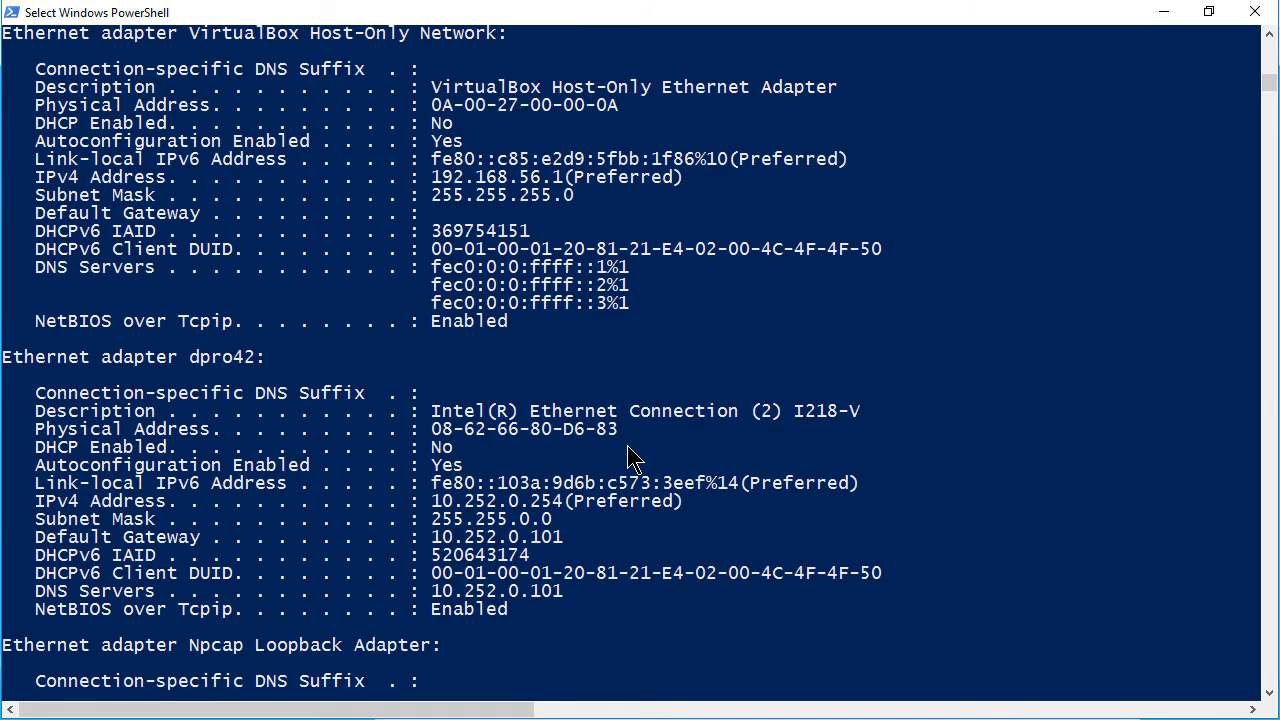
pyautogui.moveTo(300, 450)
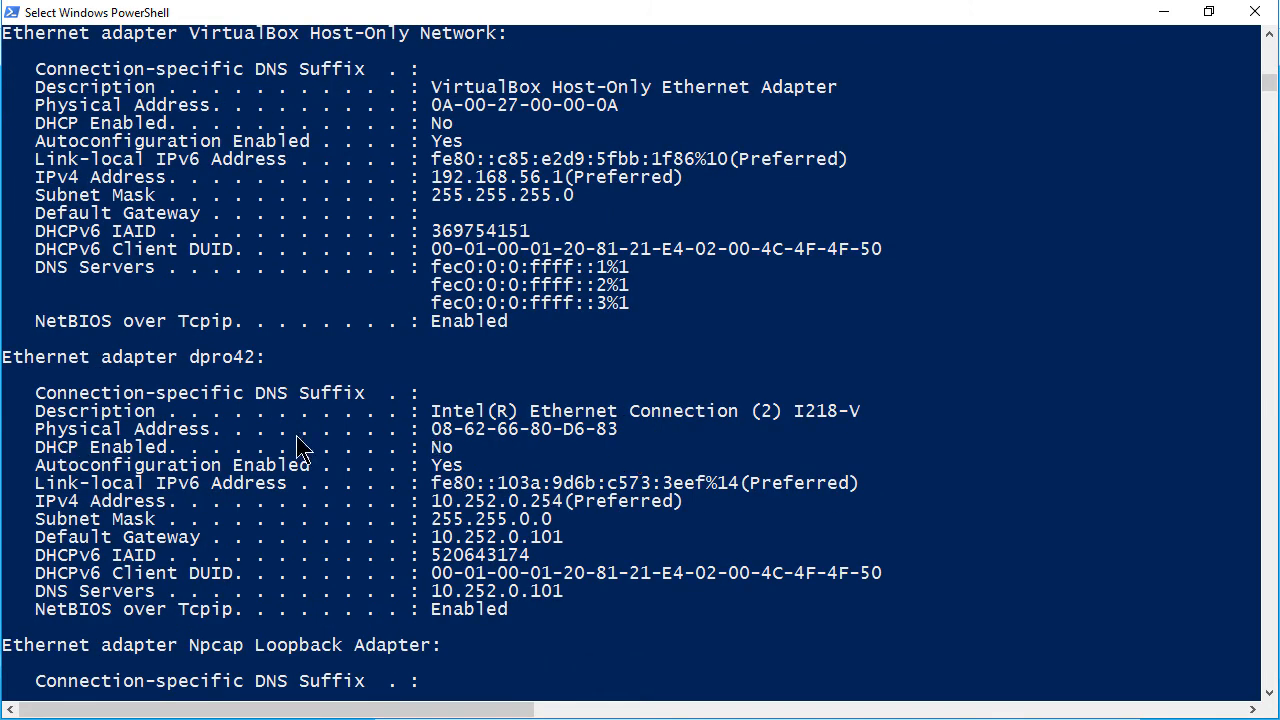
pyautogui.moveTo(573, 447)
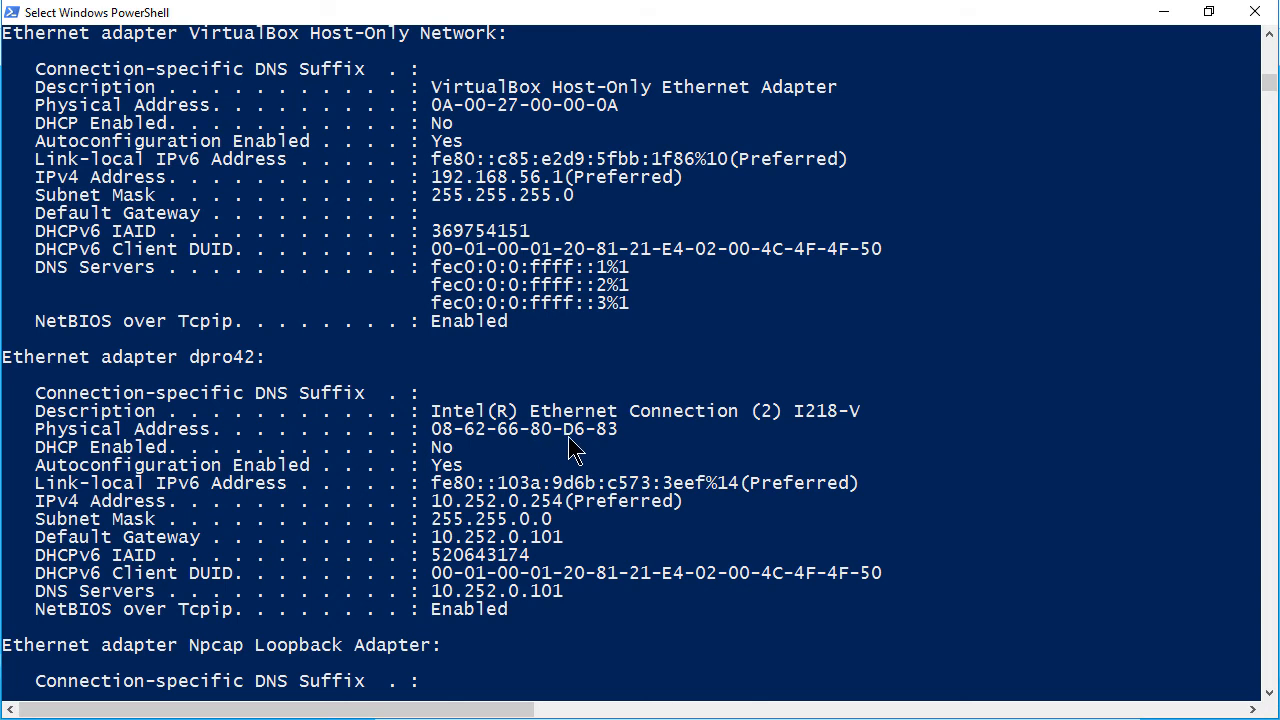
pyautogui.moveTo(738, 458)
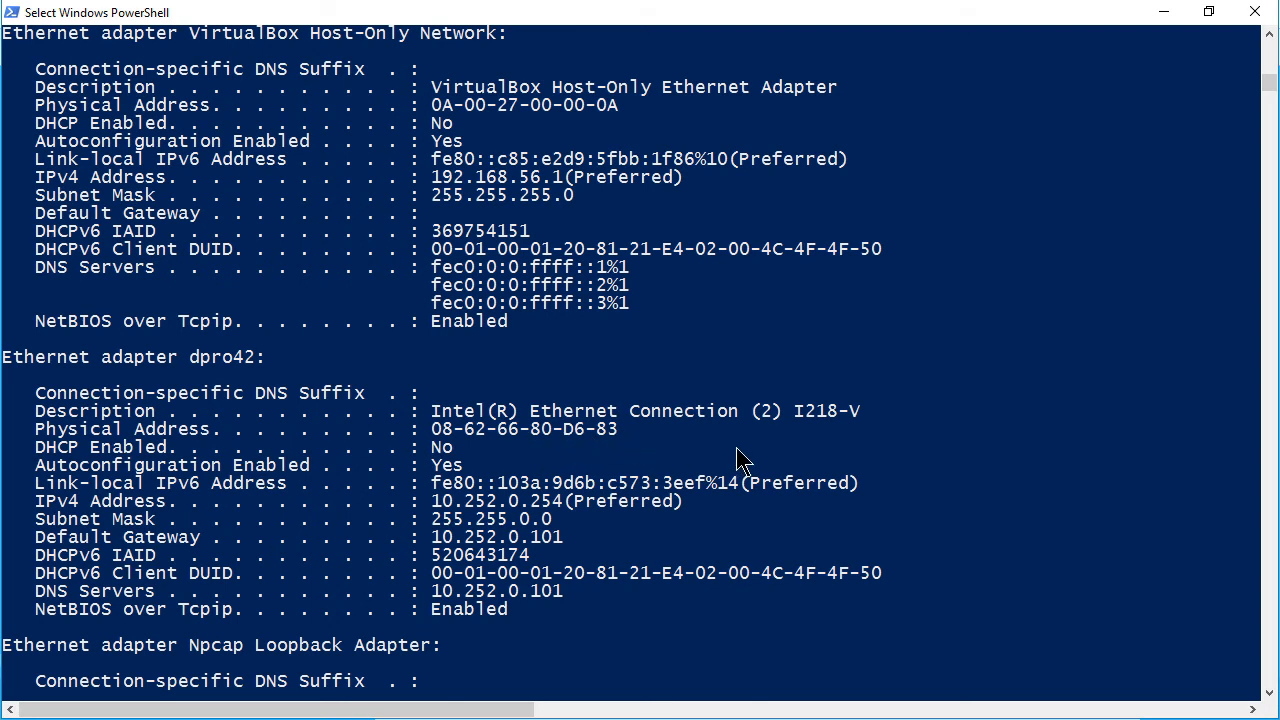
pyautogui.moveTo(588, 550)
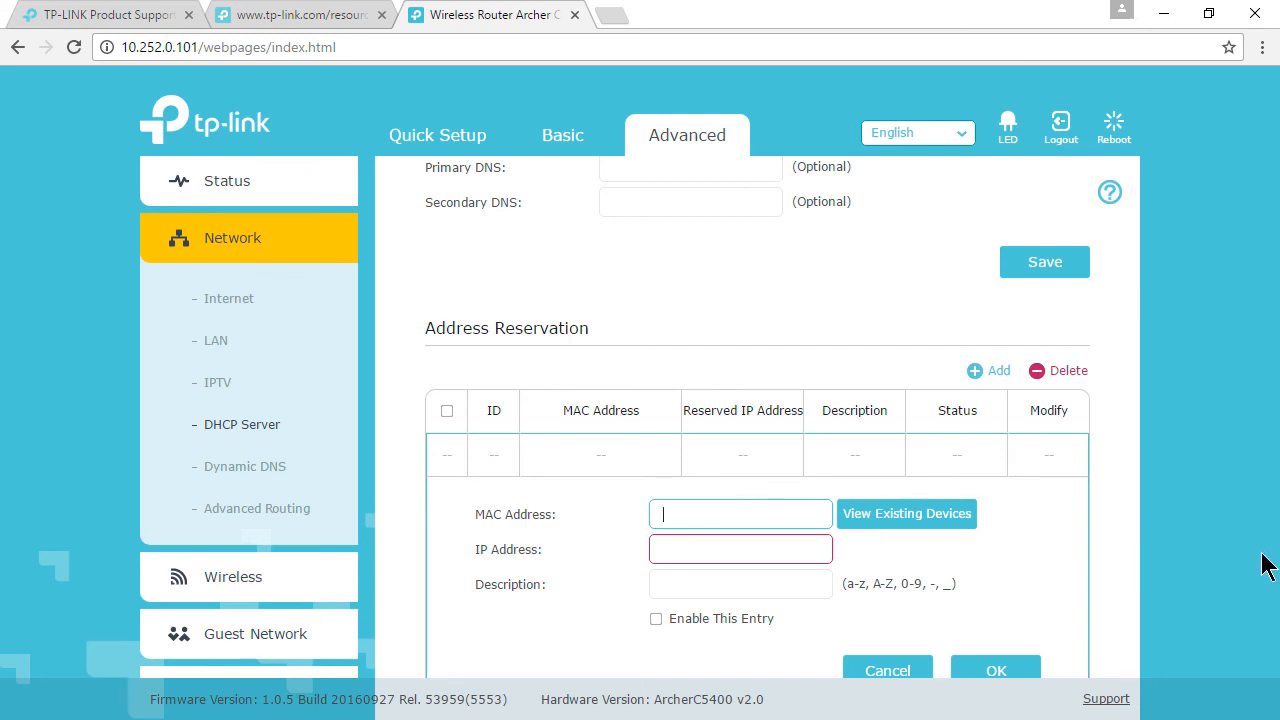
# Step: Add reservation for MAC 08-62-66-80-d6-83 at 10.252.0.254, described AV-Editor, and confirm
pyautogui.write('08-62-66-')
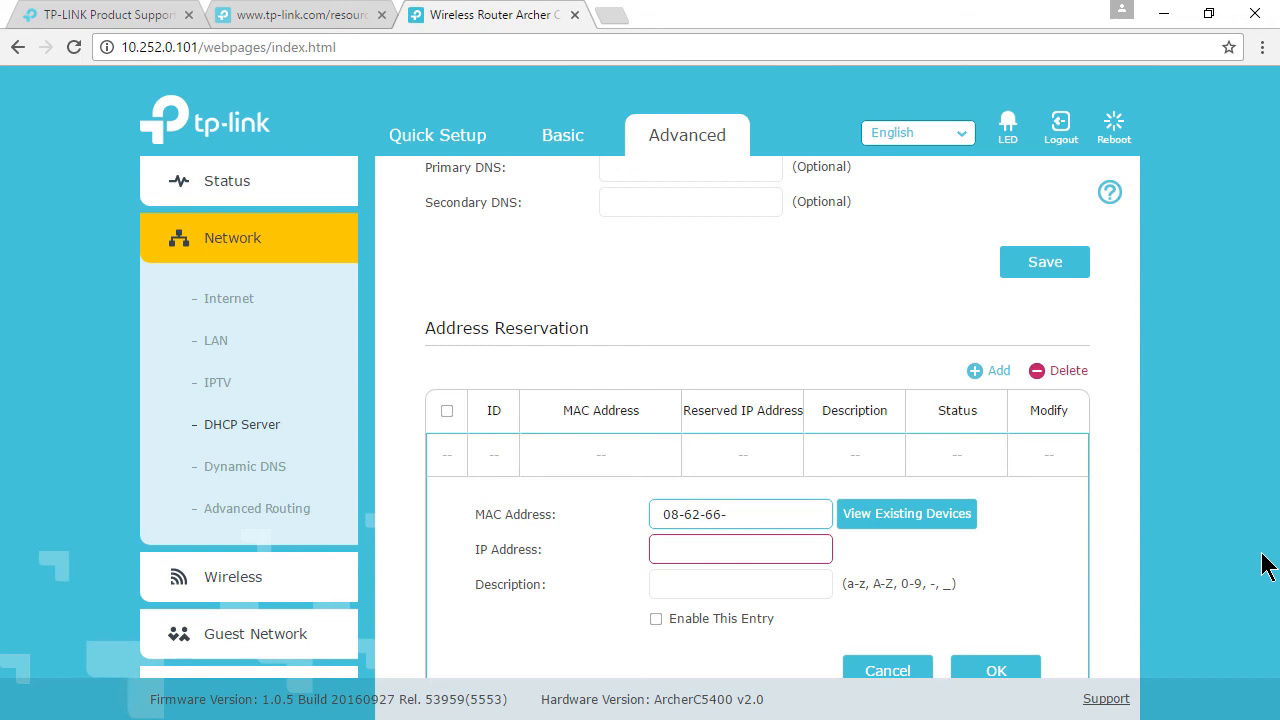
pyautogui.write('80-')
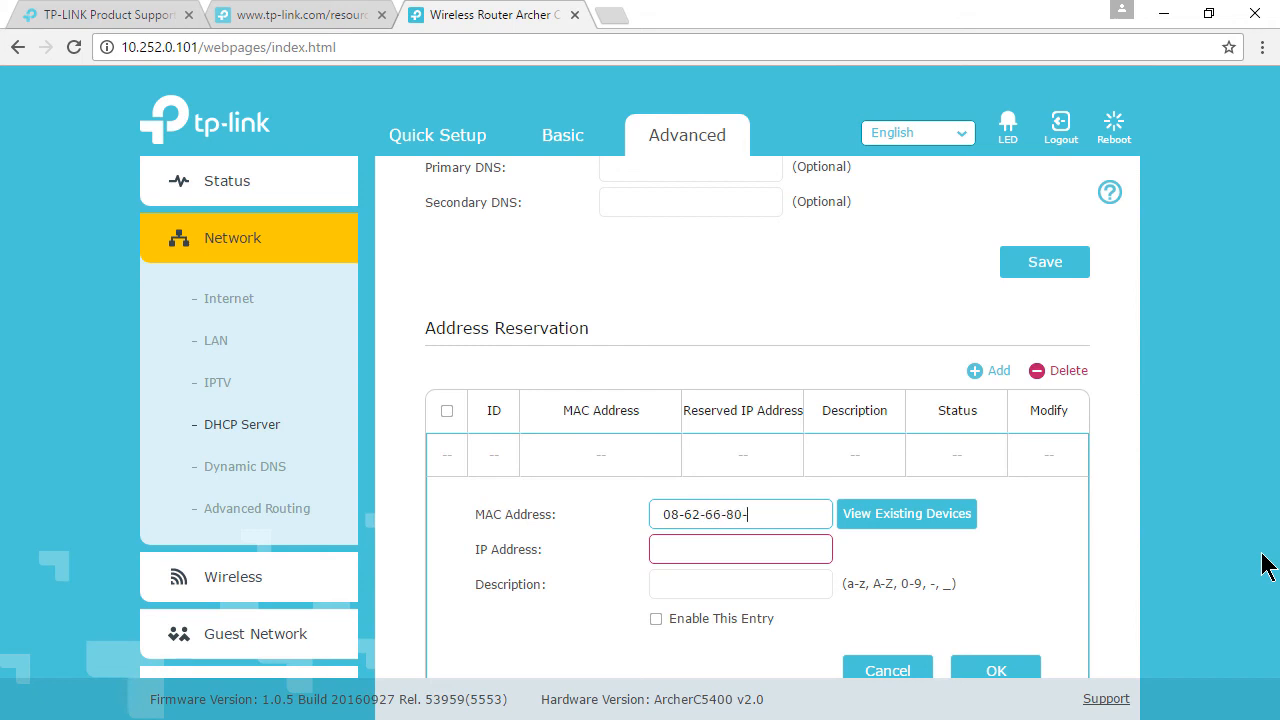
pyautogui.write('d6-')
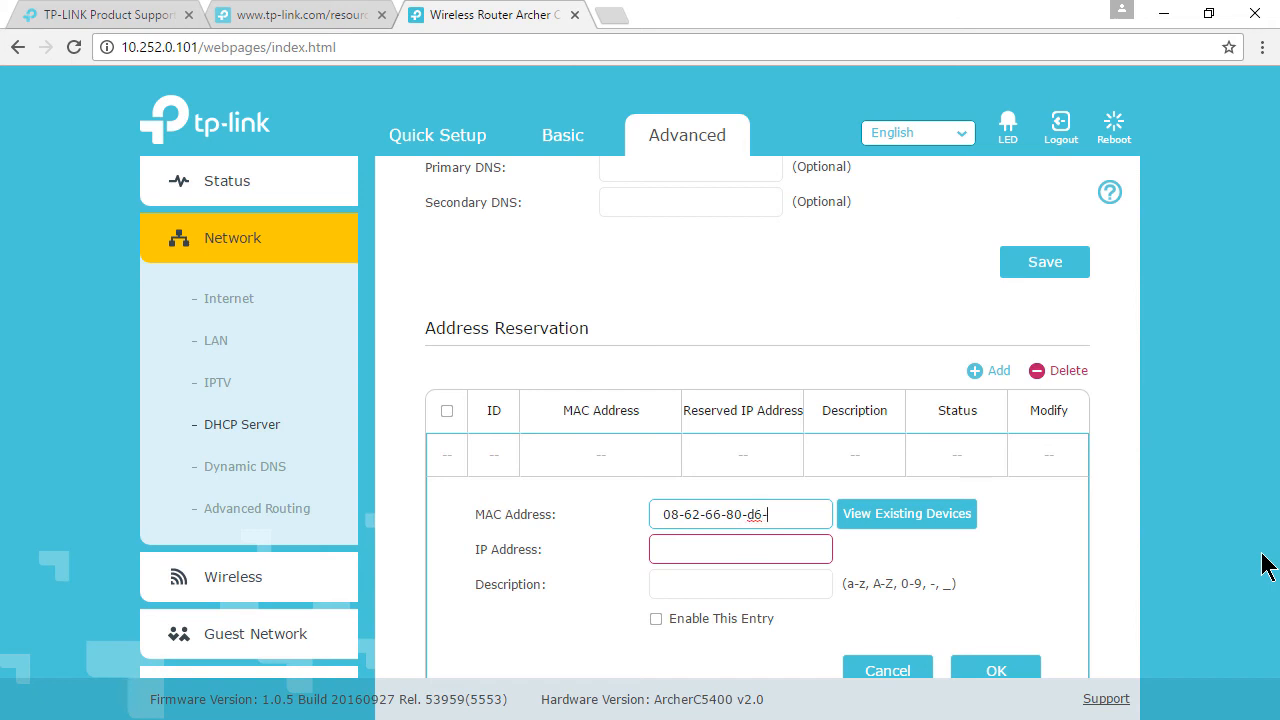
pyautogui.write('83')
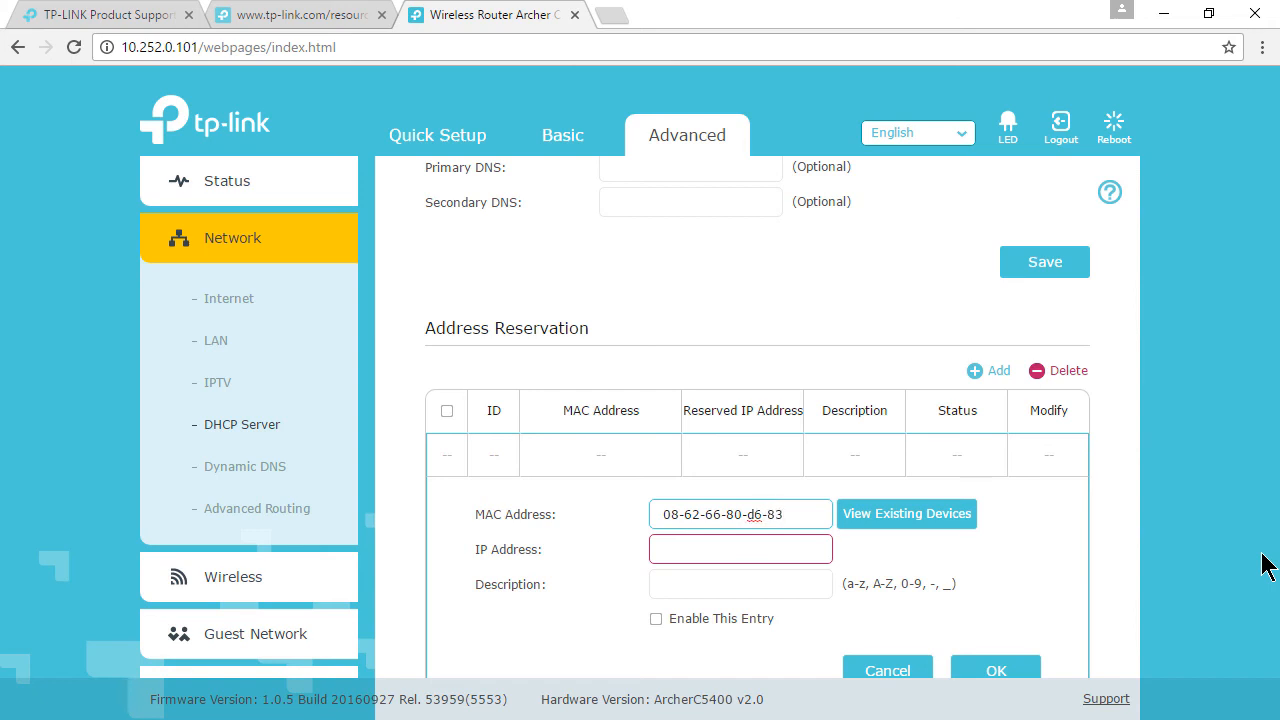
pyautogui.click(740, 549)
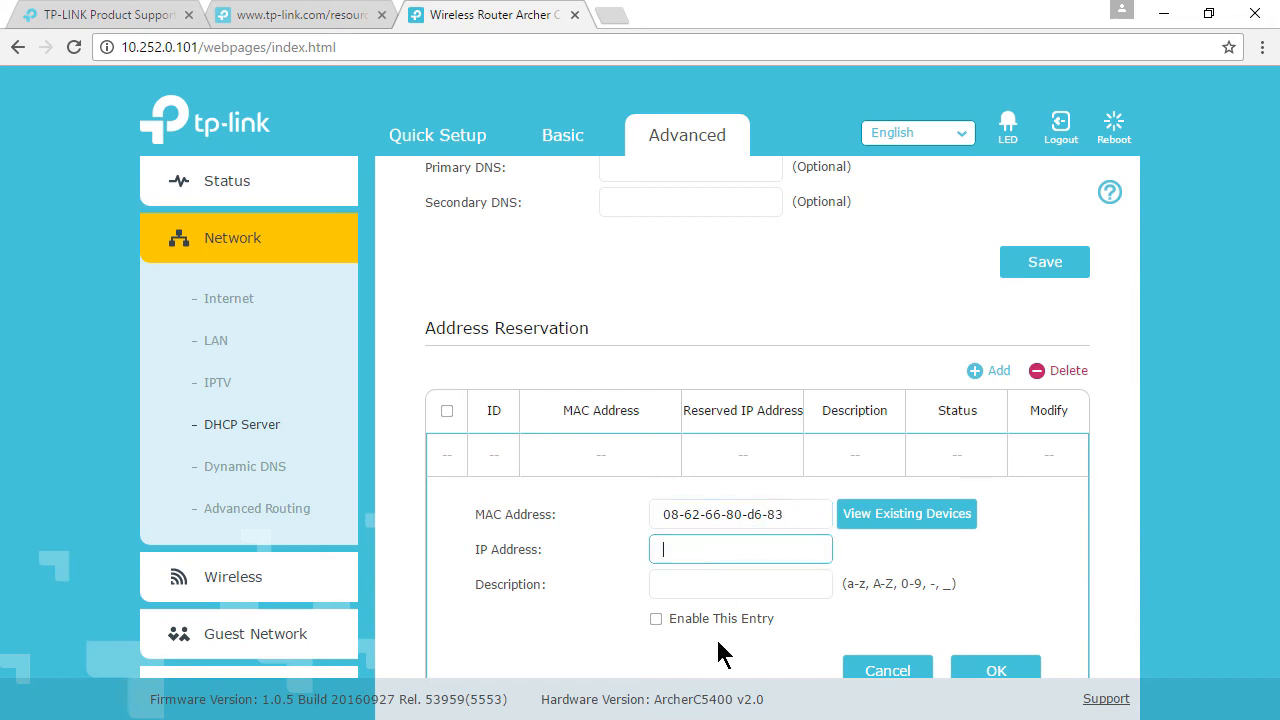
pyautogui.write('10.252.0')
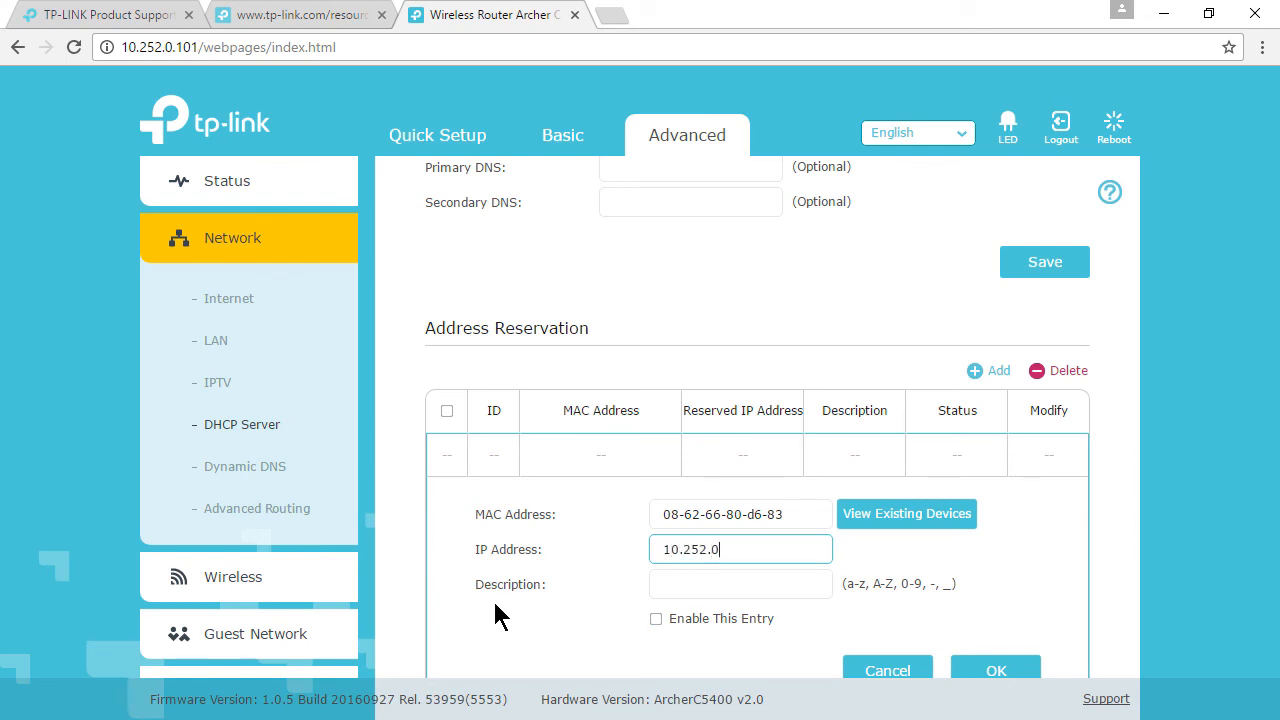
pyautogui.write('.254')
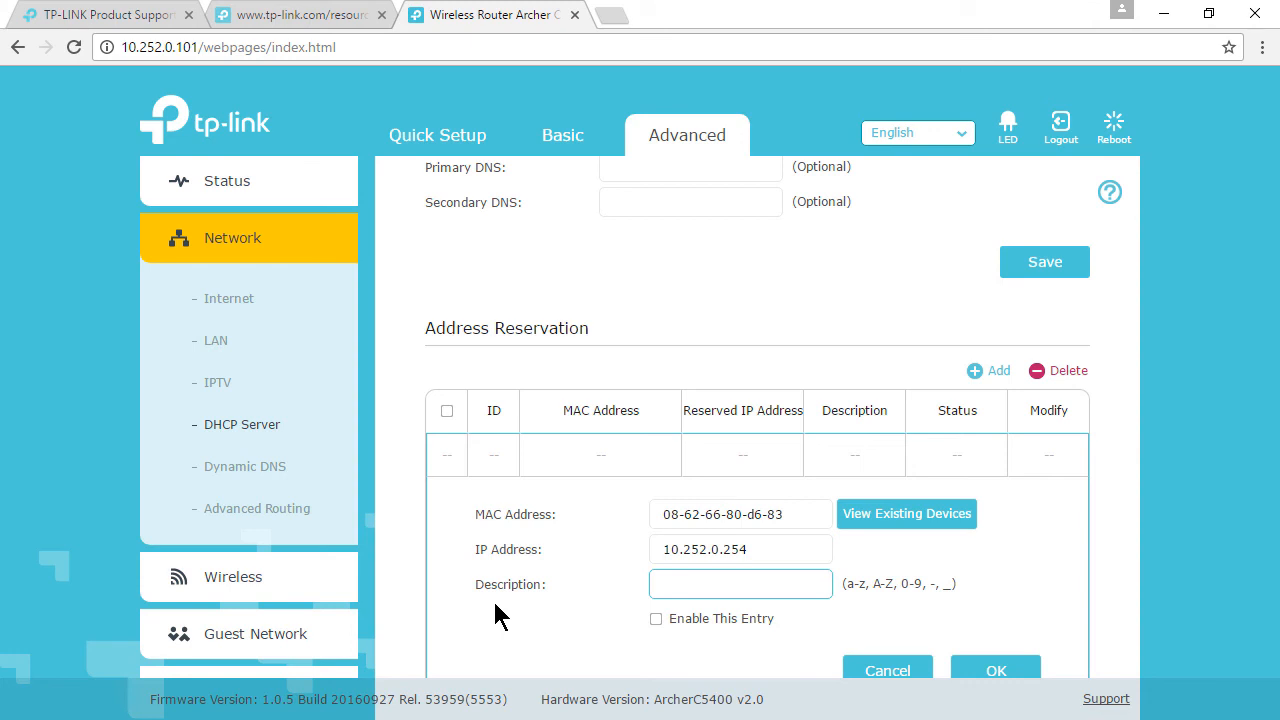
pyautogui.write('AV-Edito')
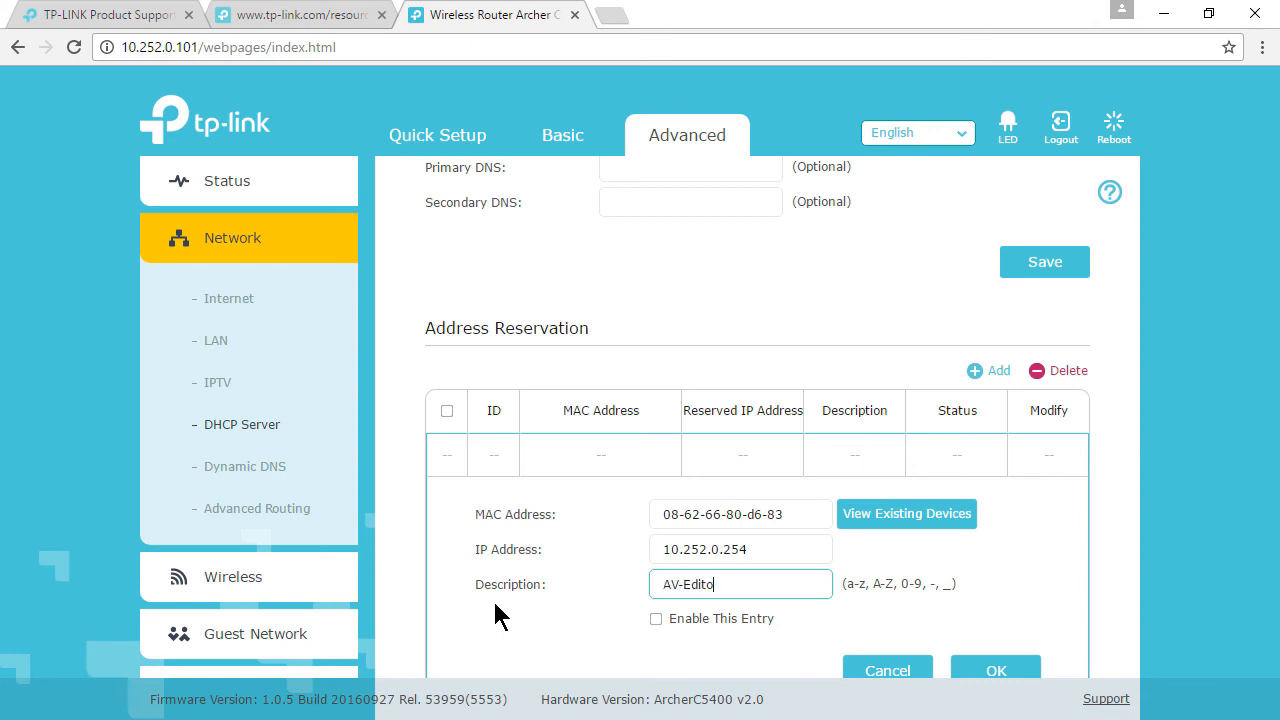
pyautogui.click(995, 670)
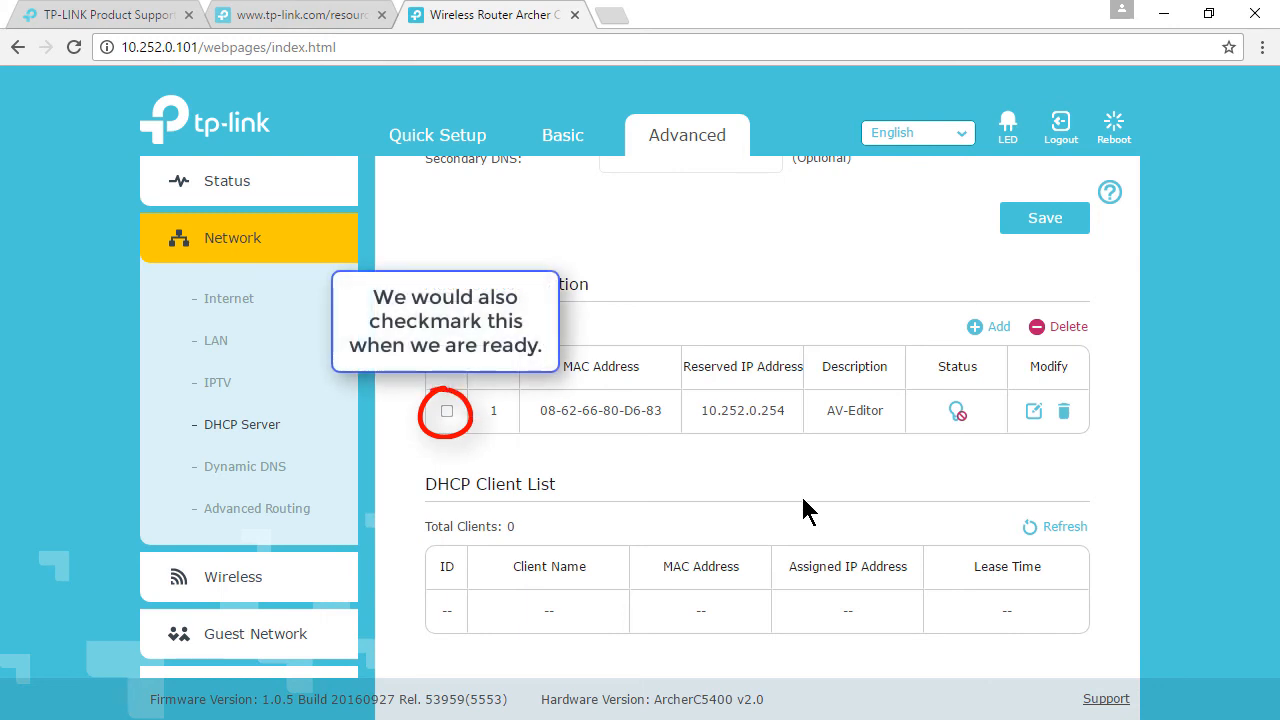
pyautogui.moveTo(760, 424)
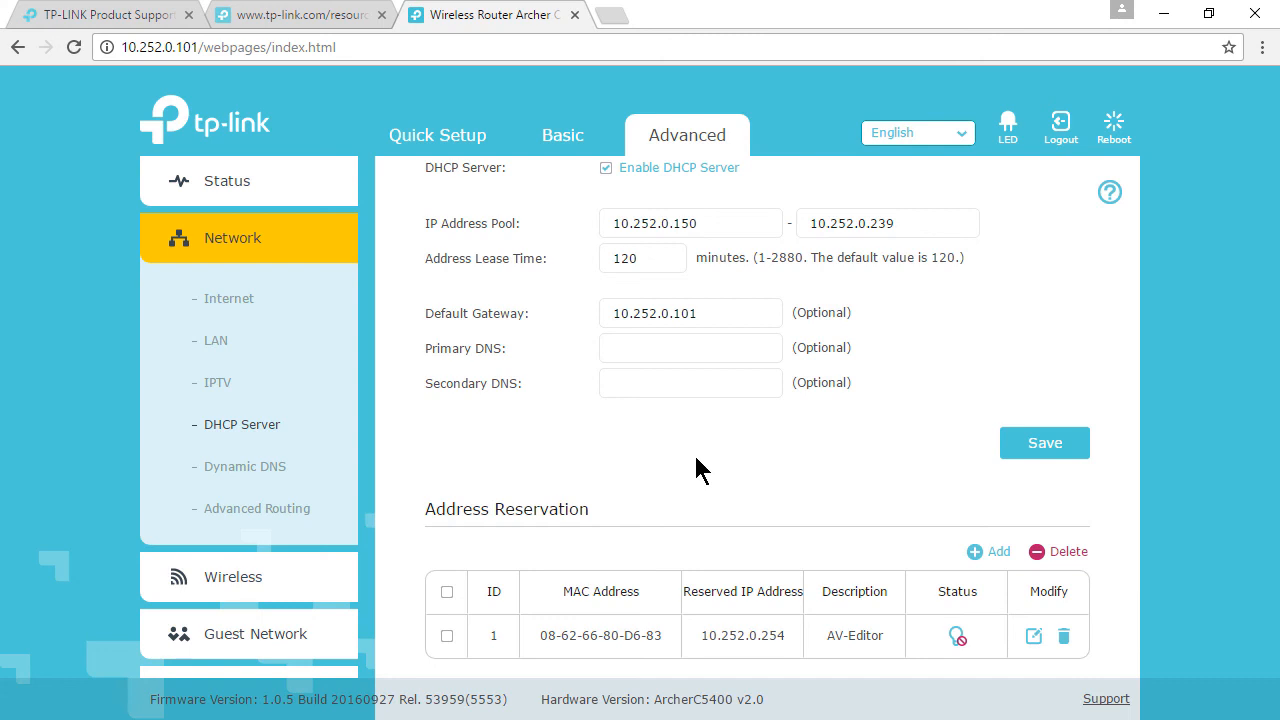
pyautogui.scroll(-3)
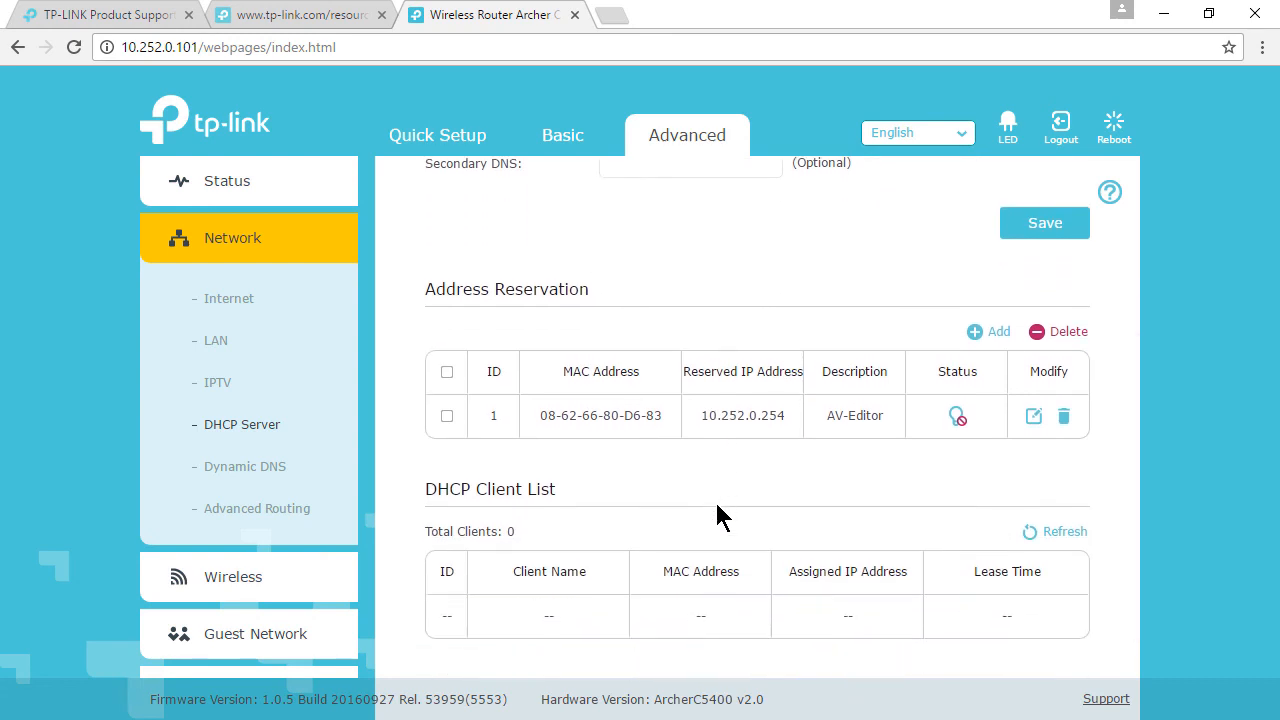
pyautogui.scroll(3)
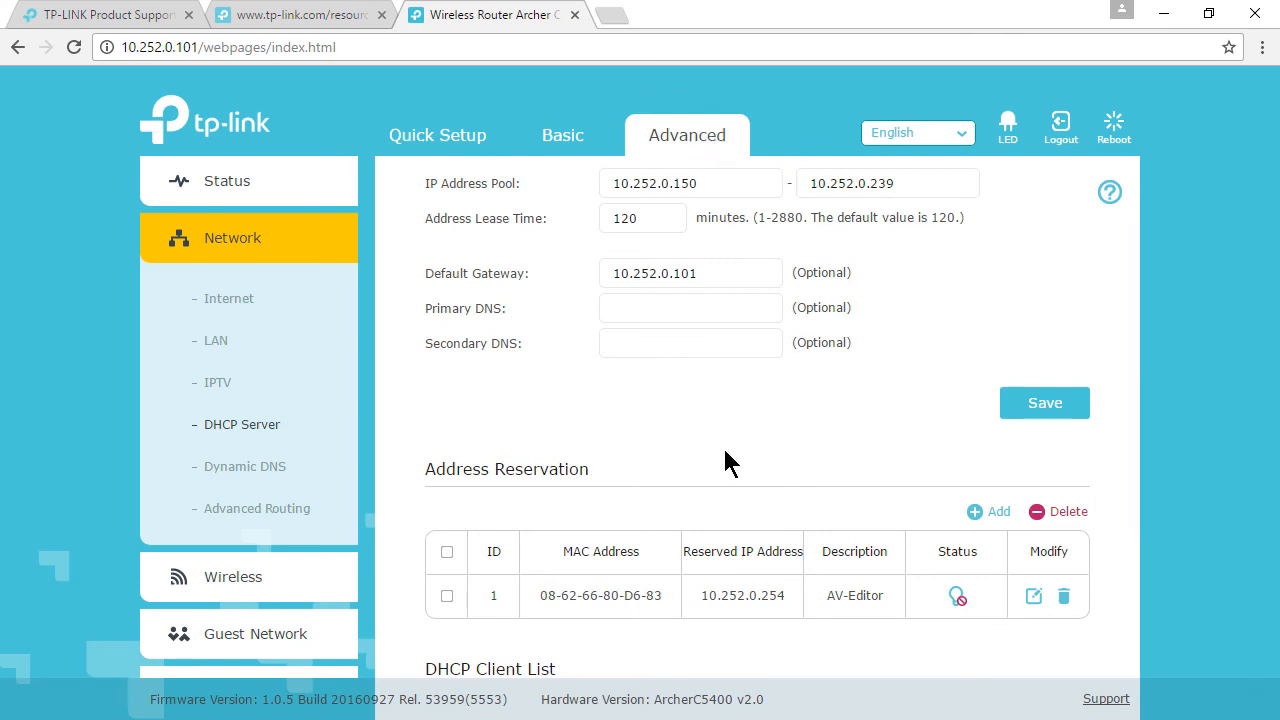
pyautogui.scroll(-3)
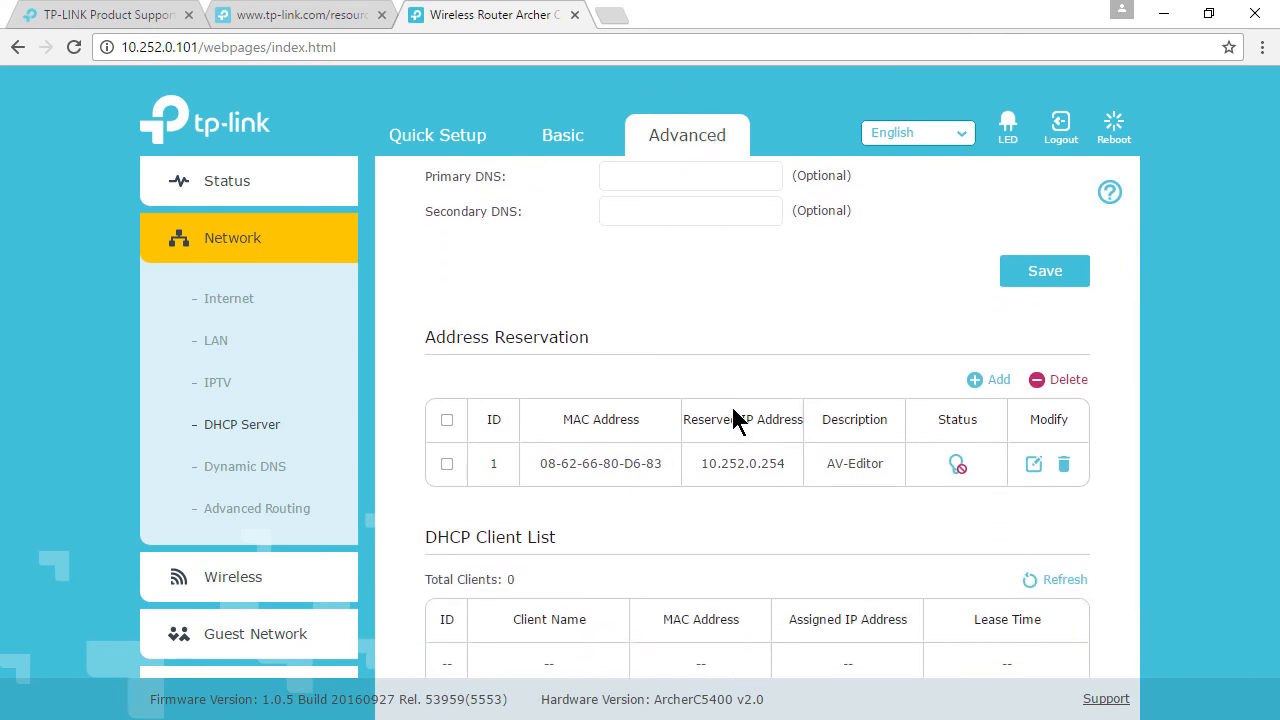
pyautogui.moveTo(740, 488)
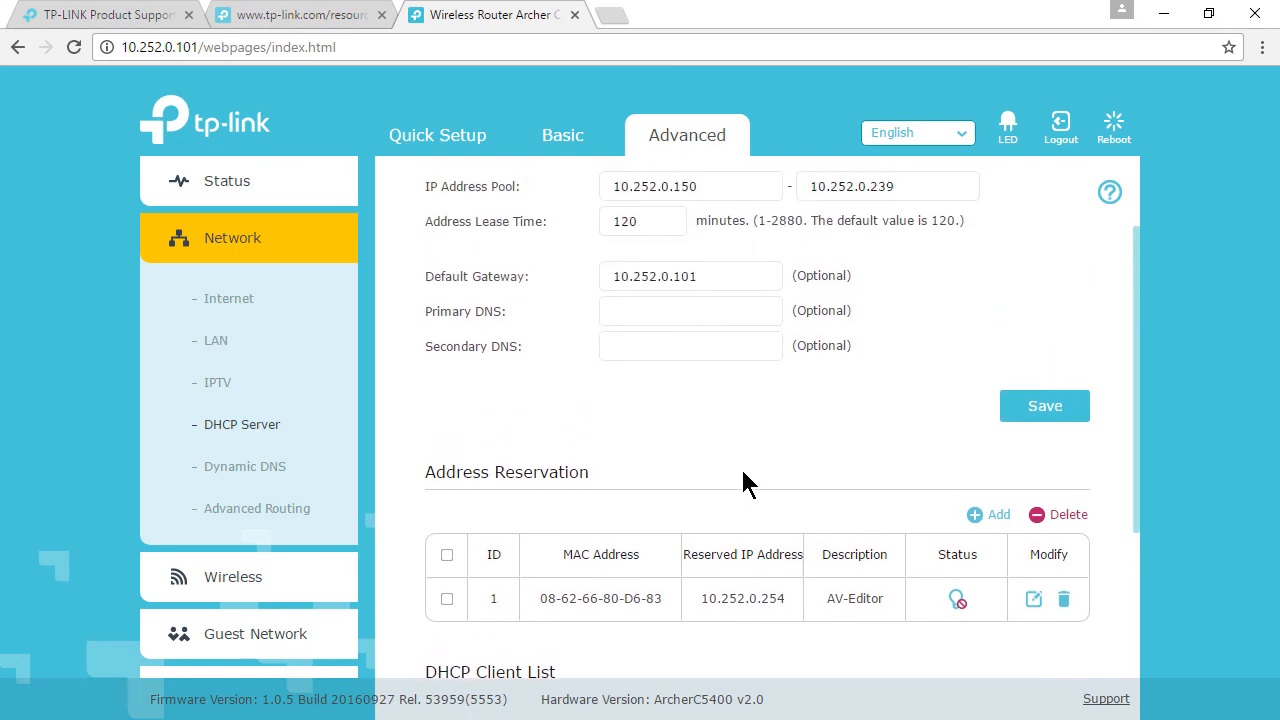
pyautogui.click(887, 186)
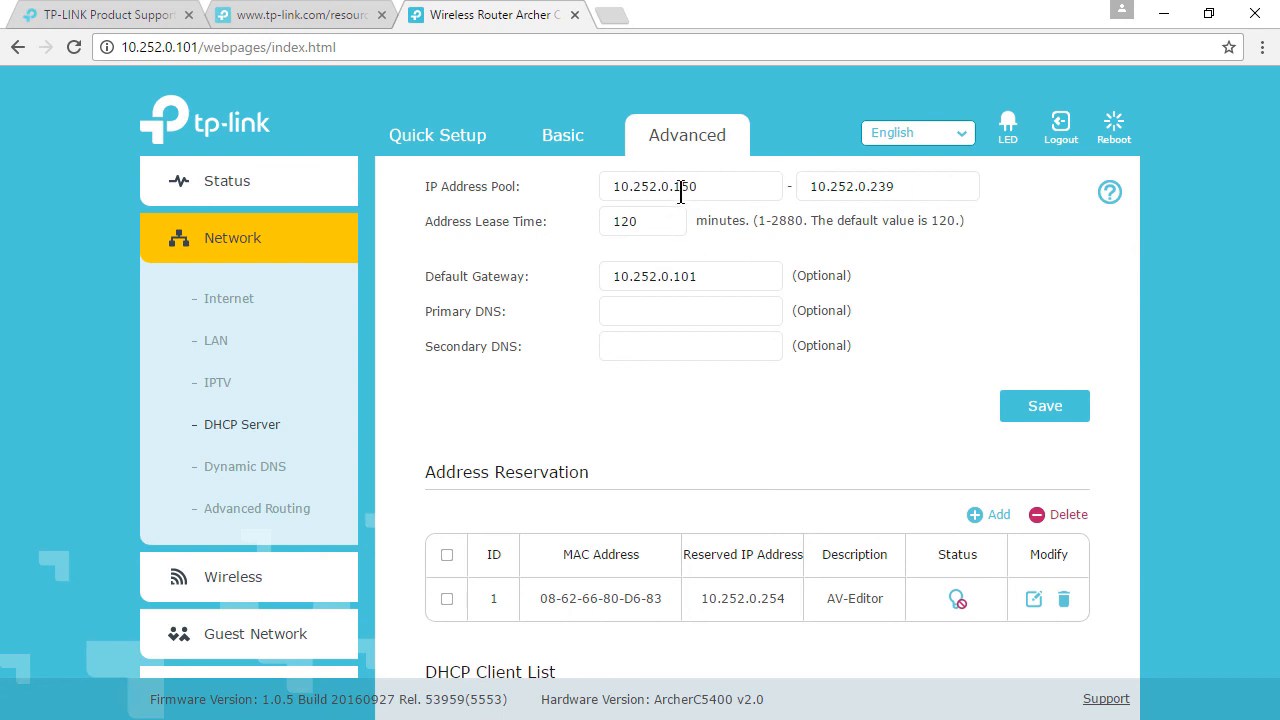
pyautogui.moveTo(894, 464)
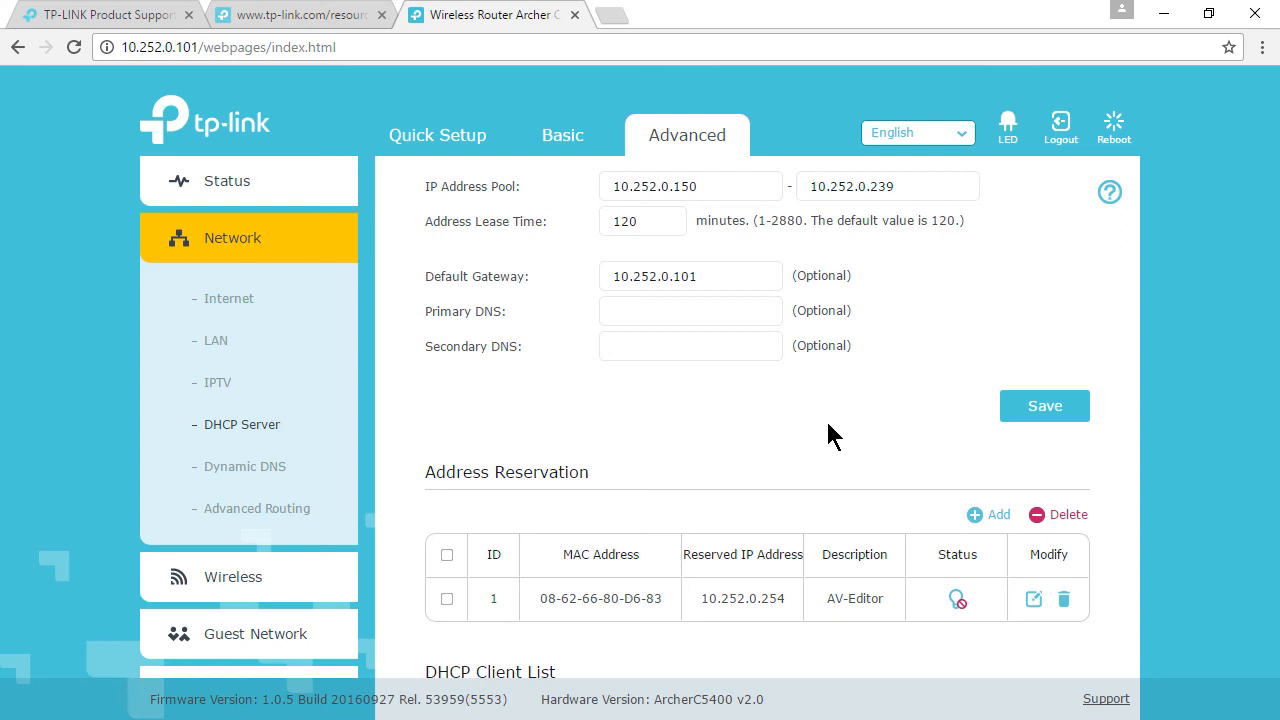
pyautogui.moveTo(725, 435)
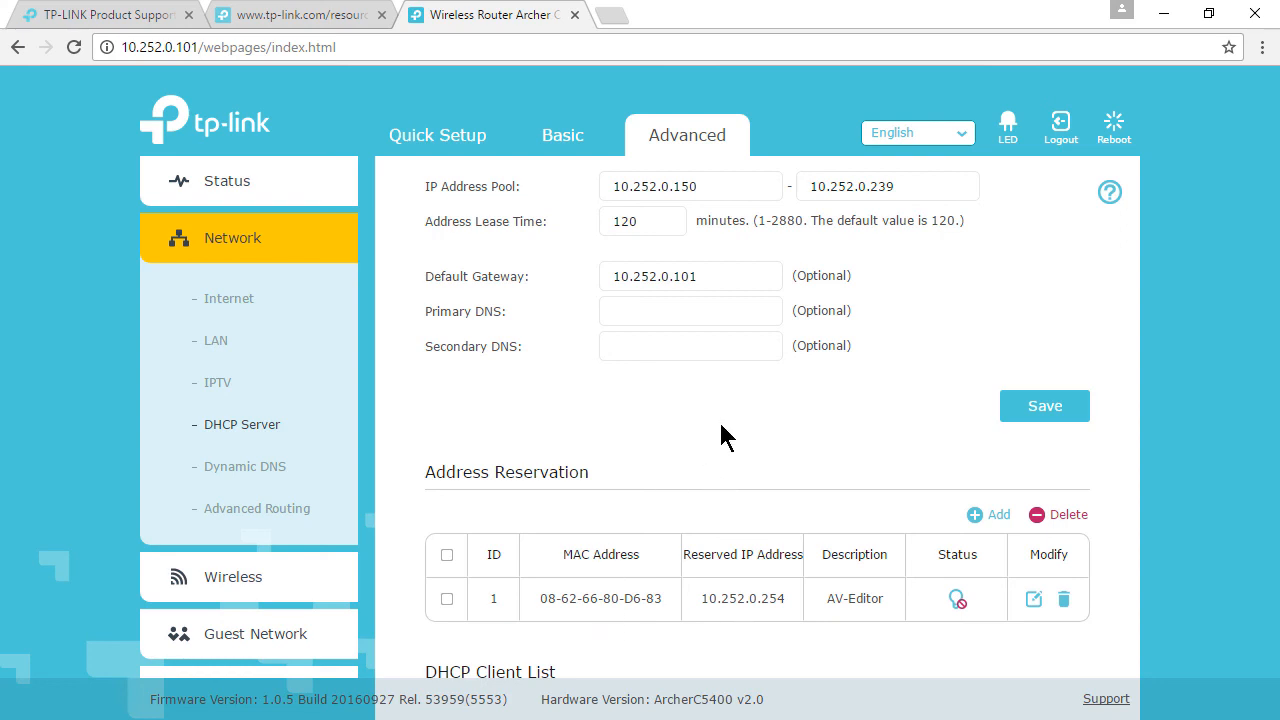
pyautogui.moveTo(863, 618)
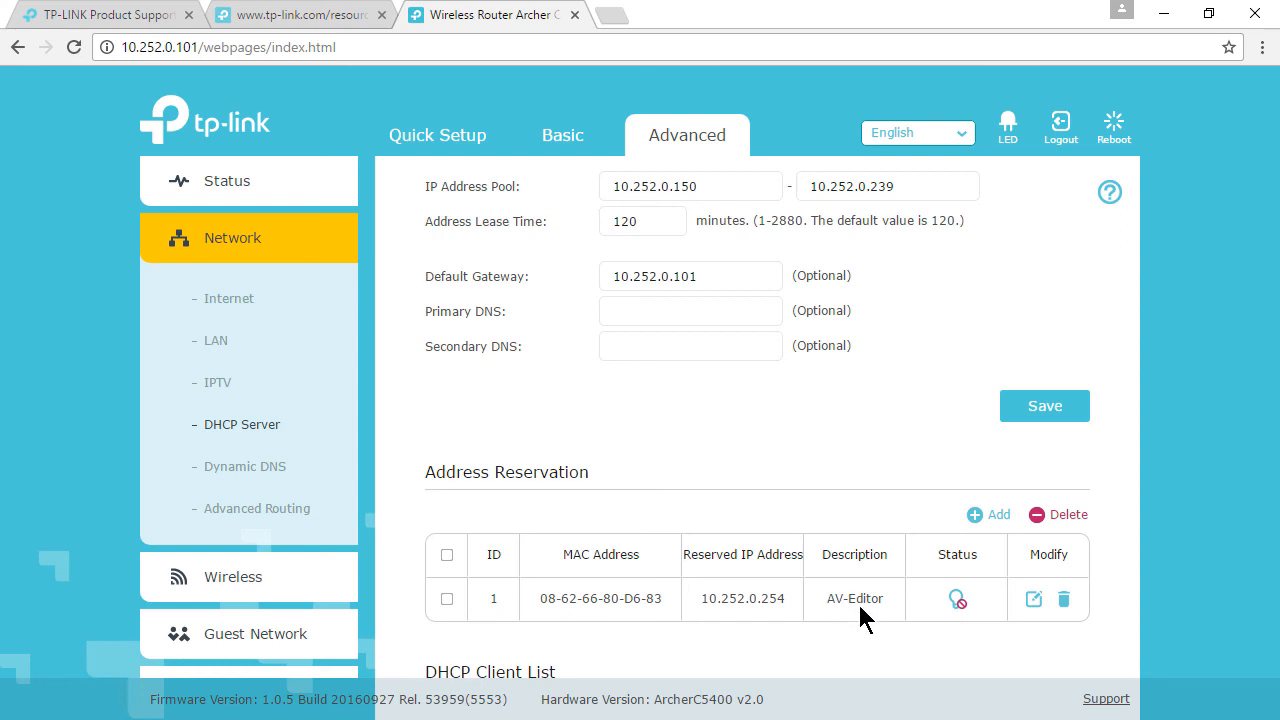
pyautogui.moveTo(750, 422)
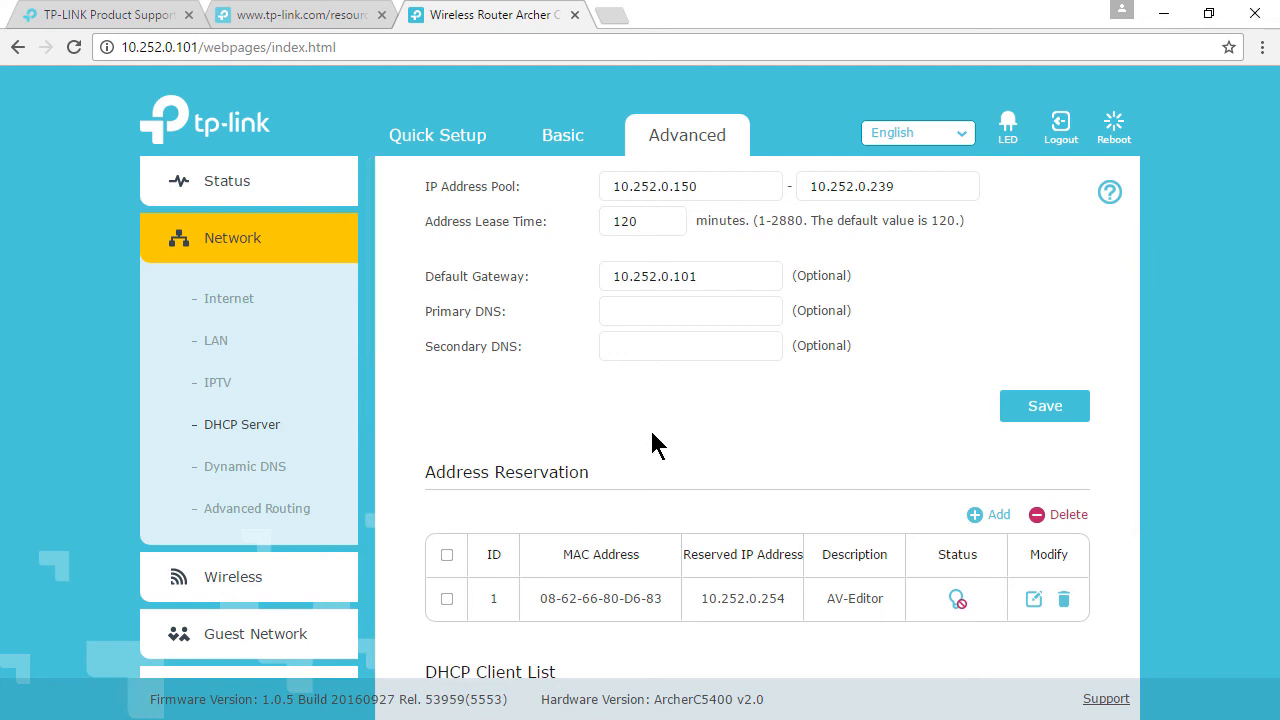
pyautogui.scroll(-3)
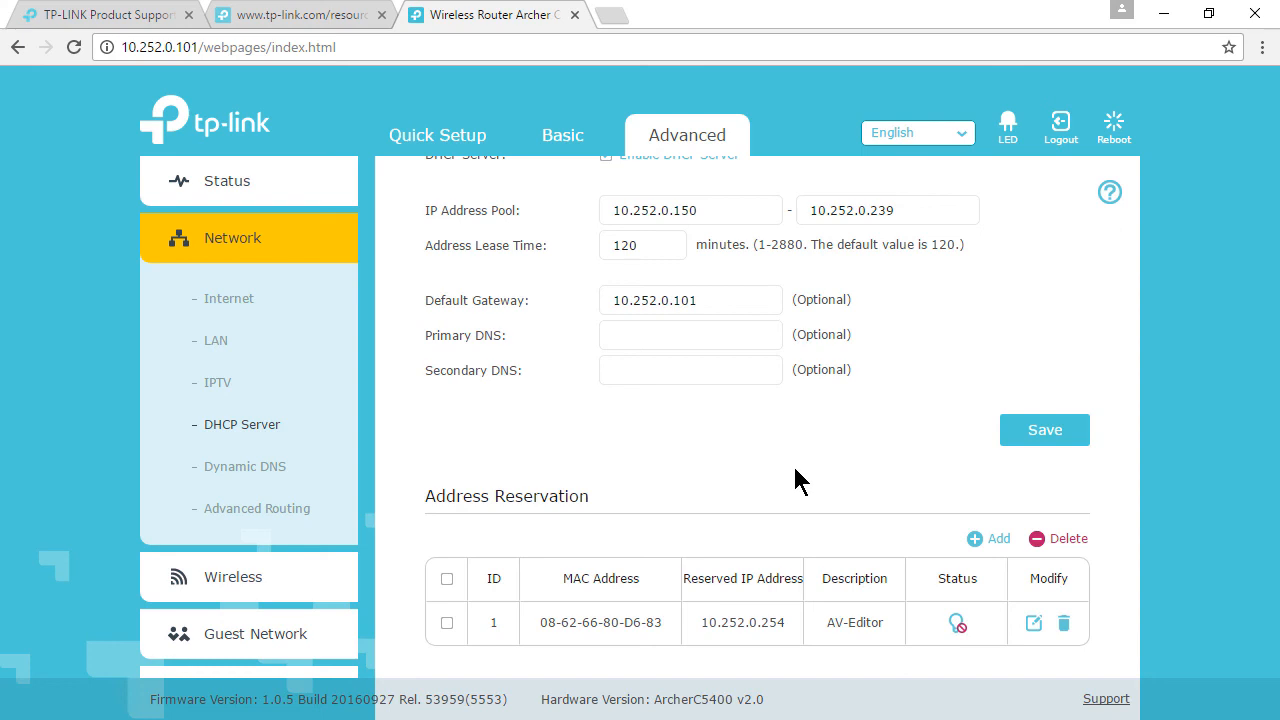
pyautogui.moveTo(580, 232)
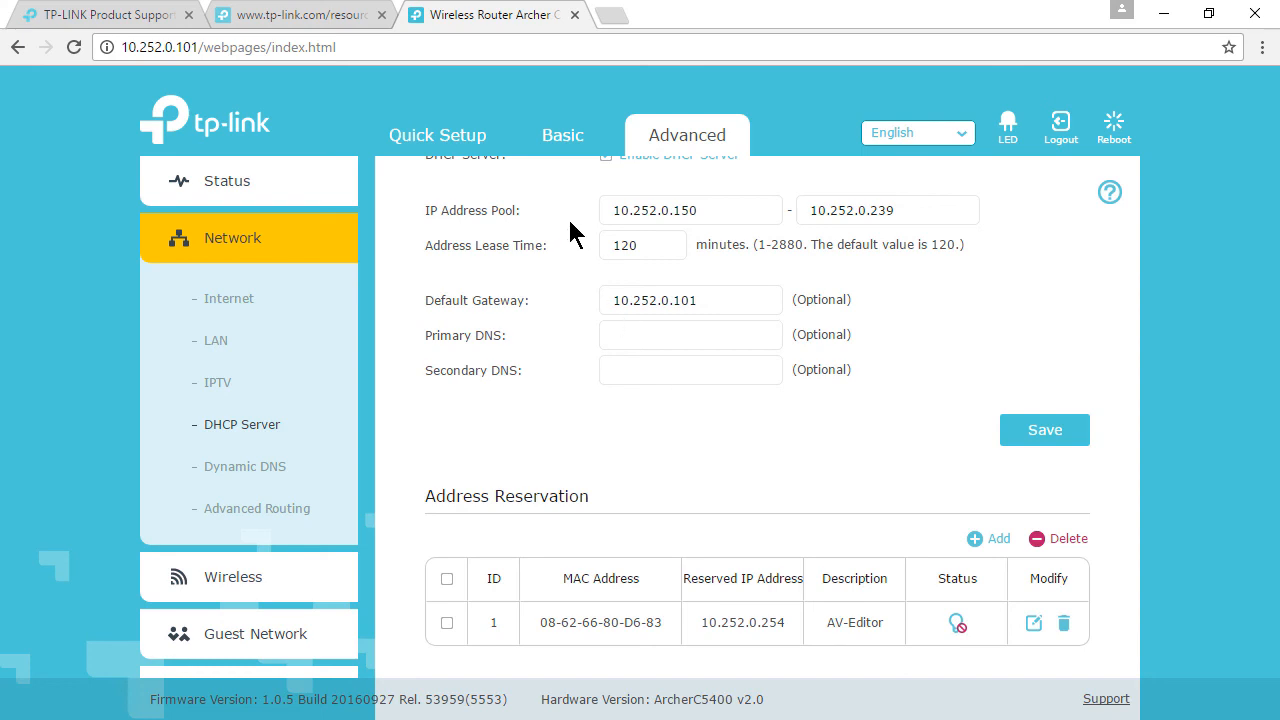
pyautogui.moveTo(865, 687)
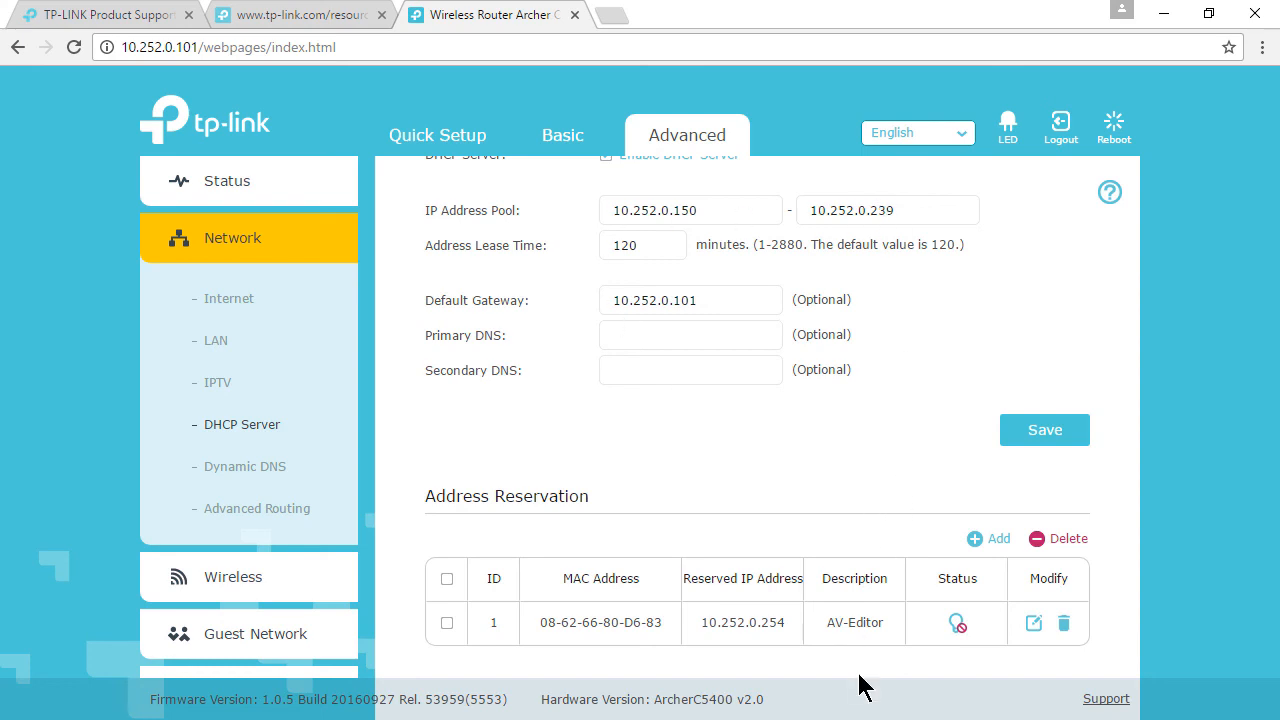
pyautogui.moveTo(740, 480)
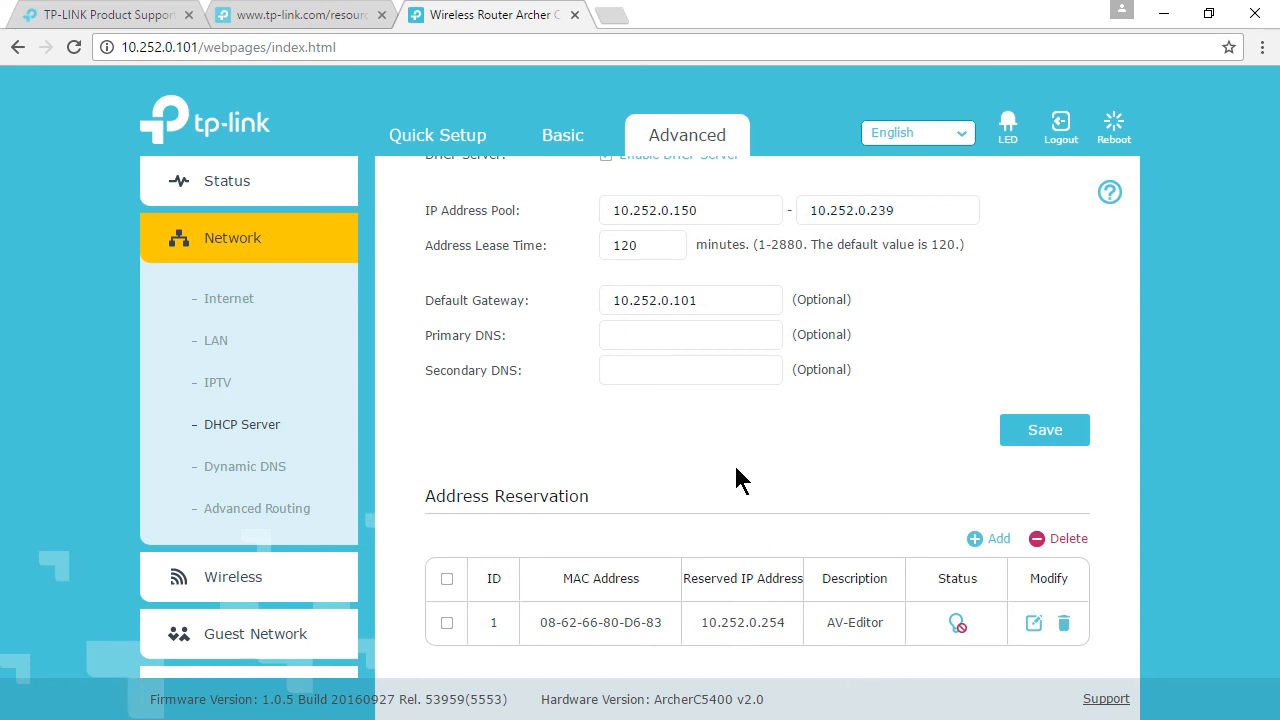